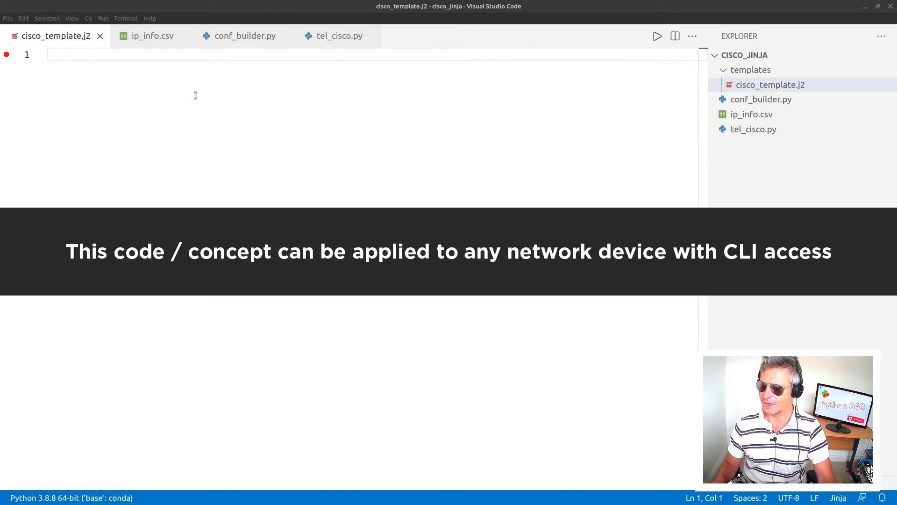
View ip_info.csv and highlight the 'ip address 172.16.1.10' entry for Router_RedAndGreen
{"action": "left_click", "coordinate": [152, 35]}
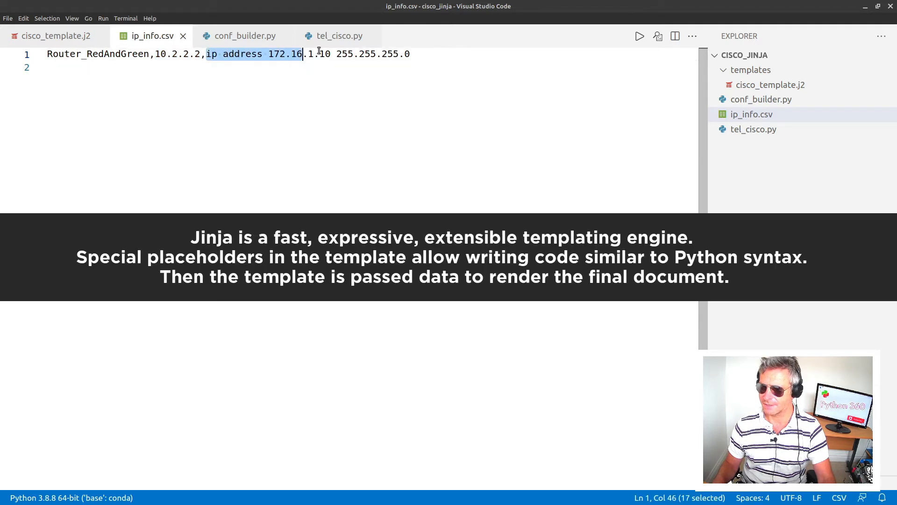
{"action": "left_click_drag", "start_coordinate": [302, 54], "coordinate": [409, 55]}
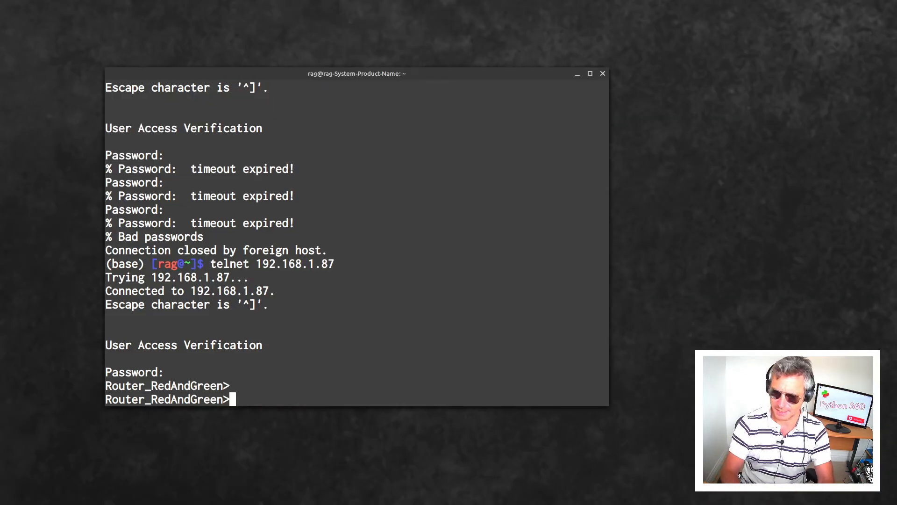
Exit the old session and telnet to 192.168.1.87, logging in to the Router_RedAndGreen prompt
{"action": "type", "text": "exit"}
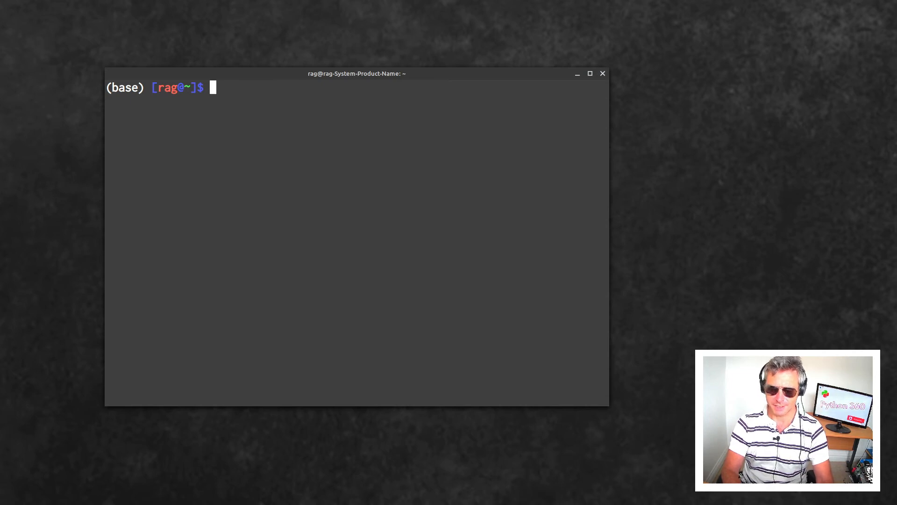
{"action": "type", "text": "telnet"}
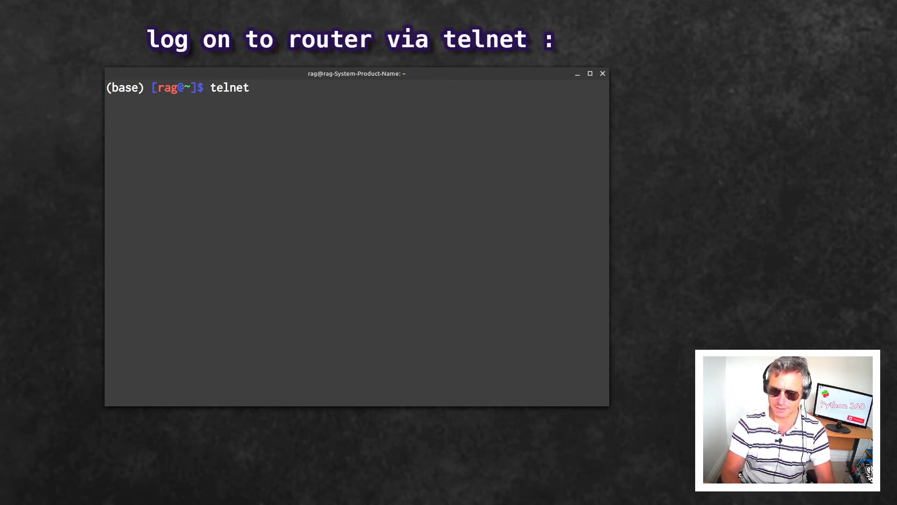
{"action": "type", "text": "192.168.1.87"}
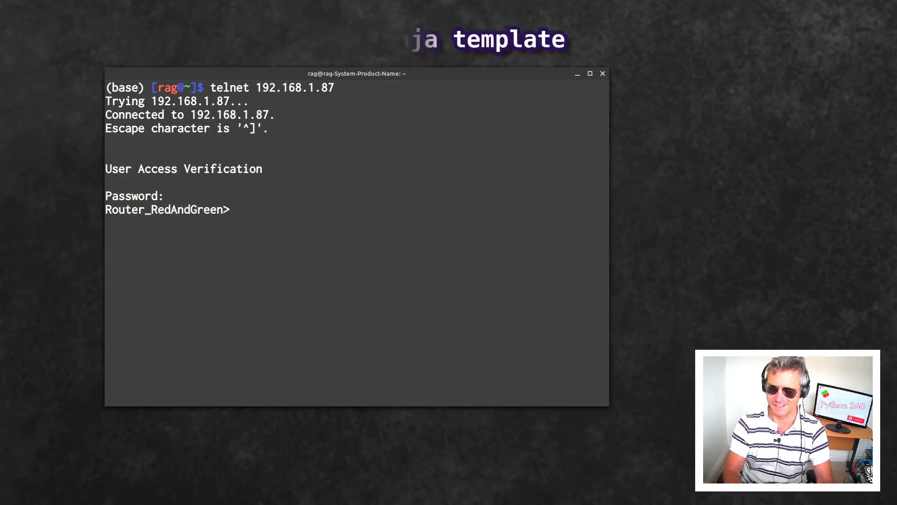
Enter enable and configuration mode, then set the hostname to r877 after the rejected '877'
{"action": "left_click", "coordinate": [591, 73]}
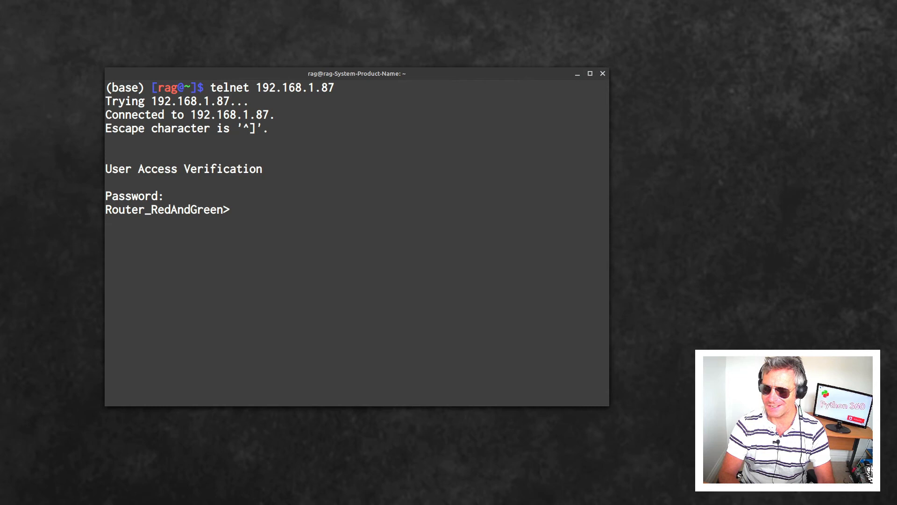
{"action": "type", "text": "en"}
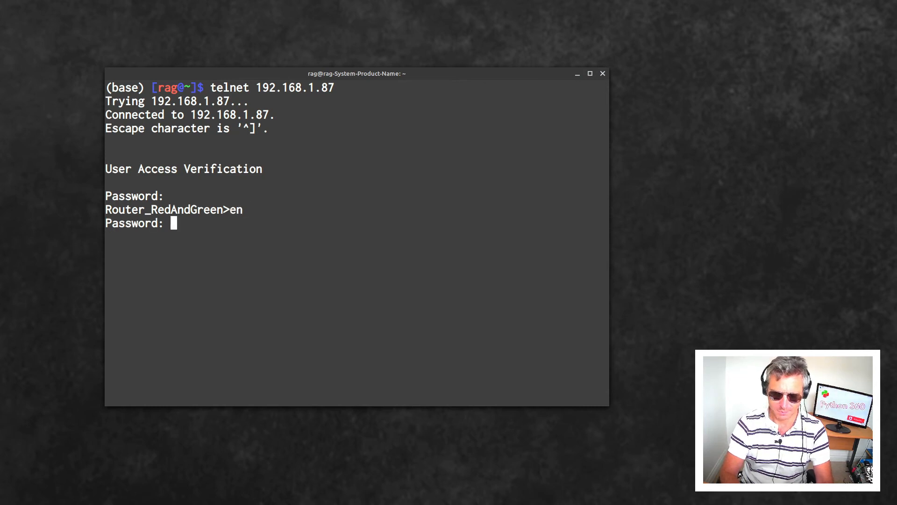
{"action": "type", "text": "h"}
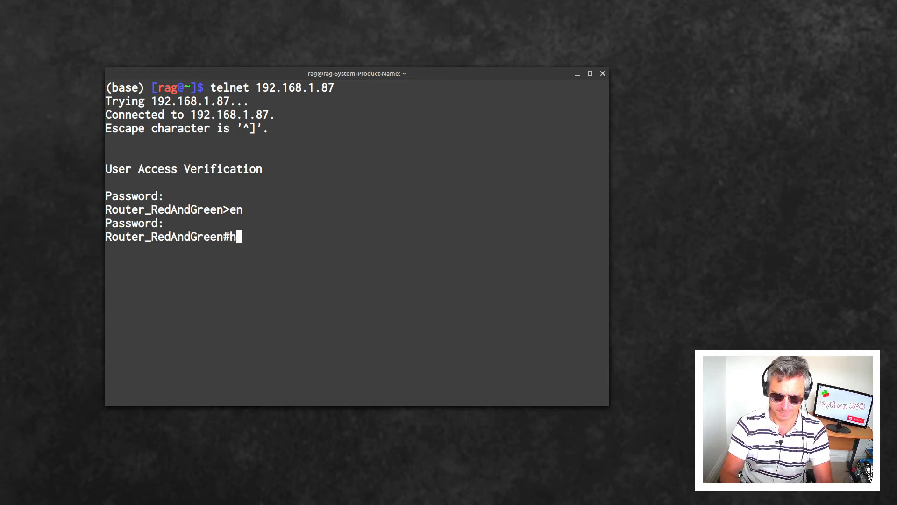
{"action": "type", "text": "conf t"}
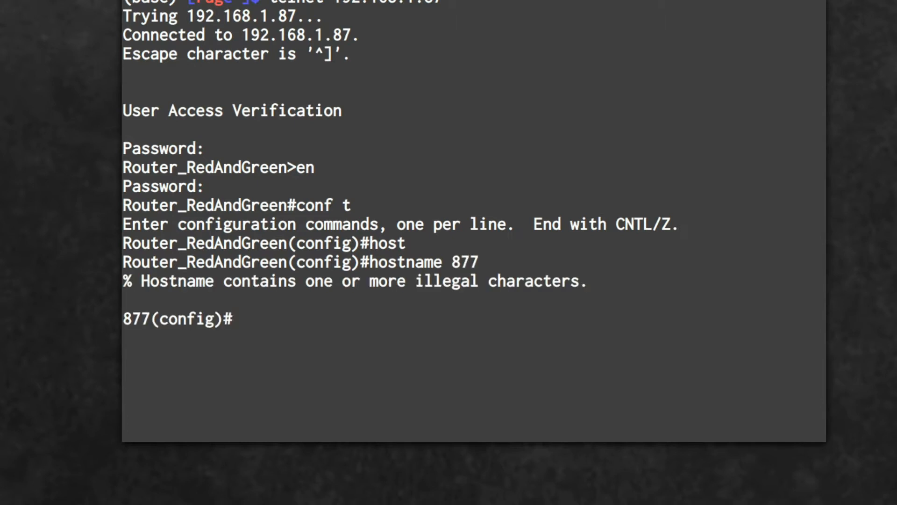
{"action": "type", "text": "hostname 877"}
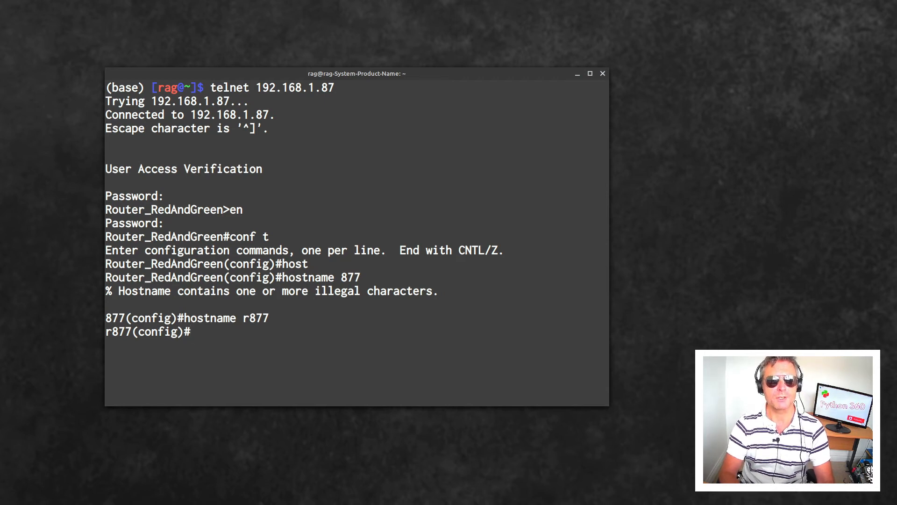
{"action": "type", "text": "e"}
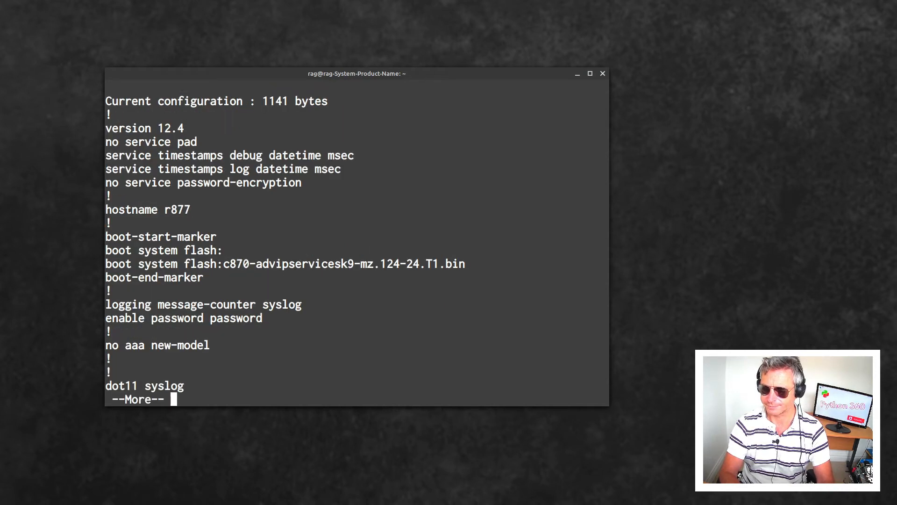
Page through 'sh run' output checking hostname r877 and the Vlan10 and Vlan20 interfaces
{"action": "key", "text": "space"}
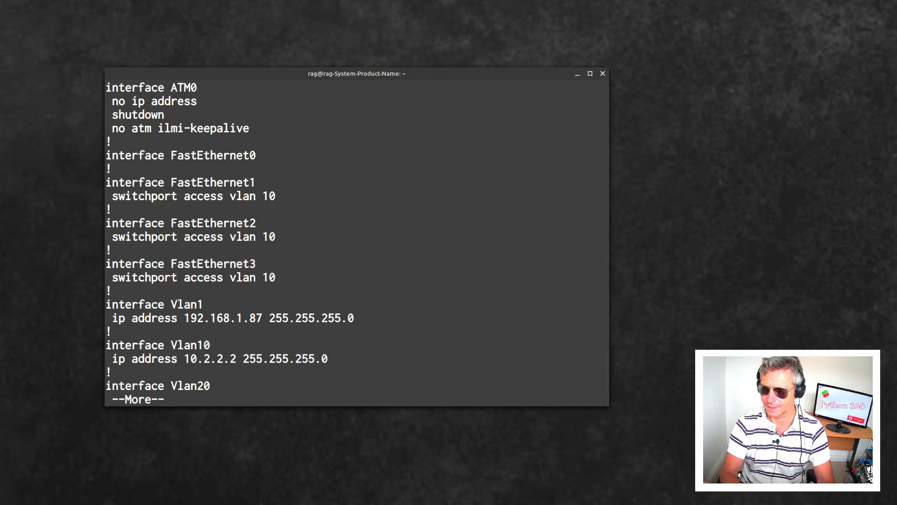
{"action": "key", "text": "space"}
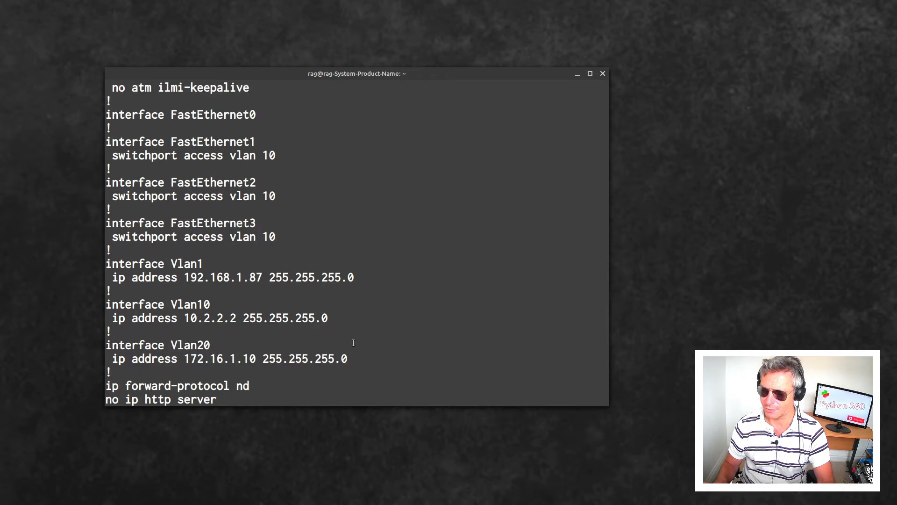
{"action": "left_click_drag", "start_coordinate": [106, 303], "coordinate": [346, 358]}
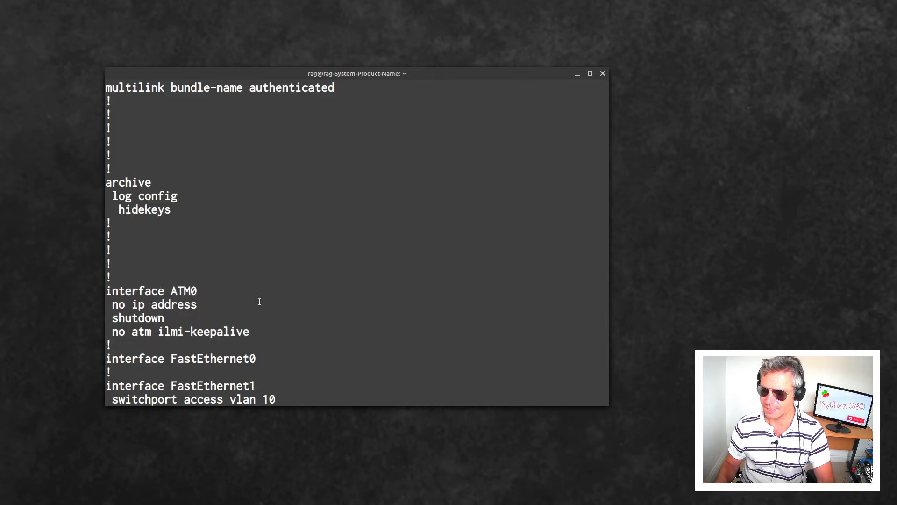
{"action": "key", "text": "space"}
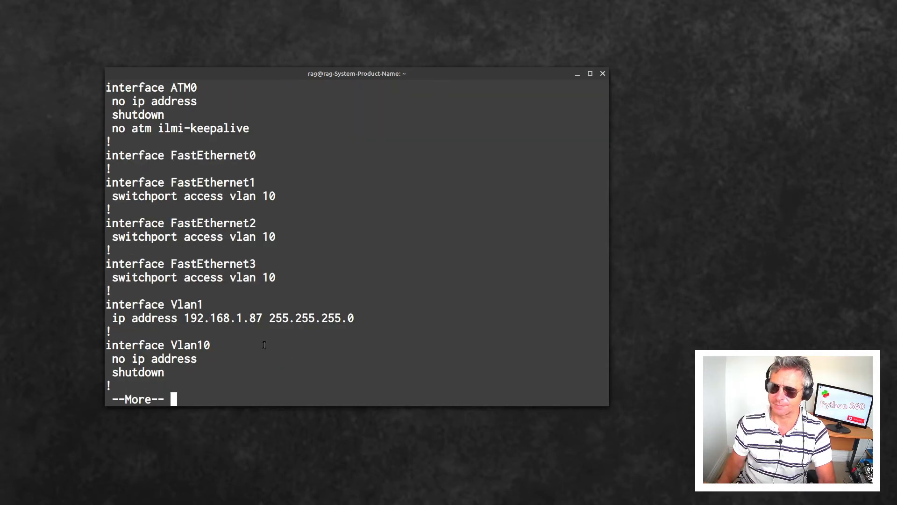
{"action": "key", "text": "space"}
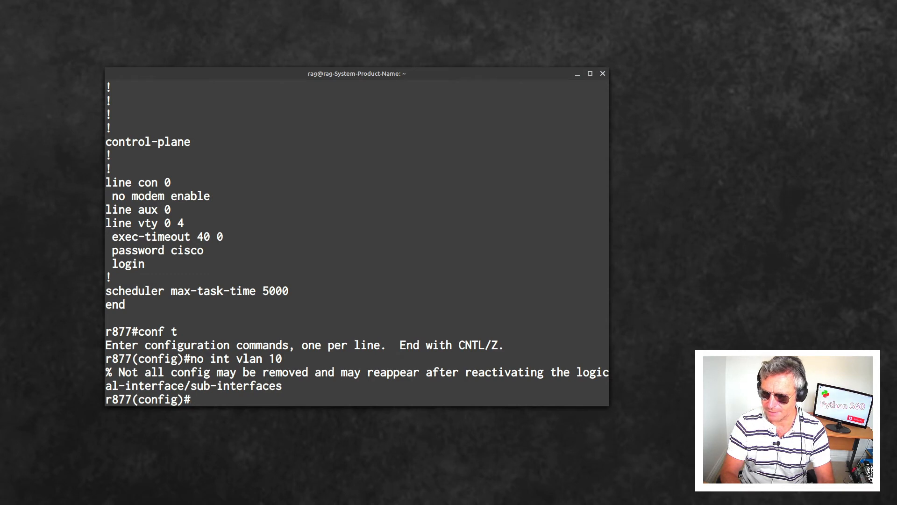
Remove interfaces Vlan10 and Vlan20 with 'no int vlan', save with 'wr me', and rerun 'sh run'
{"action": "type", "text": "no int vlan 20"}
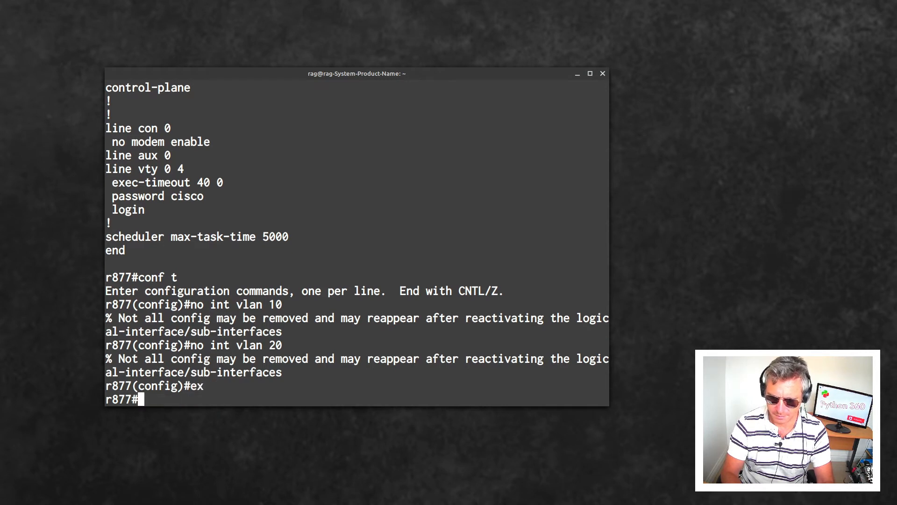
{"action": "type", "text": "wr me"}
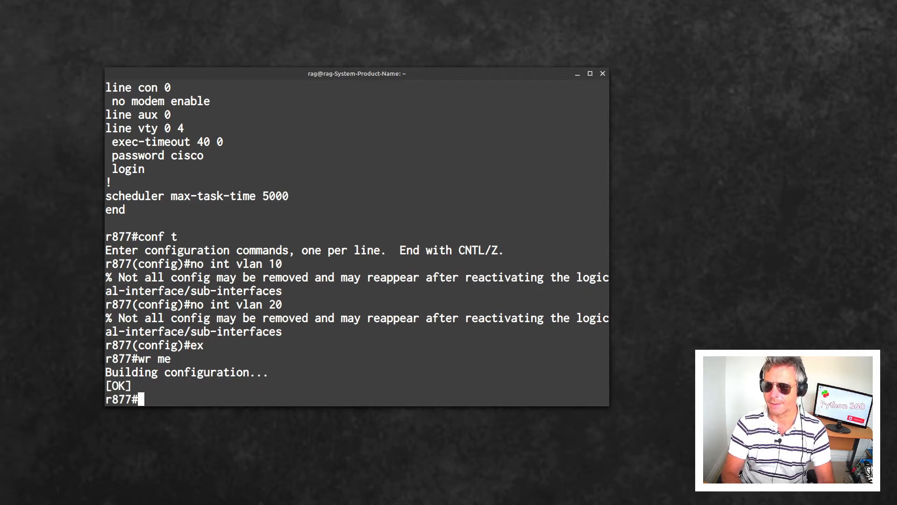
{"action": "type", "text": "sh run"}
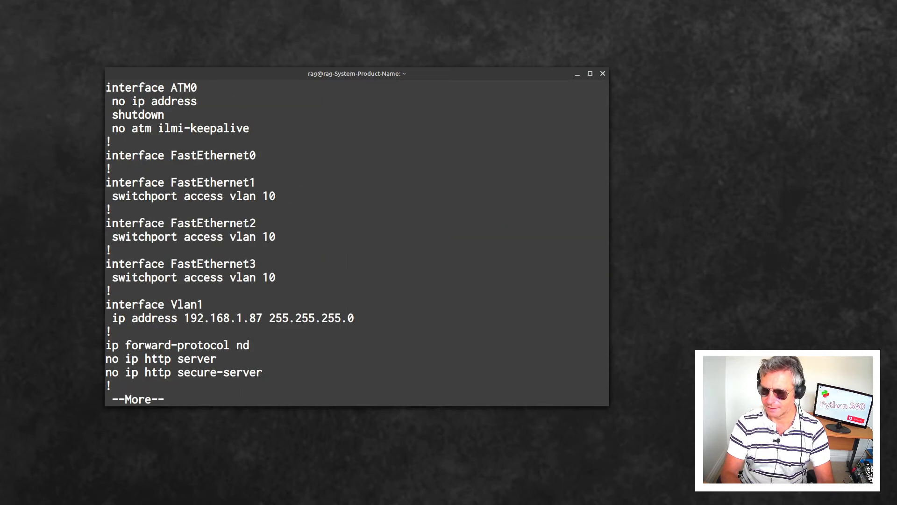
Page through the running configuration confirming only interface Vlan1 remains
{"action": "key", "text": "space"}
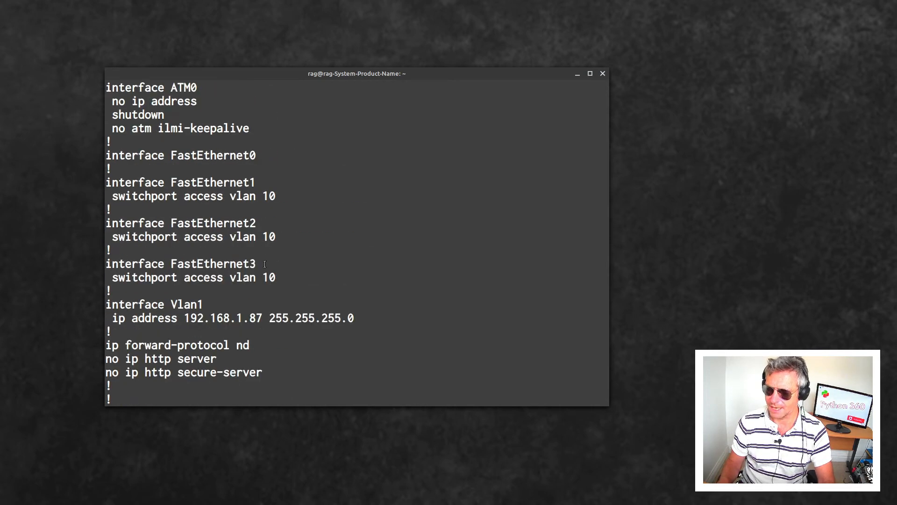
{"action": "left_click_drag", "start_coordinate": [112, 196], "coordinate": [275, 284]}
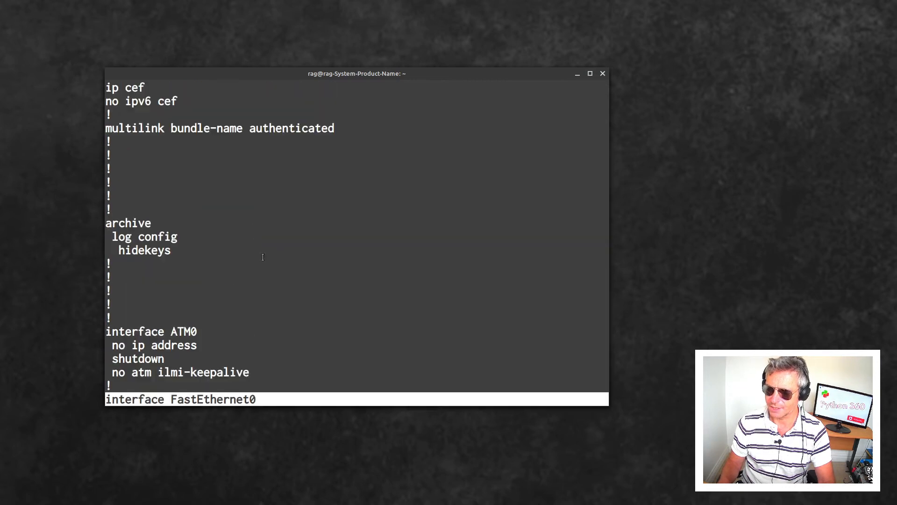
{"action": "scroll", "scroll_direction": "down", "scroll_amount": 3}
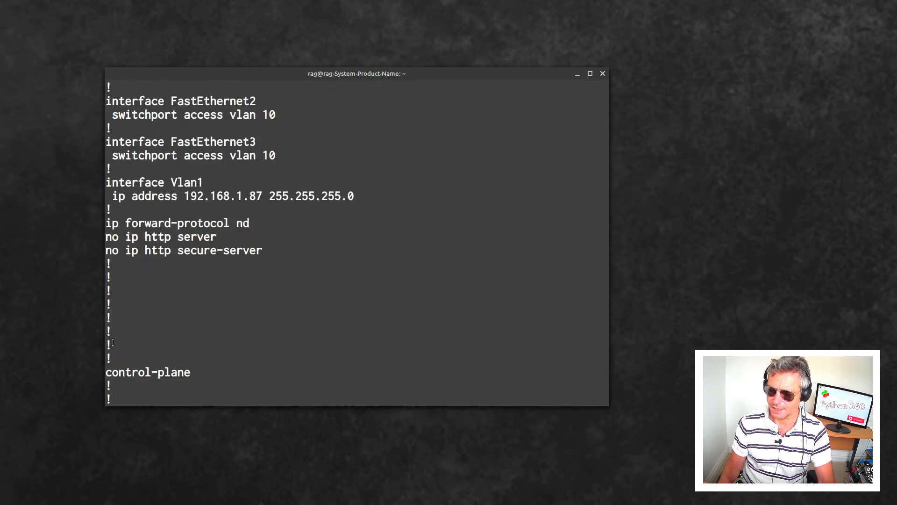
{"action": "key", "text": "Return"}
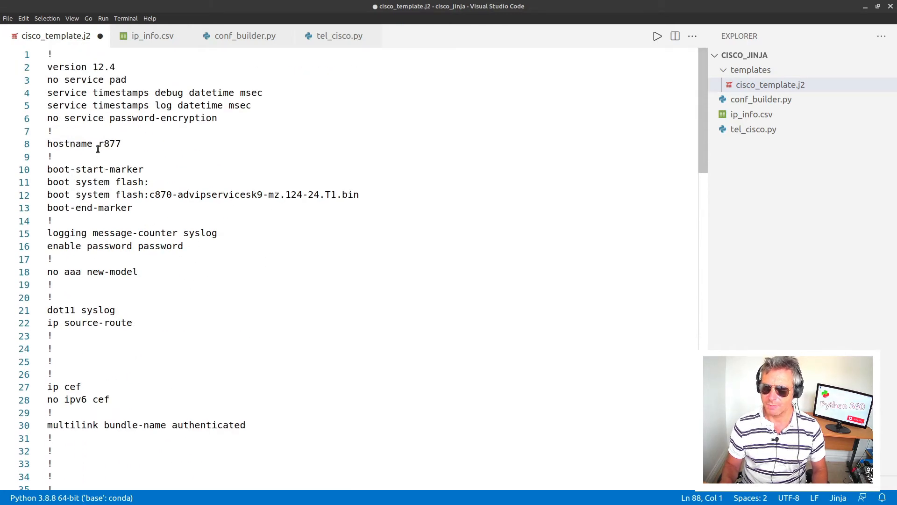
Replace 'r877' on the hostname line with the {{ host_name }} Jinja placeholder
{"action": "double_click", "coordinate": [109, 144]}
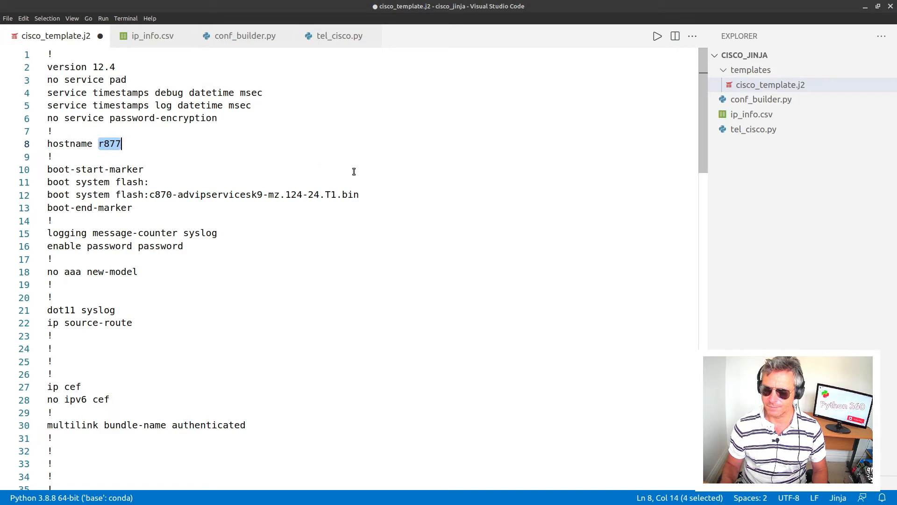
{"action": "type", "text": "{}"}
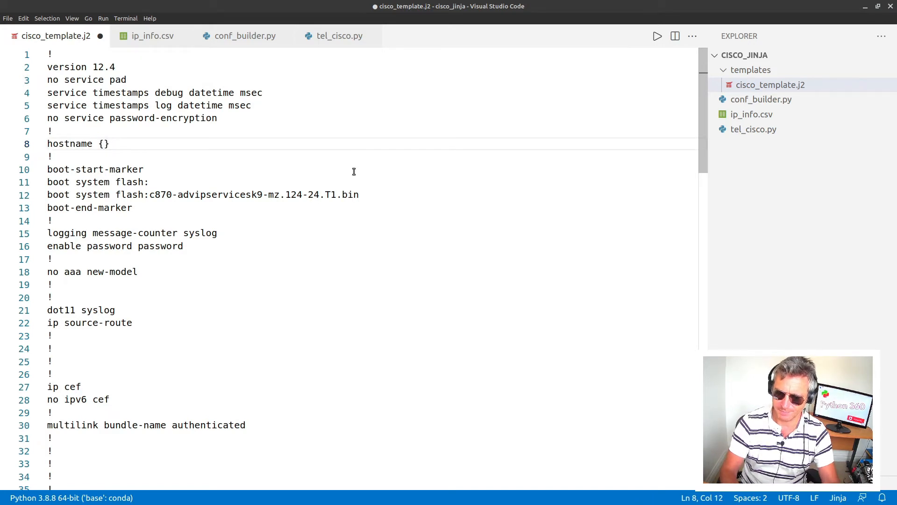
{"action": "type", "text": "{{"}
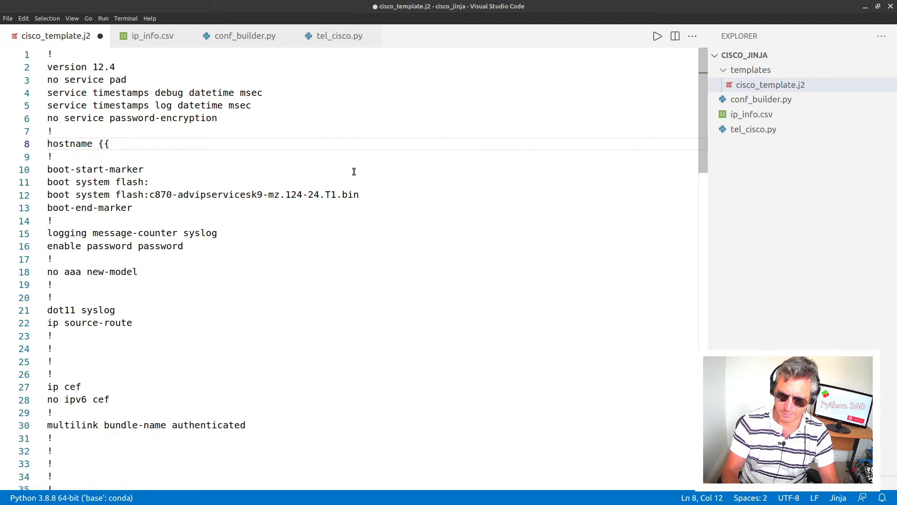
{"action": "type", "text": "h"}
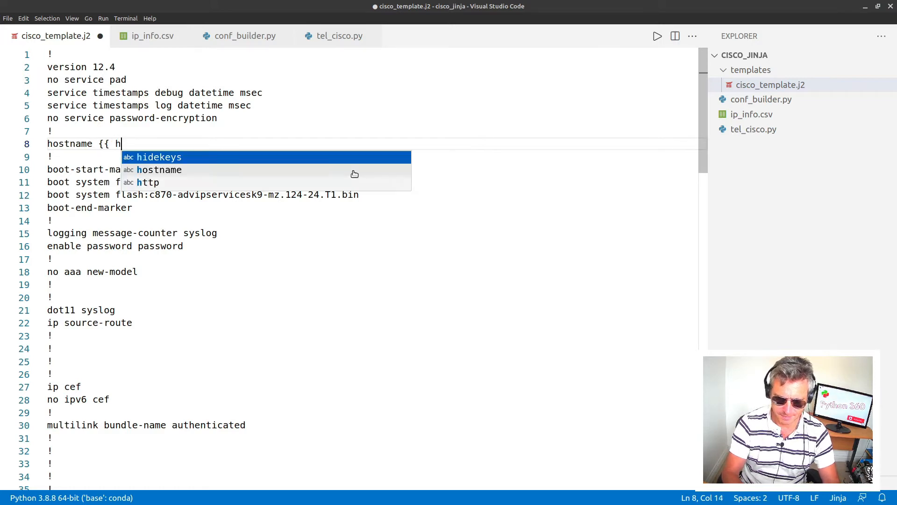
{"action": "type", "text": "ost_"}
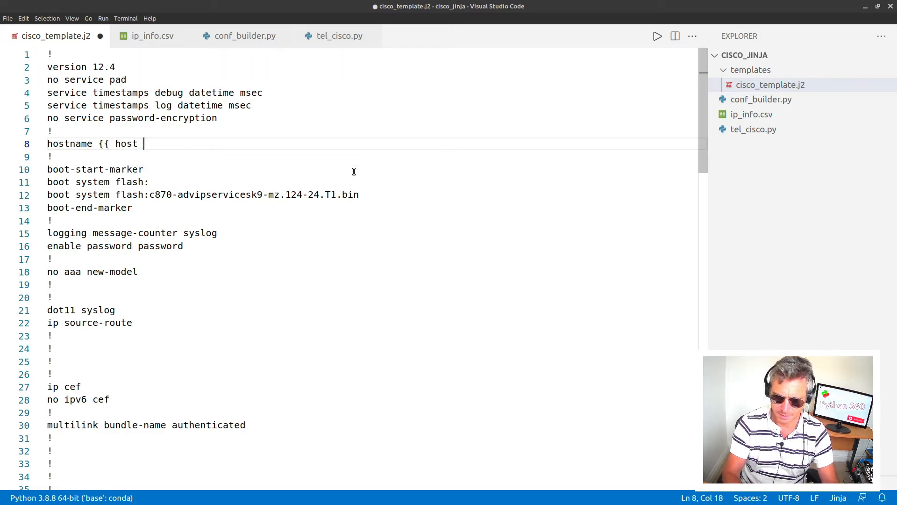
{"action": "type", "text": "name"}
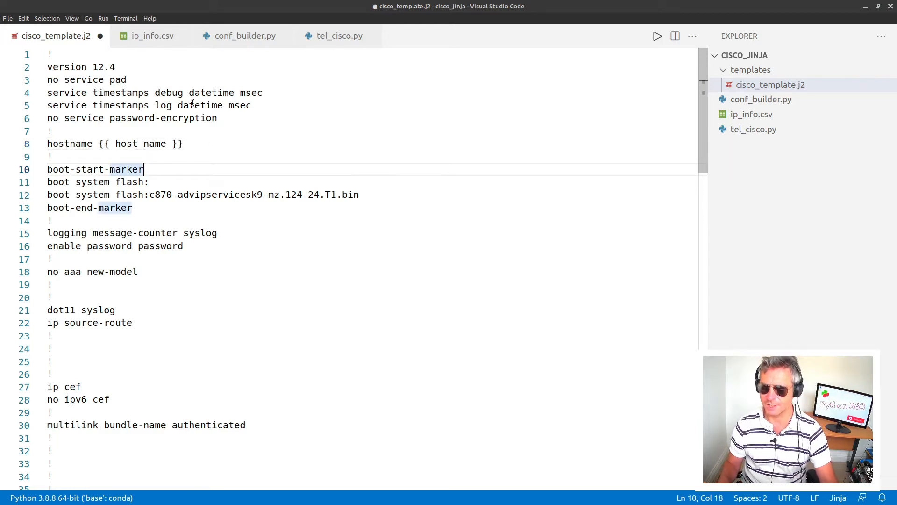
Scroll cisco_template.j2 to the FastEthernet and Vlan1 interface definitions around lines 45–66
{"action": "left_click", "coordinate": [245, 36]}
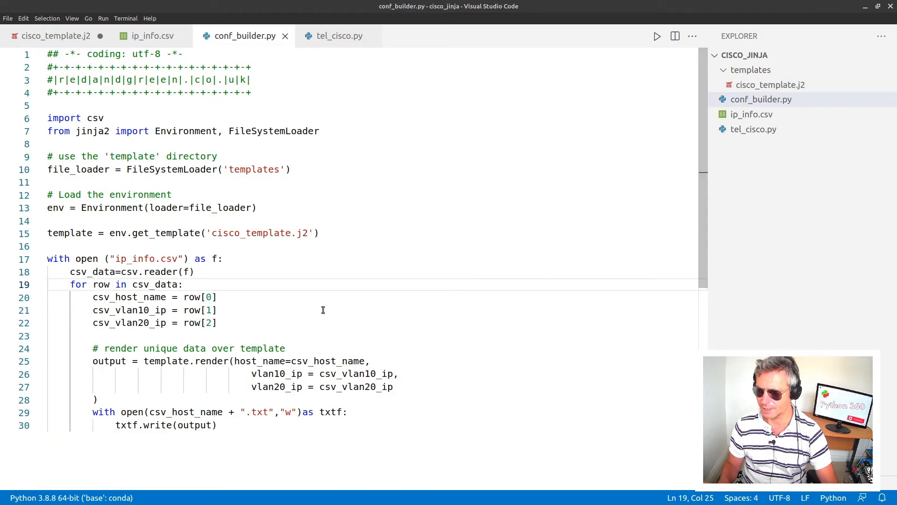
{"action": "mouse_move", "coordinate": [250, 359]}
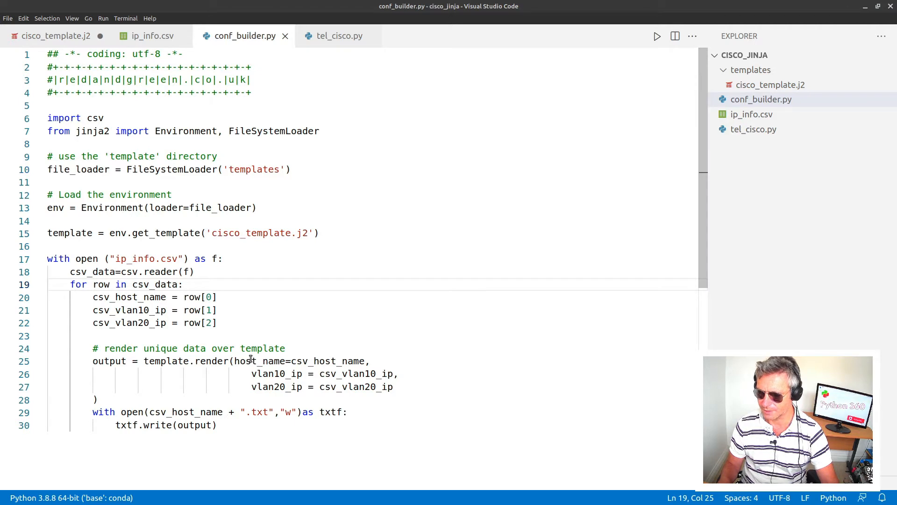
{"action": "left_click", "coordinate": [51, 36]}
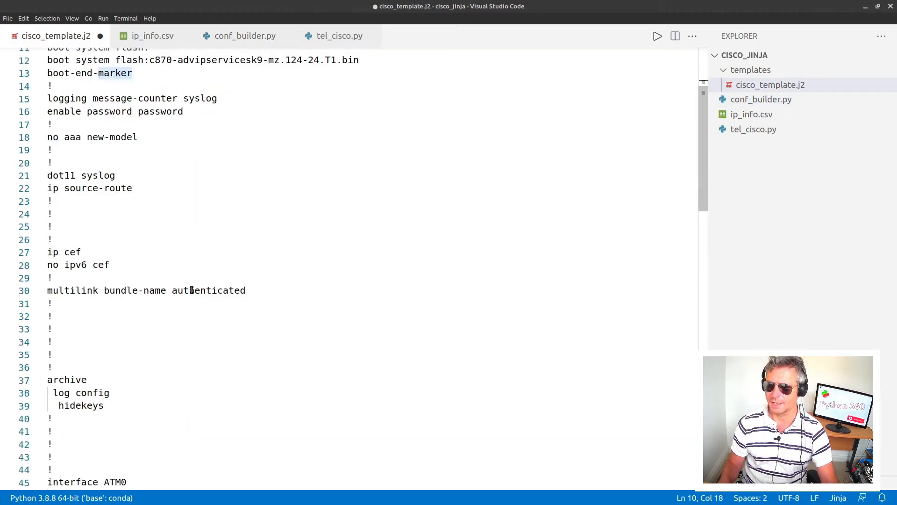
{"action": "scroll", "scroll_direction": "down", "scroll_amount": 3}
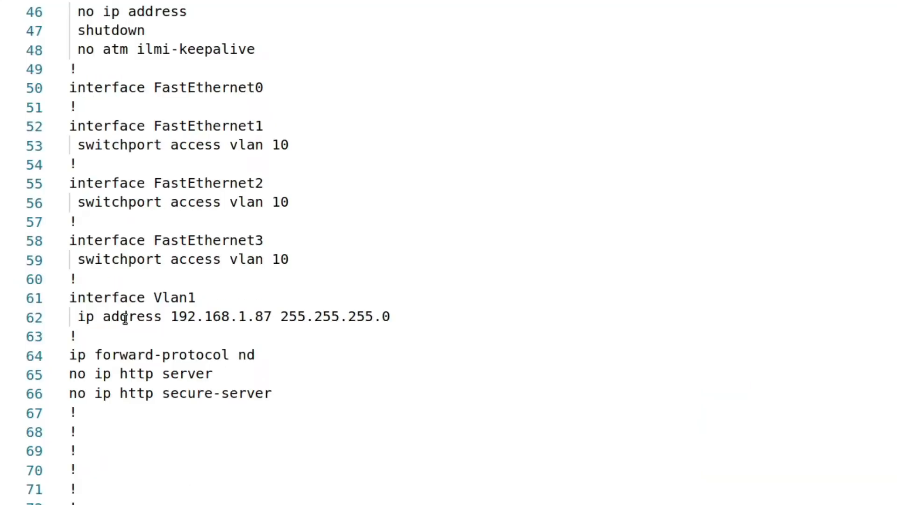
{"action": "mouse_move", "coordinate": [92, 329]}
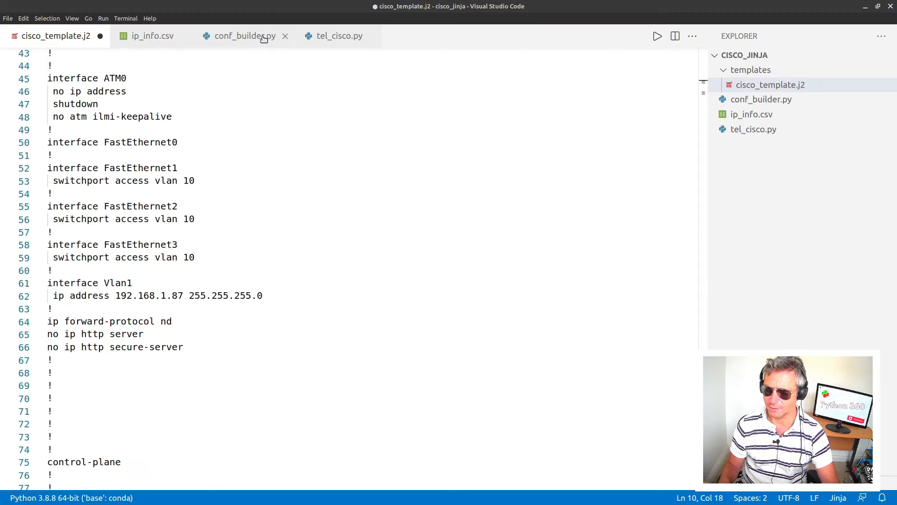
Edit conf_builder.py's template.render keywords to vlan10= and vlan20=
{"action": "left_click", "coordinate": [245, 35]}
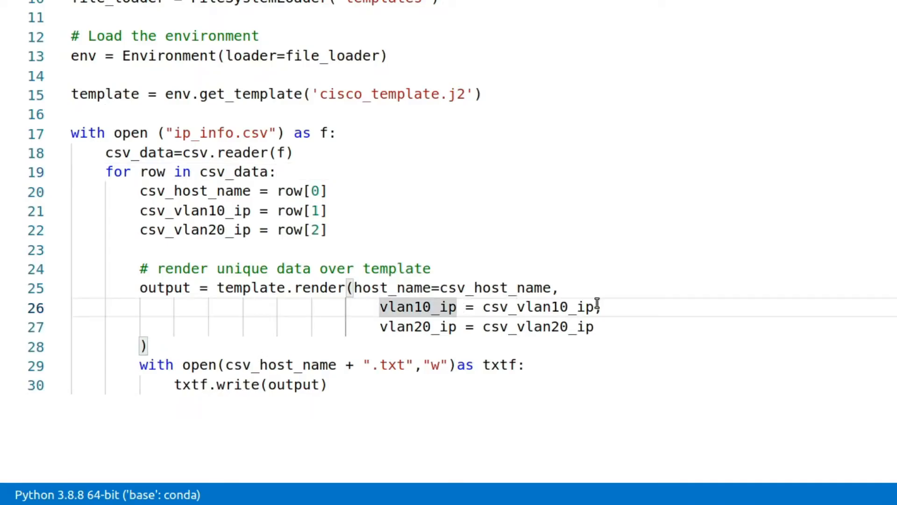
{"action": "type", "text": ","}
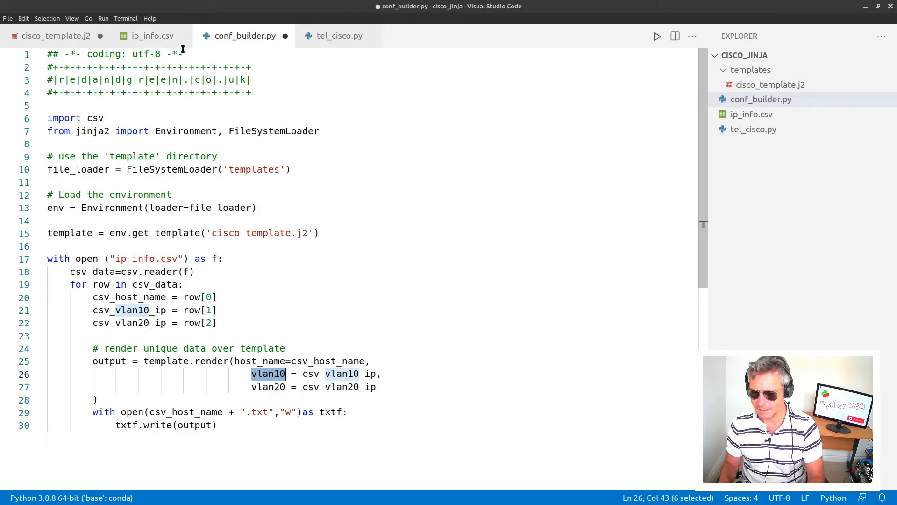
{"action": "left_click", "coordinate": [55, 36]}
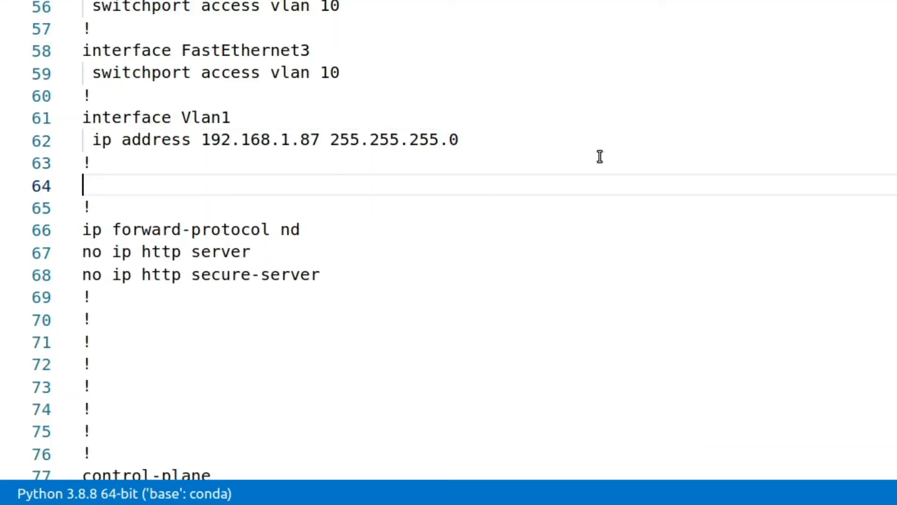
Insert {{ vlan10 }} and {{ vlan20 }} lines after interface Vlan1 and save the template
{"action": "type", "text": "vlan10"}
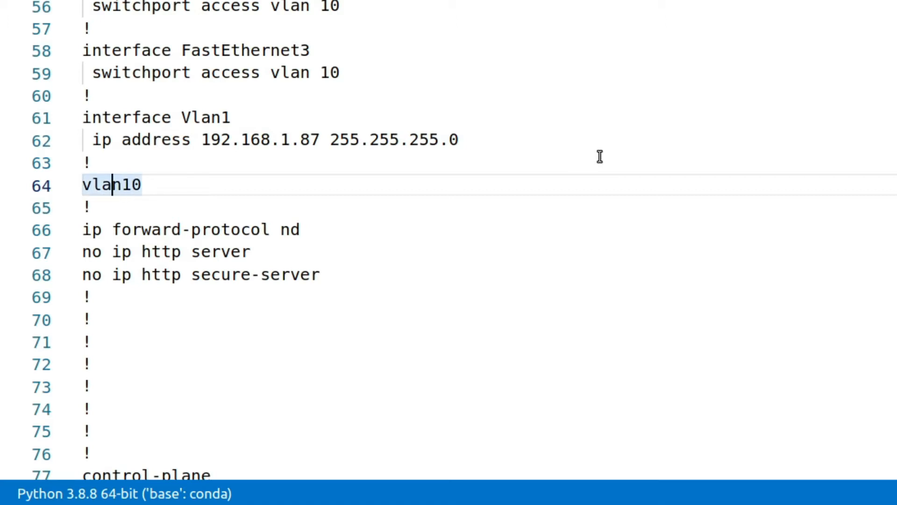
{"action": "type", "text": "{{"}
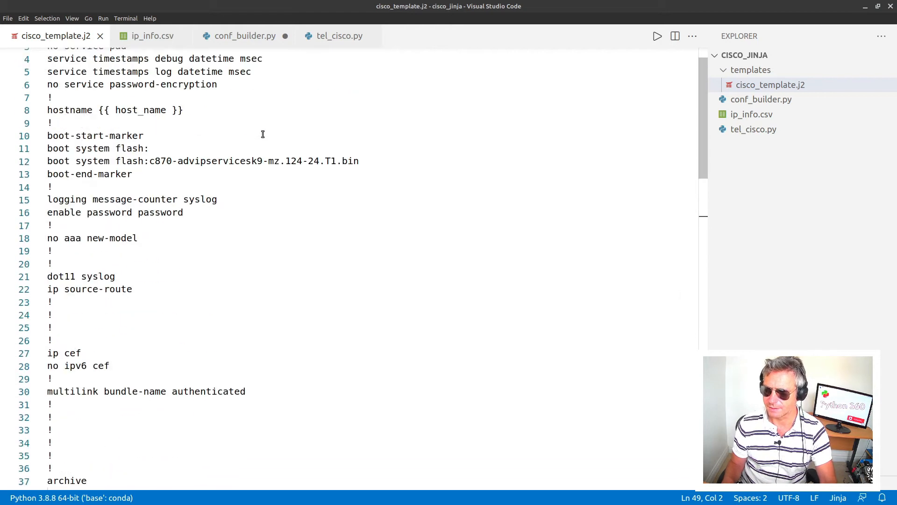
{"action": "scroll", "scroll_direction": "down", "scroll_amount": 3}
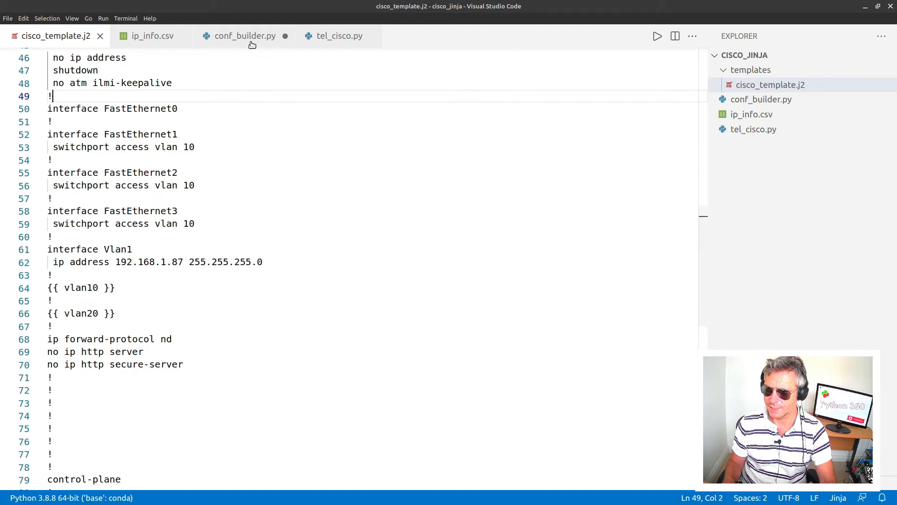
{"action": "left_click", "coordinate": [245, 36]}
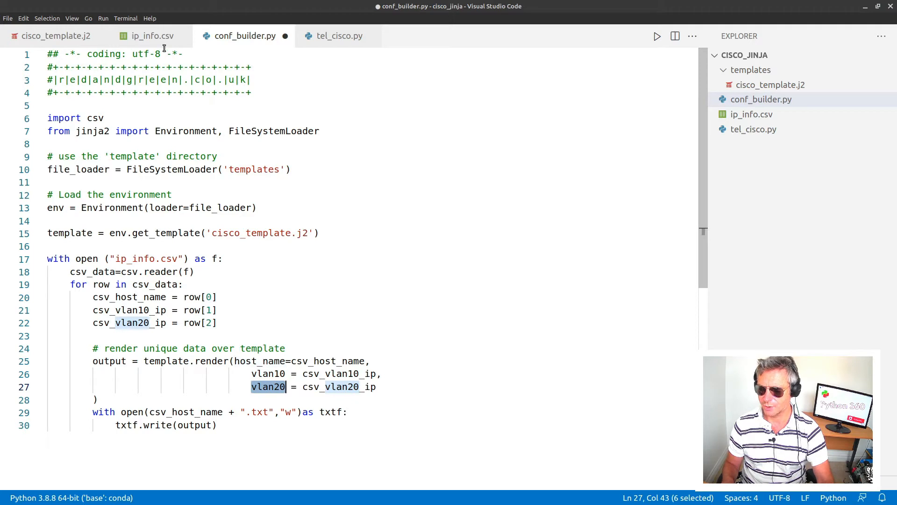
In ip_info.csv, turn 10.2.2.2 into 'ip address 10.2.2.2 255.255.255.0' and give 172.16.1.10 its mask
{"action": "left_click", "coordinate": [153, 36]}
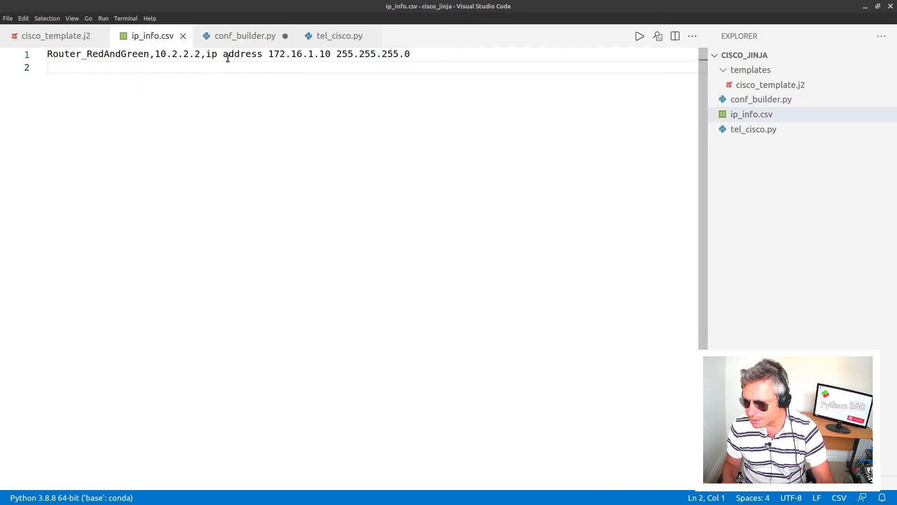
{"action": "mouse_move", "coordinate": [207, 54]}
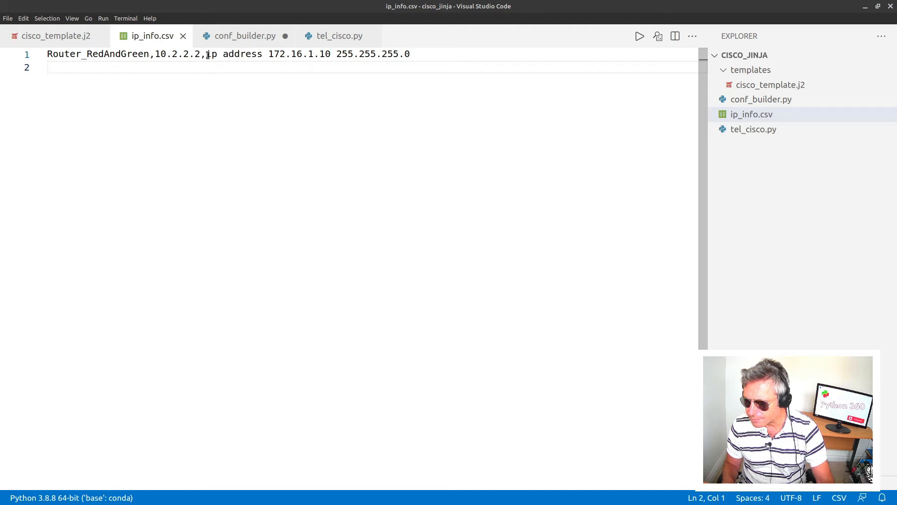
{"action": "left_click", "coordinate": [206, 54]}
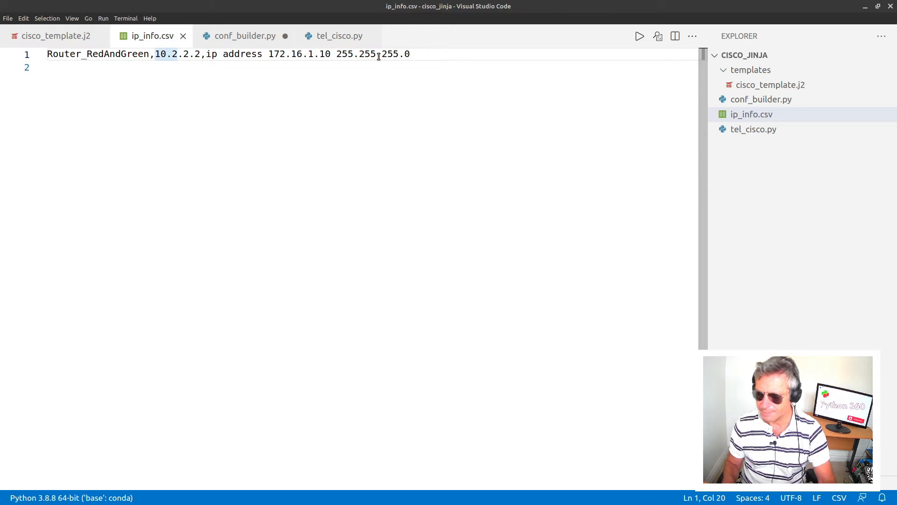
{"action": "type", "text": "ip address"}
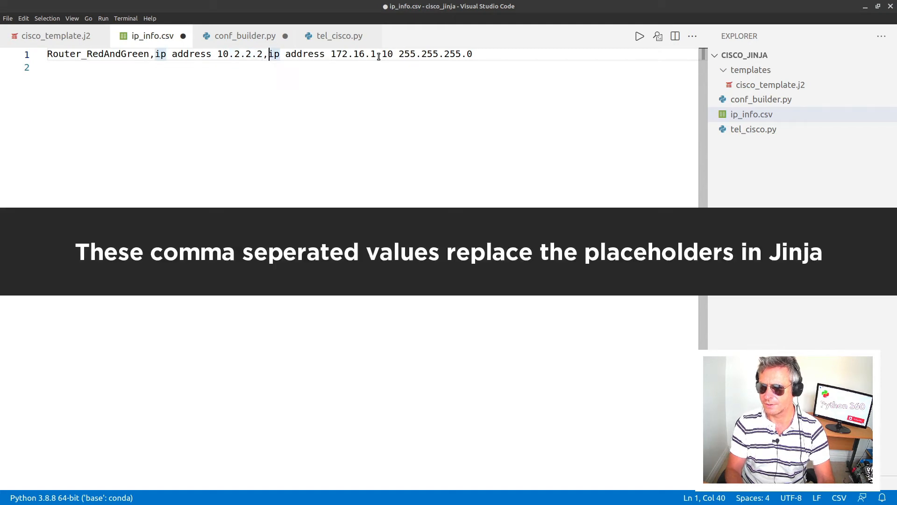
{"action": "type", "text": "255."}
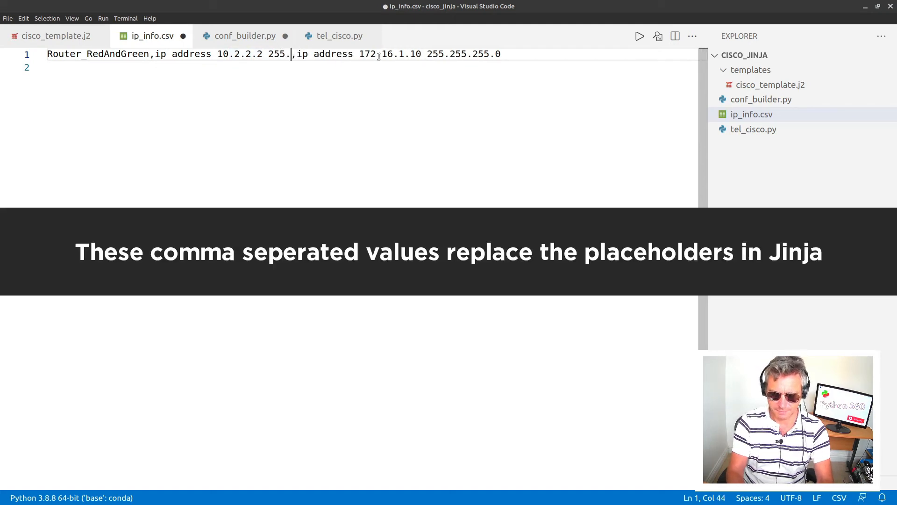
{"action": "type", "text": "255.255.0"}
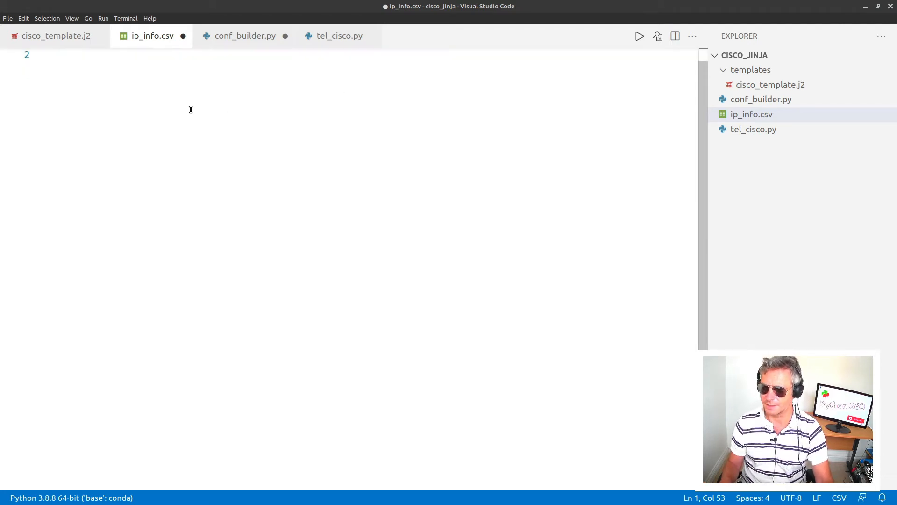
{"action": "type", "text": "Router_RedAndGreen,ip address 10.2.2.2 255.255.255.0,ip address 172.16.1.10 255.255.255.0"}
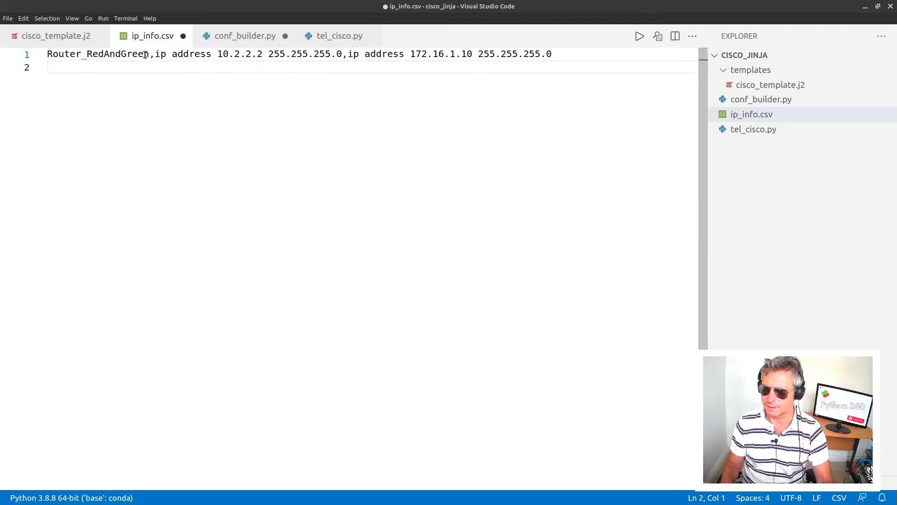
Rename Router_RedAndGreen to Router_RnG in the CSV row
{"action": "double_click", "coordinate": [126, 54]}
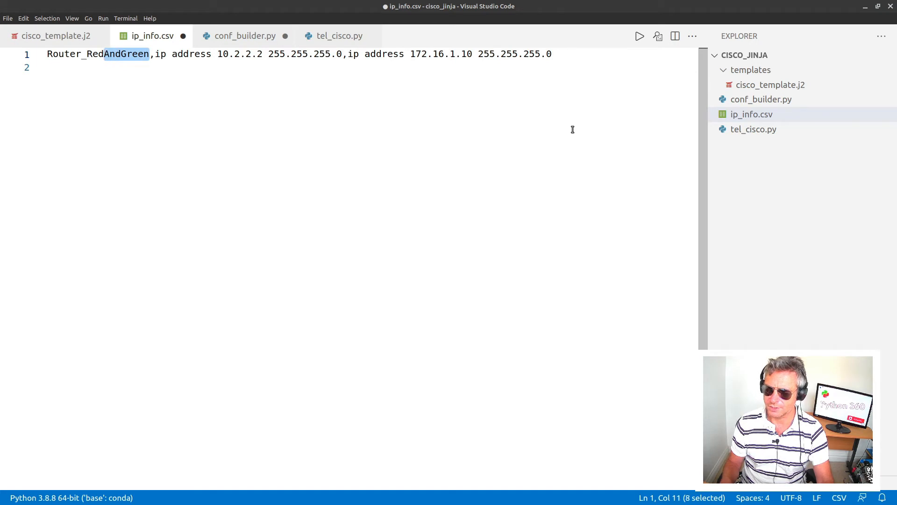
{"action": "type", "text": "Rn"}
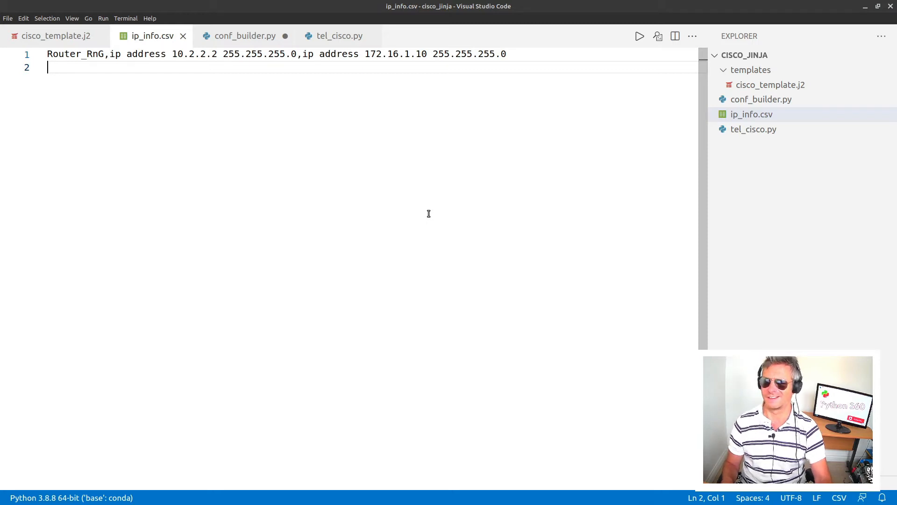
{"action": "mouse_move", "coordinate": [398, 204]}
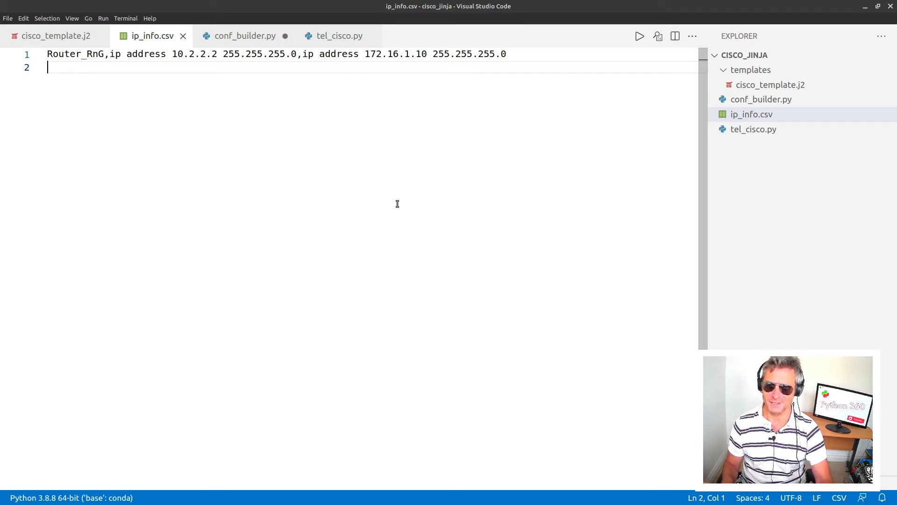
{"action": "mouse_move", "coordinate": [309, 196]}
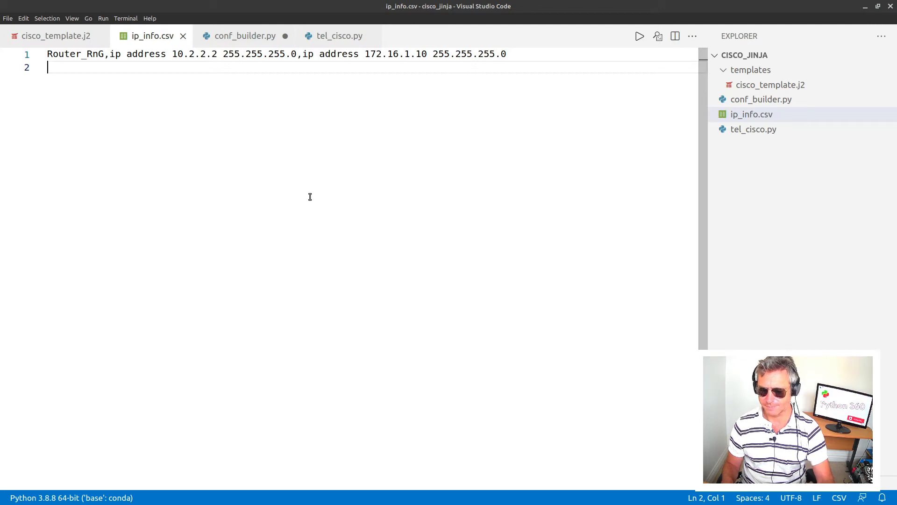
{"action": "mouse_move", "coordinate": [345, 288]}
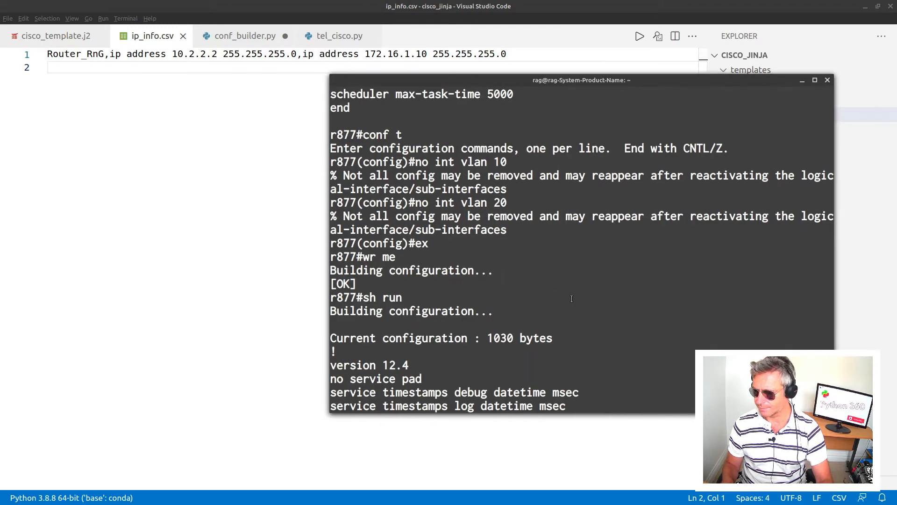
Review the router's show run output in the telnet window, then return to conf_builder.py
{"action": "right_click", "coordinate": [578, 80]}
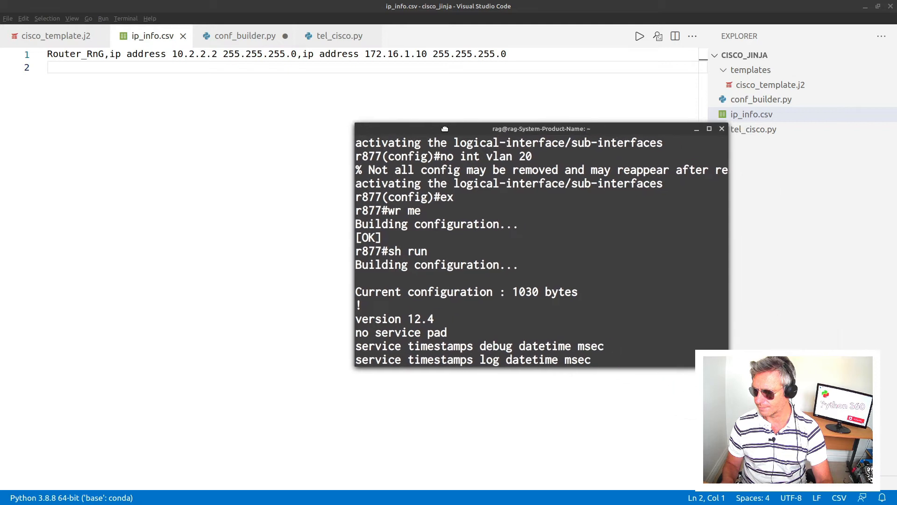
{"action": "scroll", "scroll_direction": "down", "scroll_amount": 3}
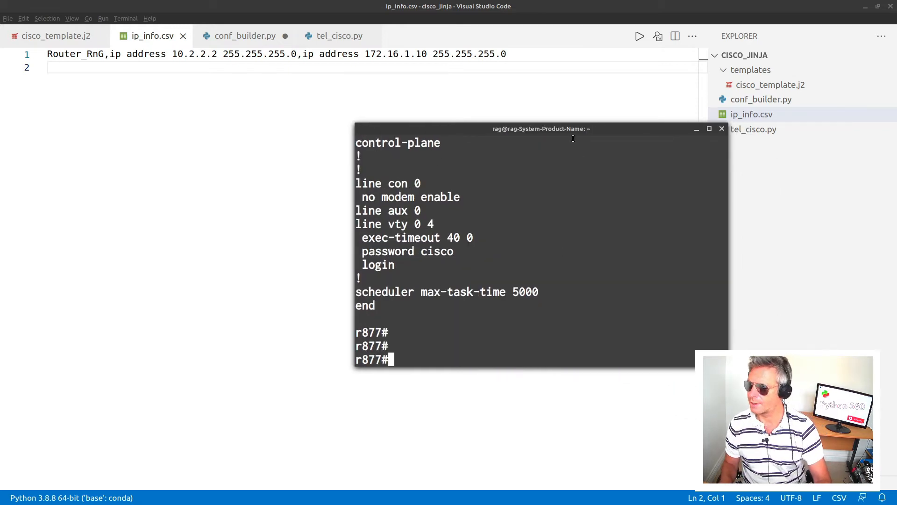
{"action": "left_click_drag", "start_coordinate": [540, 128], "coordinate": [471, 115]}
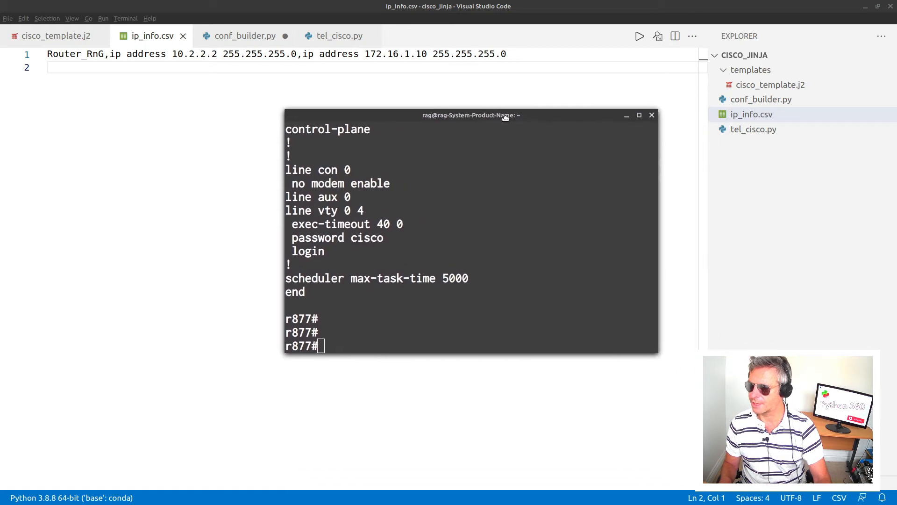
{"action": "left_click", "coordinate": [245, 36]}
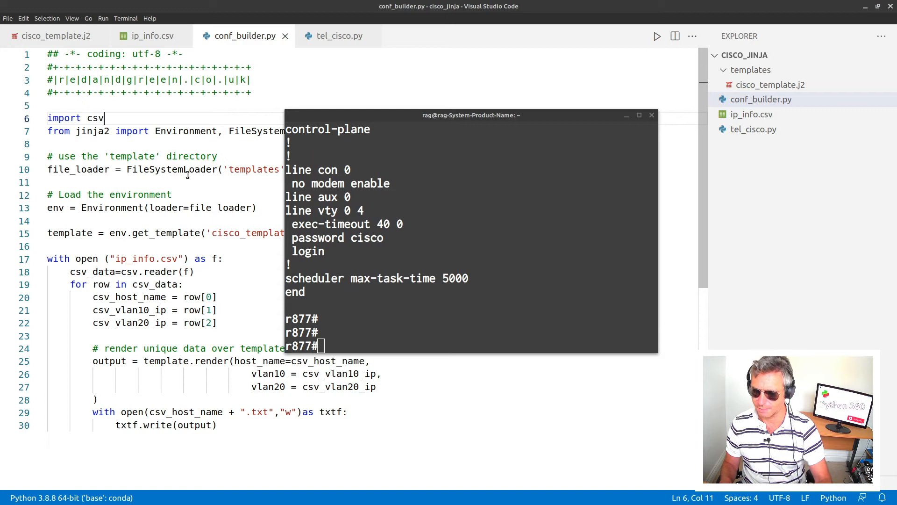
{"action": "double_click", "coordinate": [172, 169]}
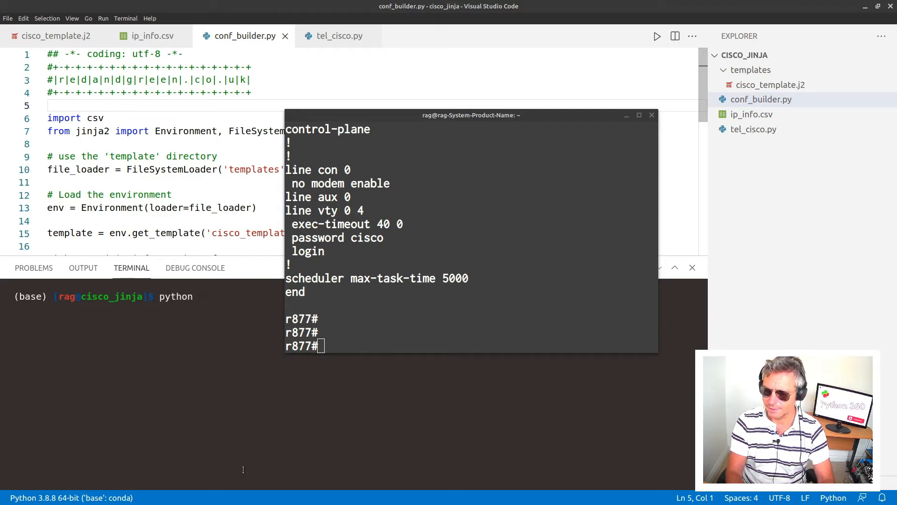
Run conf_builder.py and inspect Router_RnG.txt: hostname Router_RnG and ip address lines lacking interface lines
{"action": "type", "text": "conf_builder.py"}
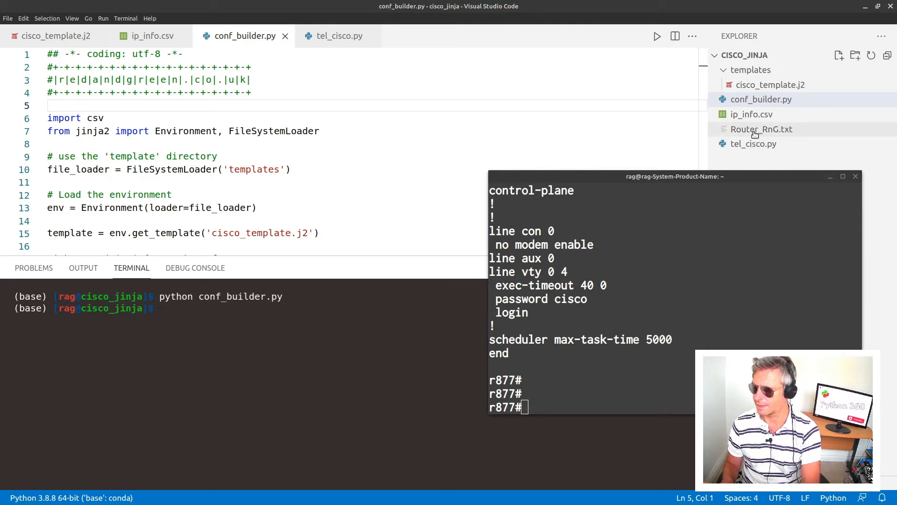
{"action": "mouse_move", "coordinate": [755, 133]}
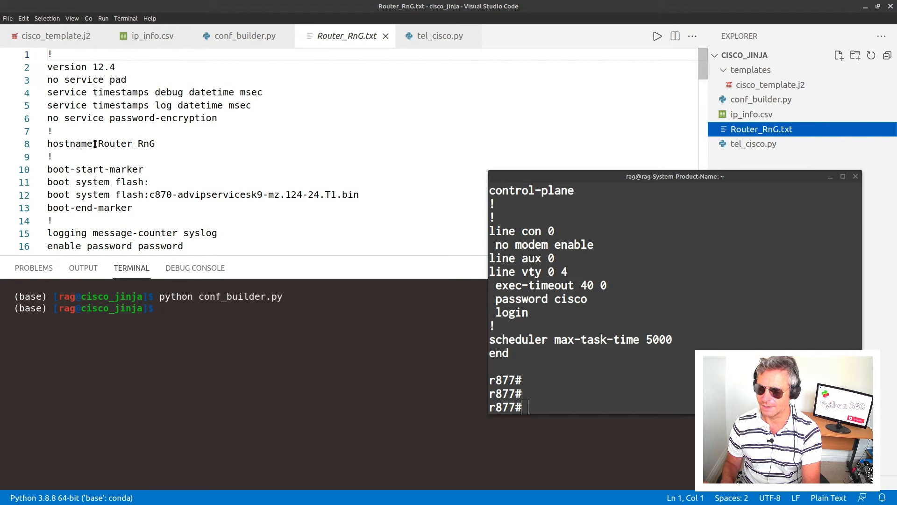
{"action": "double_click", "coordinate": [126, 144]}
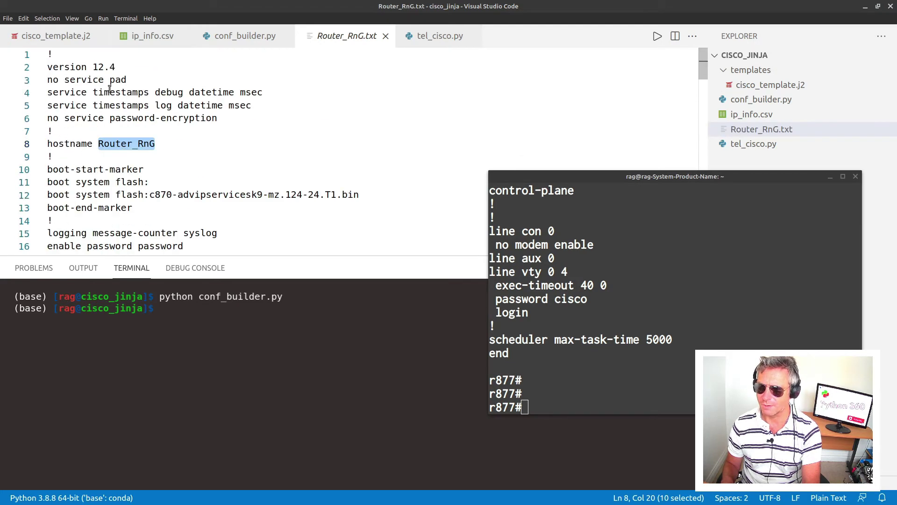
{"action": "scroll", "scroll_direction": "down", "scroll_amount": 3}
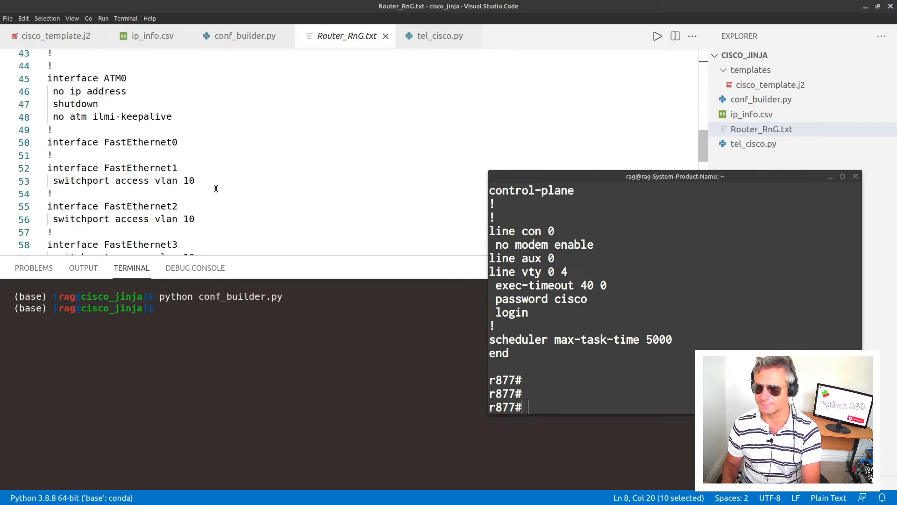
{"action": "scroll", "scroll_direction": "down", "scroll_amount": 3}
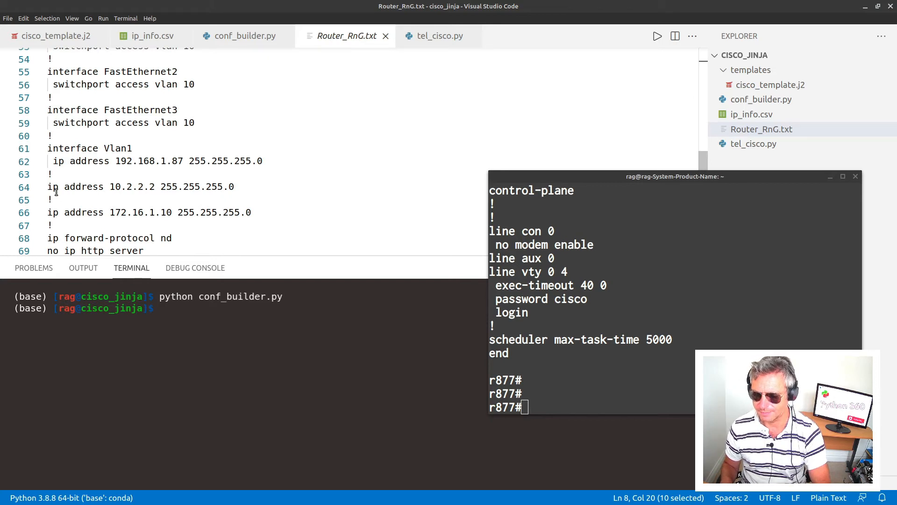
{"action": "mouse_move", "coordinate": [54, 186]}
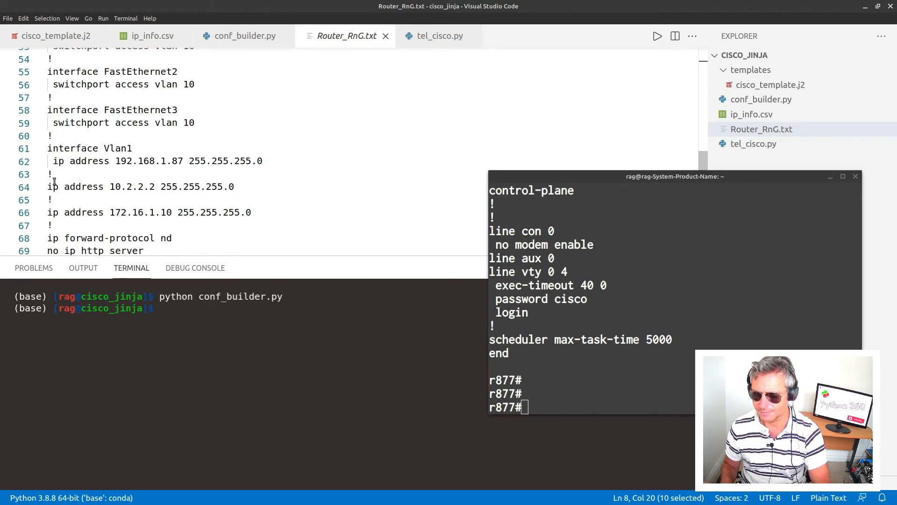
{"action": "left_click", "coordinate": [56, 173]}
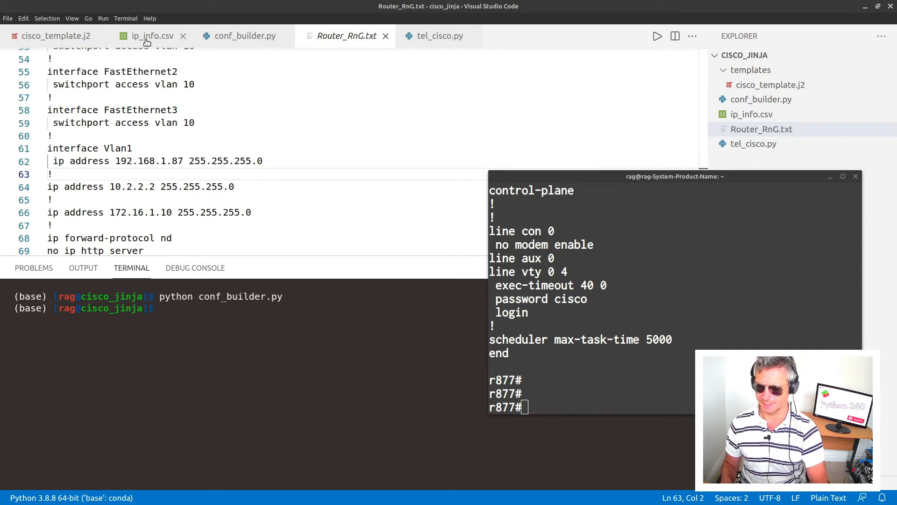
Add 'interface Vlan1, interface Vlan20' fields after Router_RnG in the ip_info.csv row
{"action": "left_click", "coordinate": [152, 35]}
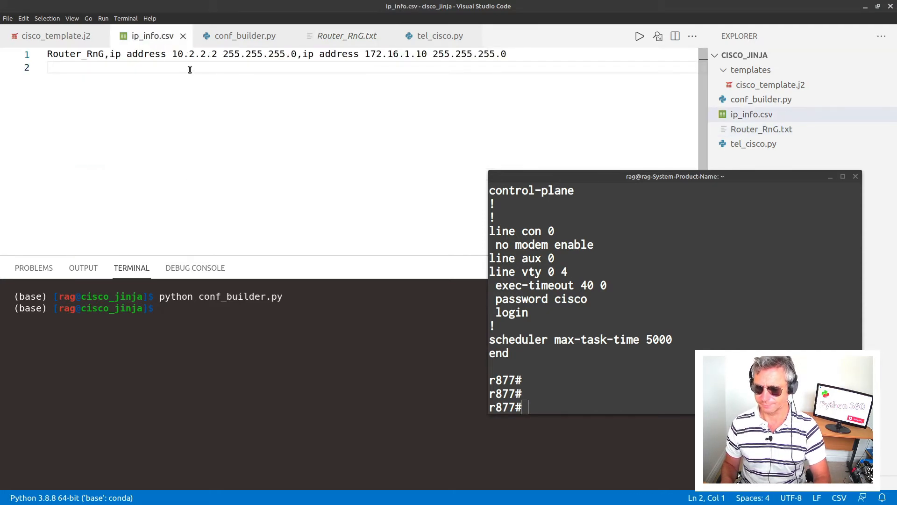
{"action": "type", "text": "interface Vlan1, interface Vlan20"}
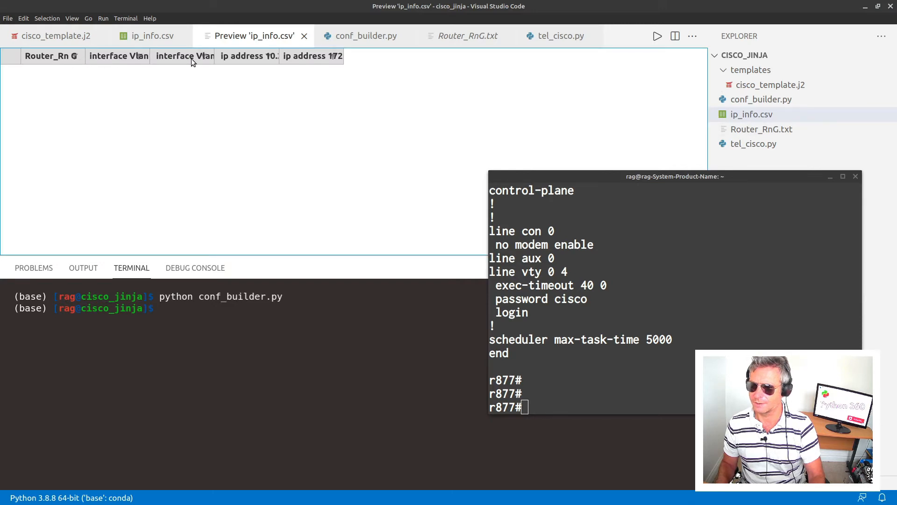
{"action": "mouse_move", "coordinate": [318, 75]}
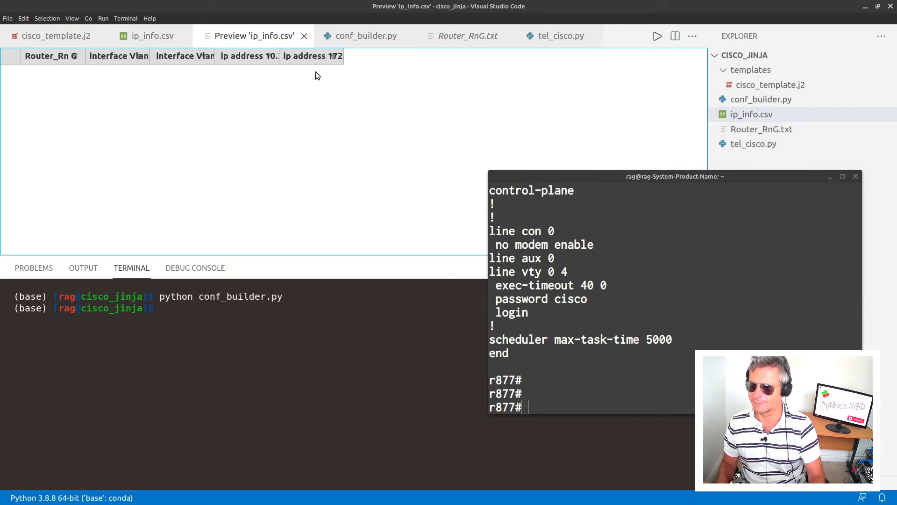
{"action": "mouse_move", "coordinate": [568, 67]}
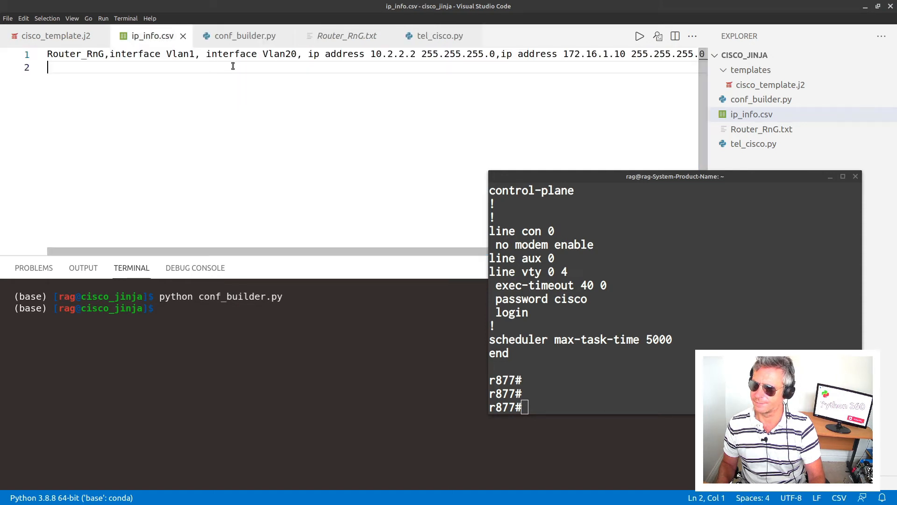
{"action": "mouse_move", "coordinate": [60, 39]}
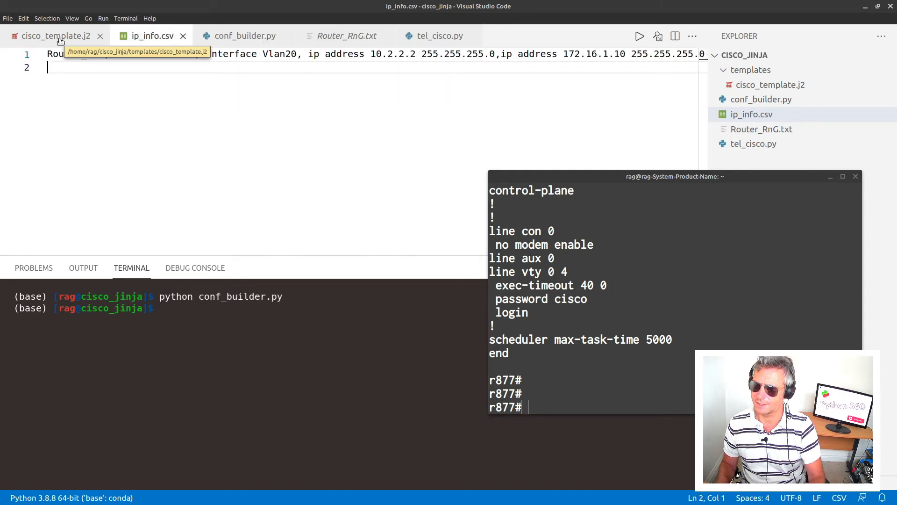
Show cisco_template.j2 and delete the generated Router_RnG.txt from the Explorer
{"action": "left_click", "coordinate": [51, 35]}
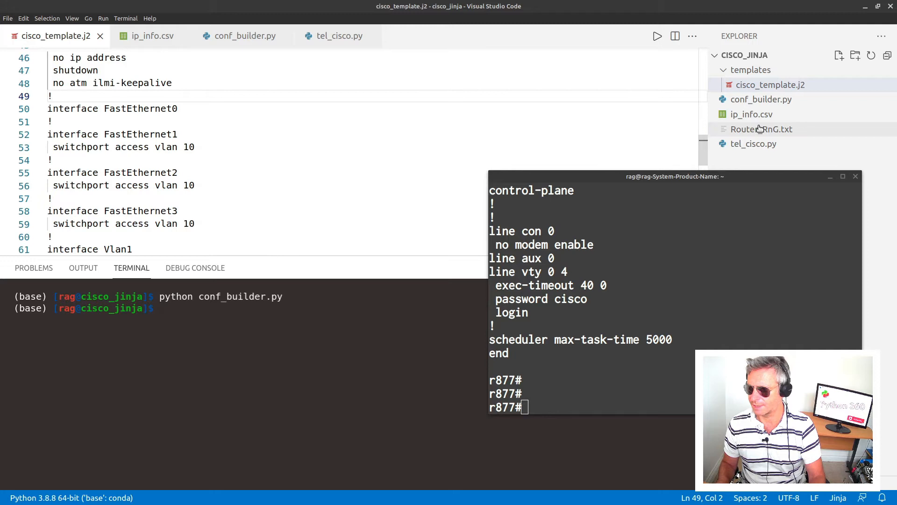
{"action": "right_click", "coordinate": [761, 129]}
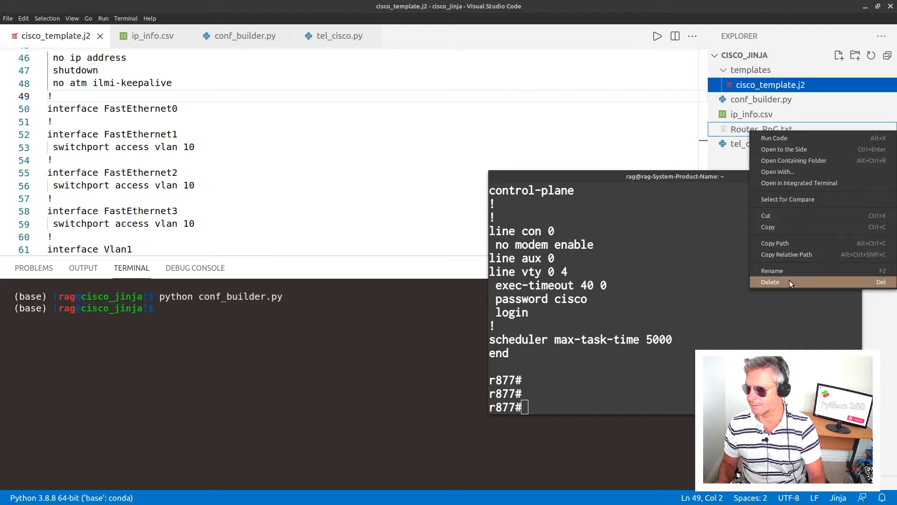
{"action": "left_click", "coordinate": [770, 282]}
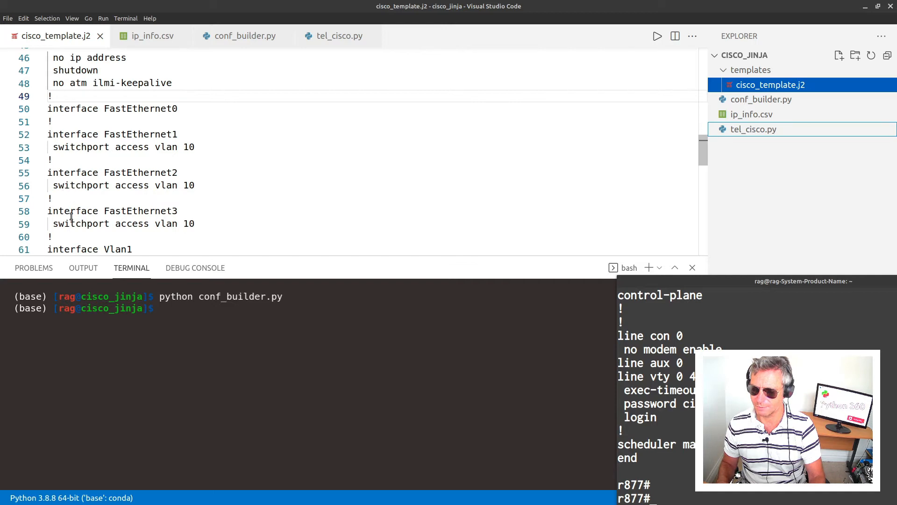
{"action": "scroll", "scroll_direction": "down", "scroll_amount": 3}
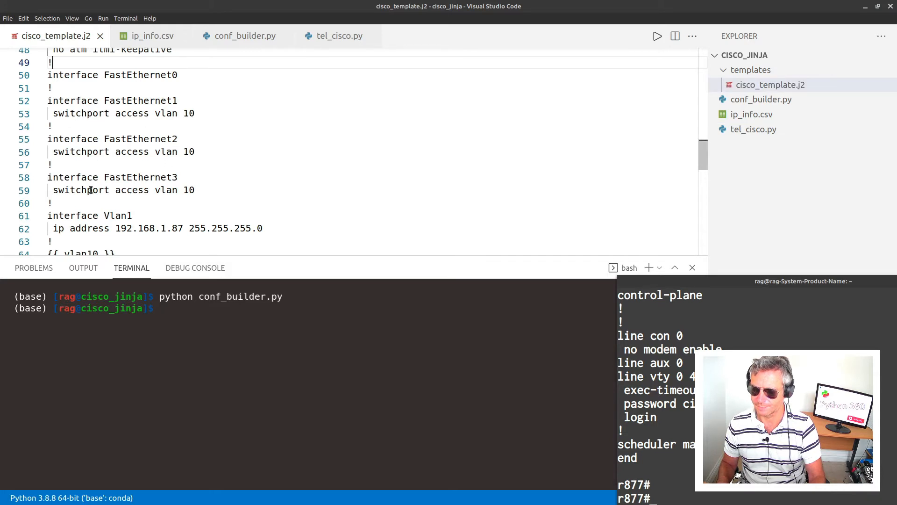
Insert '{{ int10 }}' and '{{ int20 }}' lines above the vlan placeholders in cisco_template.j2 and save
{"action": "scroll", "scroll_direction": "down", "scroll_amount": 3}
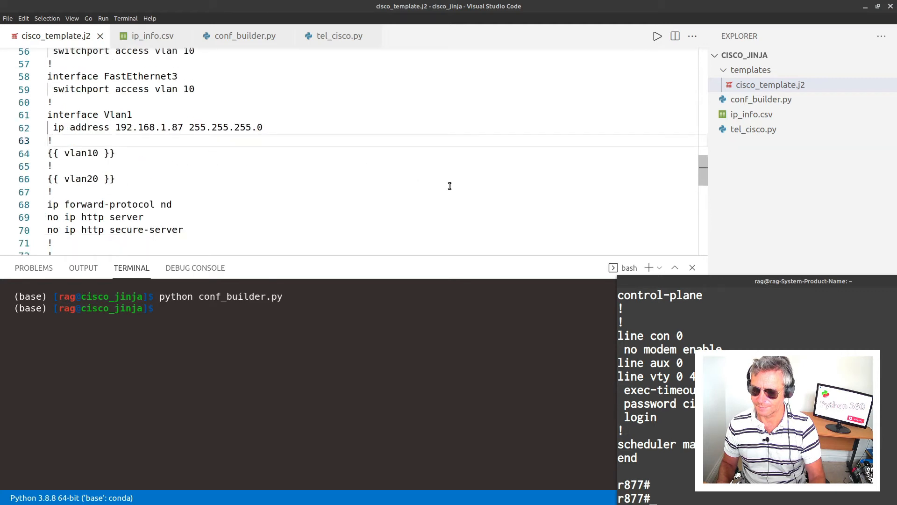
{"action": "key", "text": "Enter"}
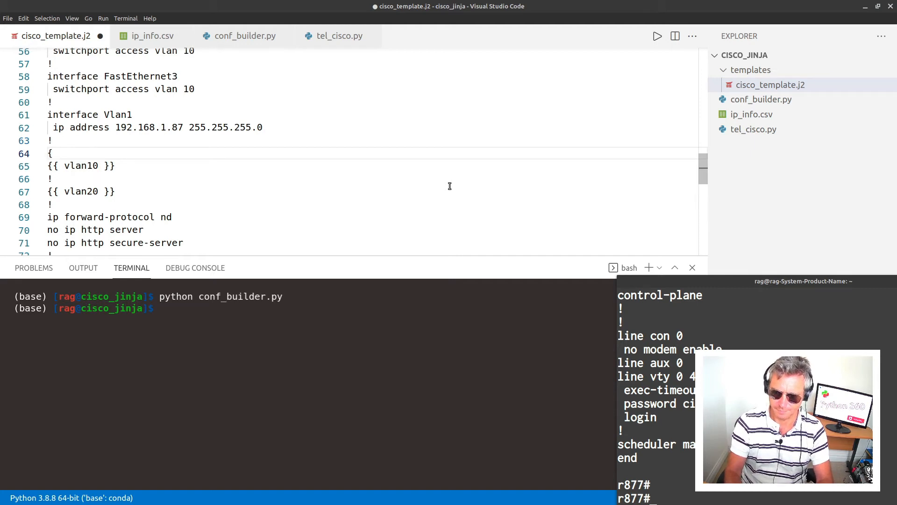
{"action": "type", "text": "{{ in"}
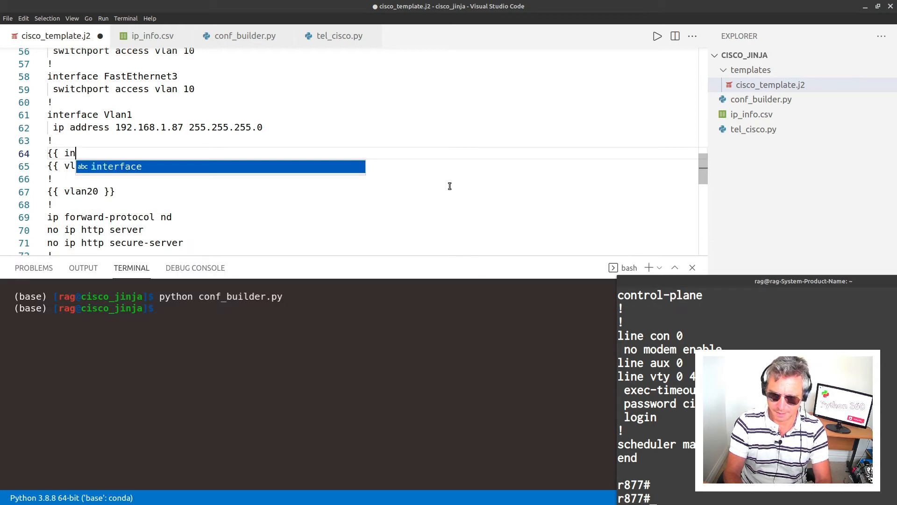
{"action": "type", "text": "t10"}
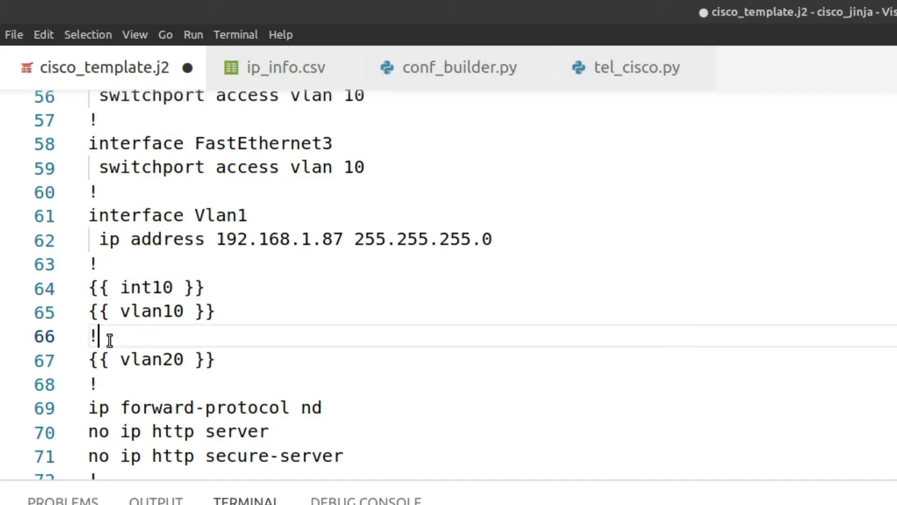
{"action": "type", "text": "{{ i"}
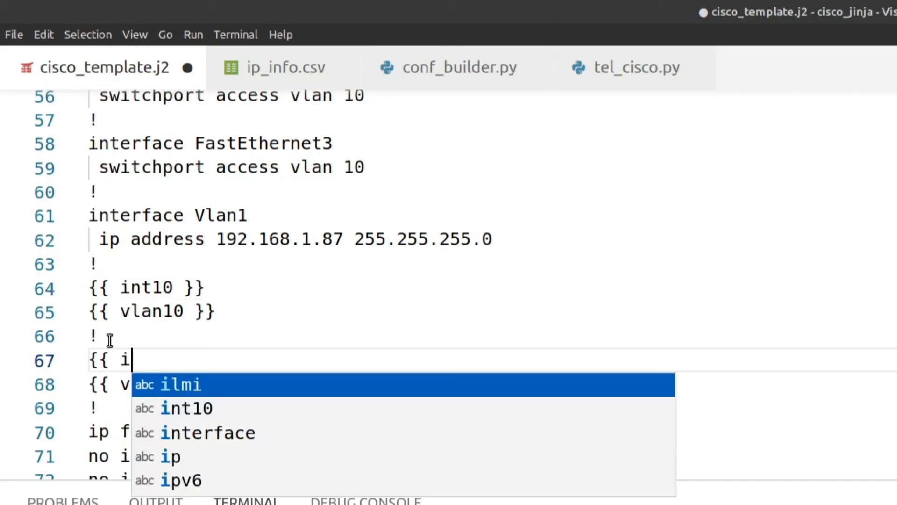
{"action": "type", "text": "nt20"}
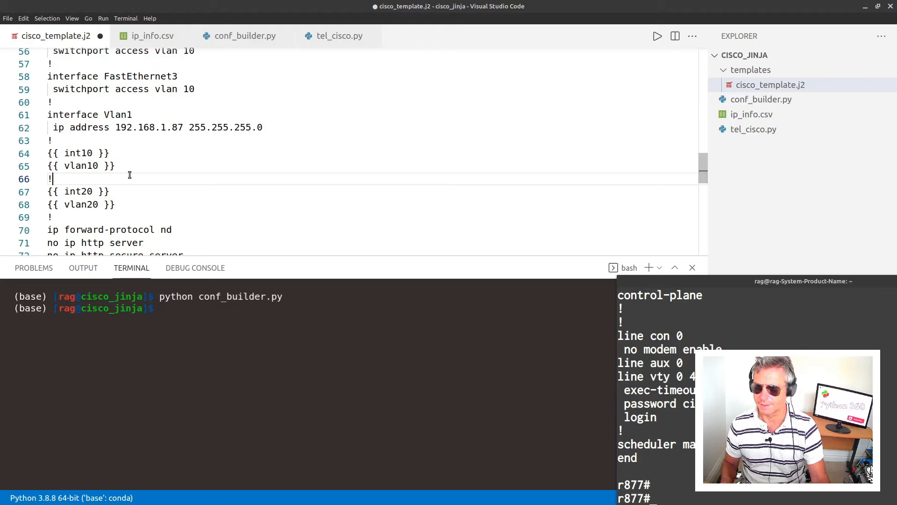
{"action": "key", "text": "ctrl+s"}
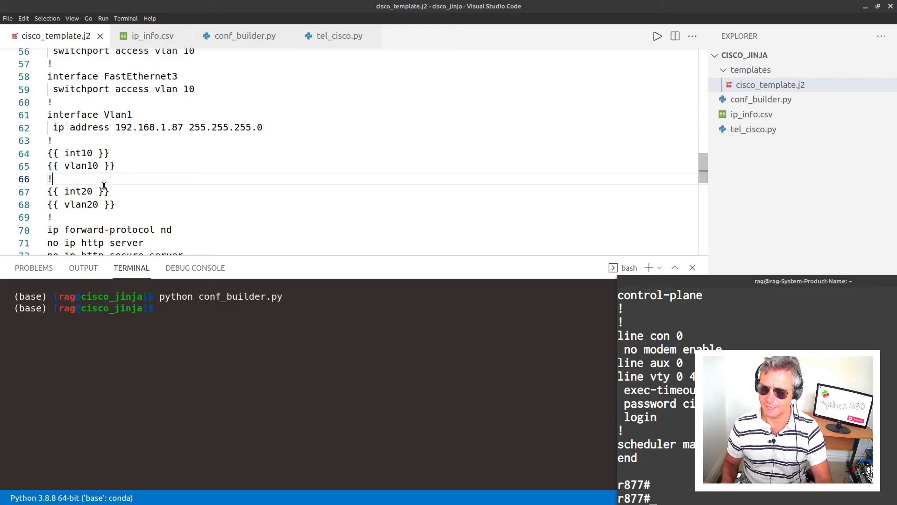
{"action": "left_click", "coordinate": [152, 36]}
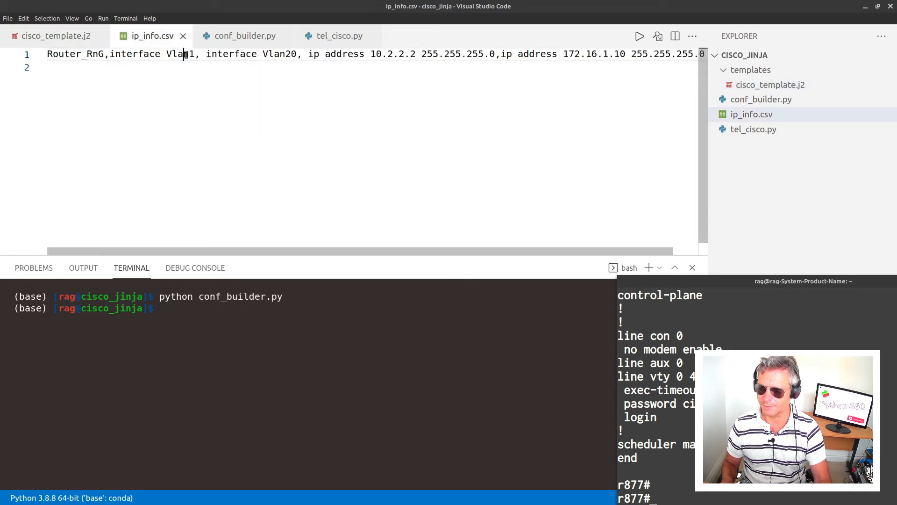
{"action": "double_click", "coordinate": [179, 54]}
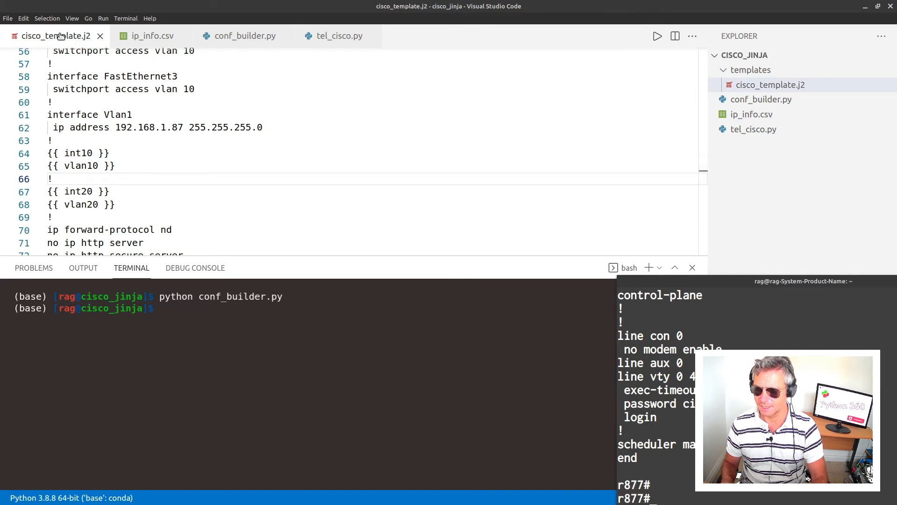
{"action": "left_click", "coordinate": [245, 36]}
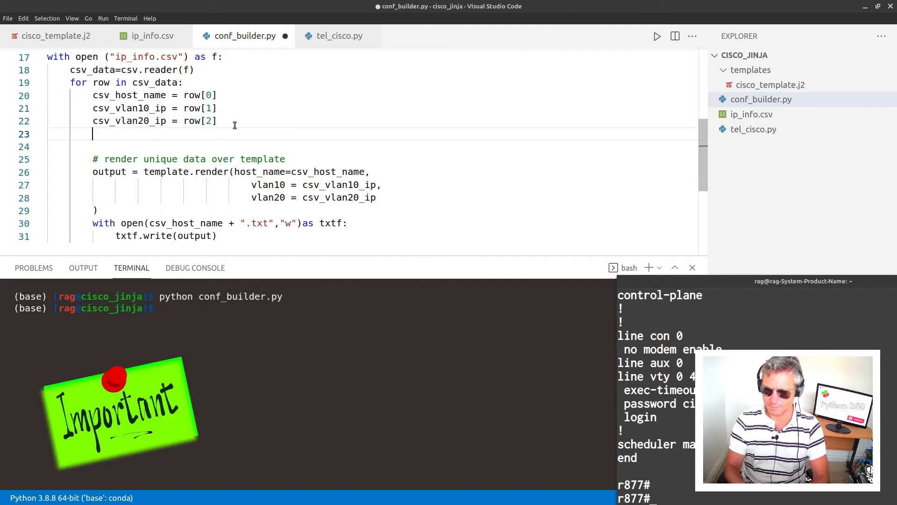
Add csv_vlan10_ip/csv_vlan20_ip from row[3]/row[4] and rename the row[1]/row[2] variables to csv_int10/csv_int20
{"action": "type", "text": "csv_vlan10_ip = row[1]"}
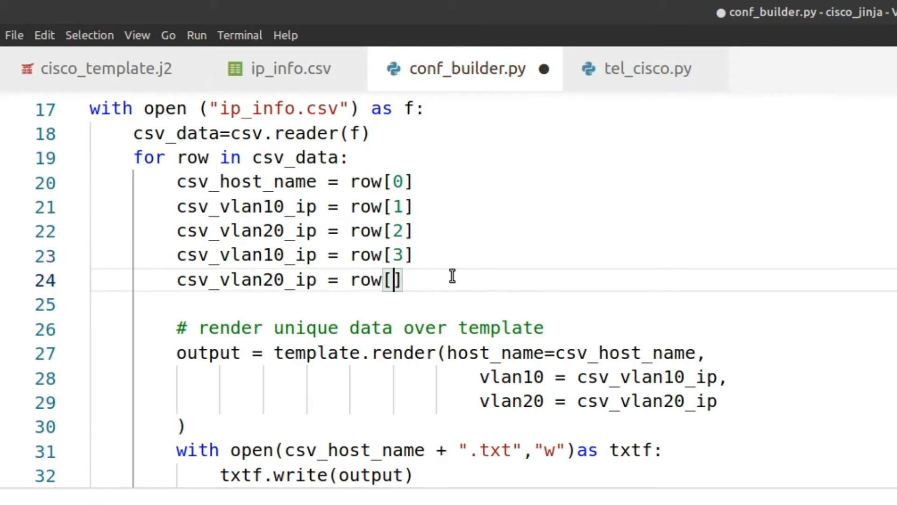
{"action": "type", "text": "4"}
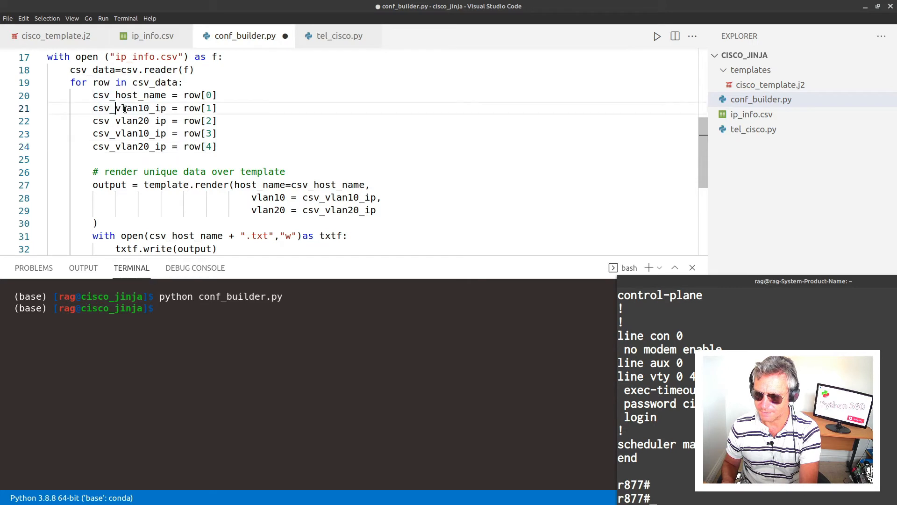
{"action": "double_click", "coordinate": [136, 108]}
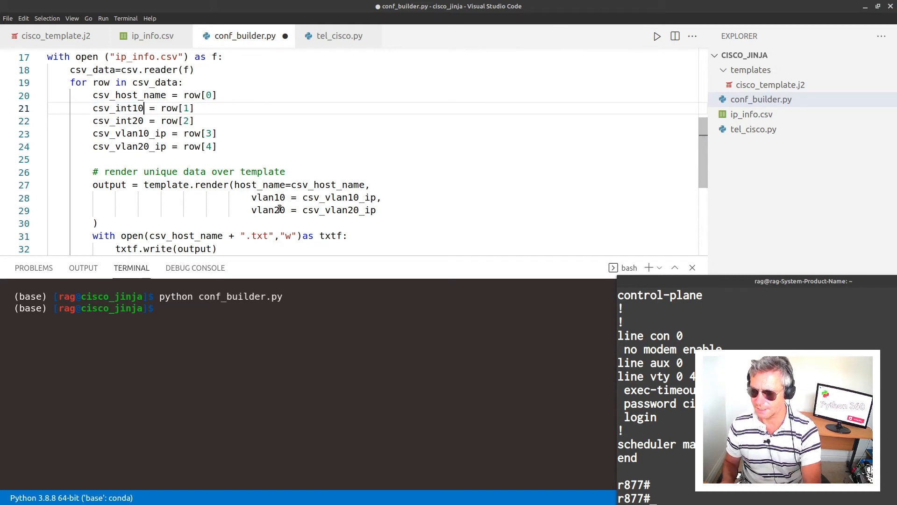
{"action": "left_click_drag", "start_coordinate": [250, 197], "coordinate": [378, 210]}
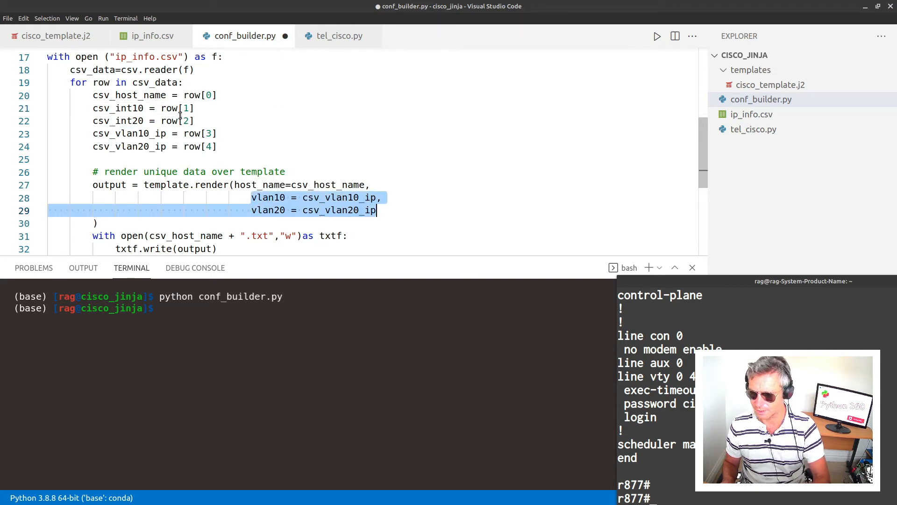
{"action": "double_click", "coordinate": [116, 108]}
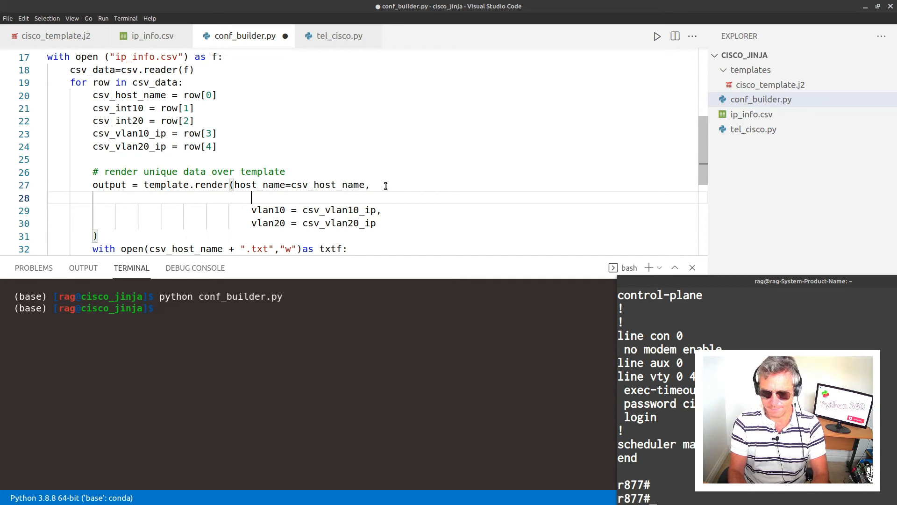
Pass int10 = csv_int10 and int20 = csv_int20 in template.render(), then return to ip_info.csv
{"action": "type", "text": "csv_int10,"}
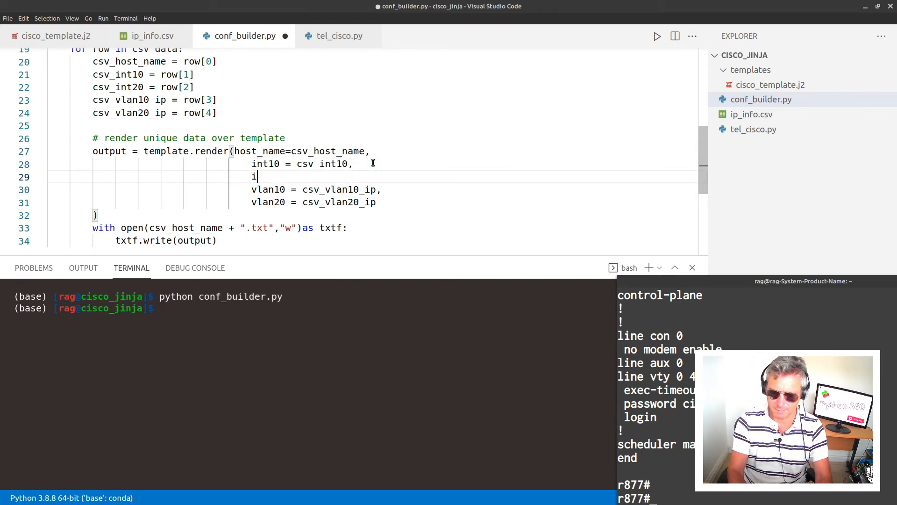
{"action": "type", "text": "nt20 = csv_"}
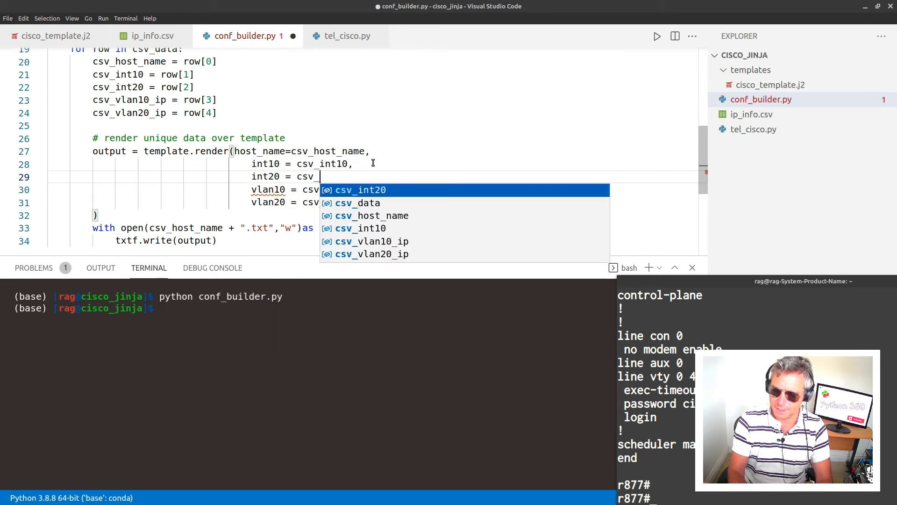
{"action": "type", "text": "int"}
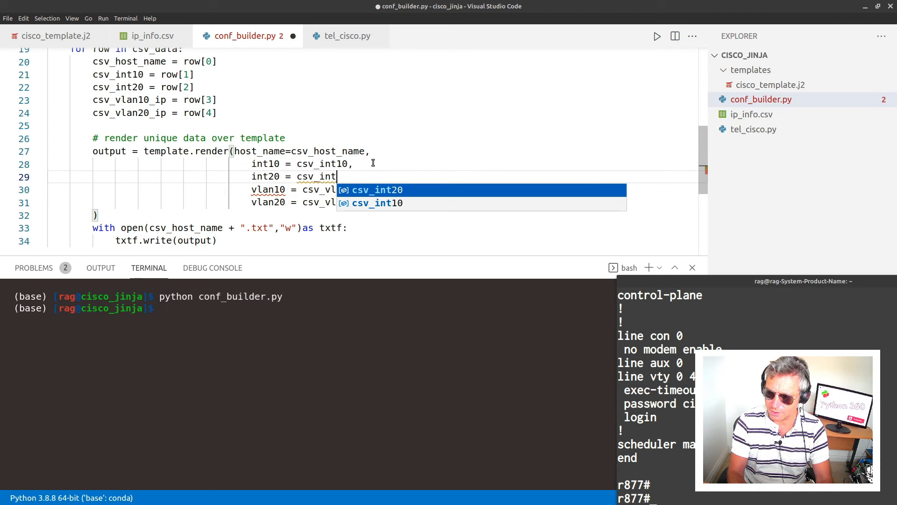
{"action": "type", "text": "20,"}
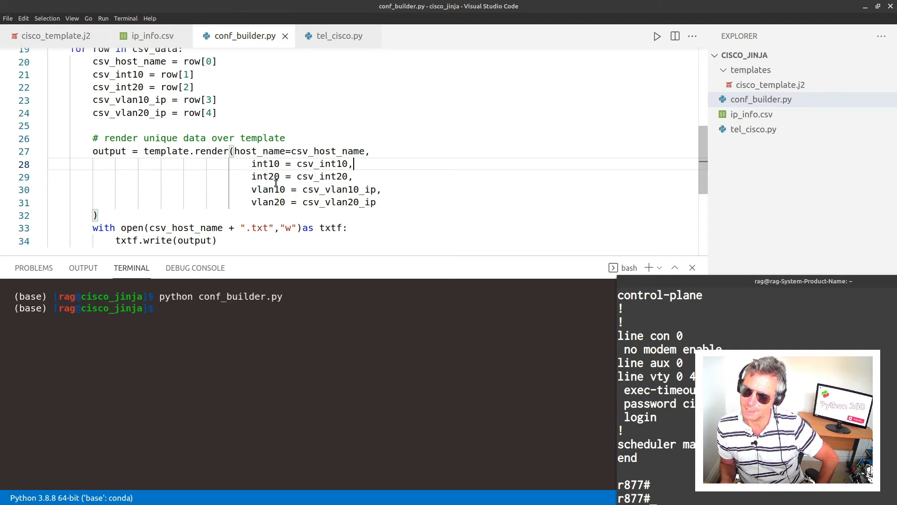
{"action": "left_click", "coordinate": [152, 35]}
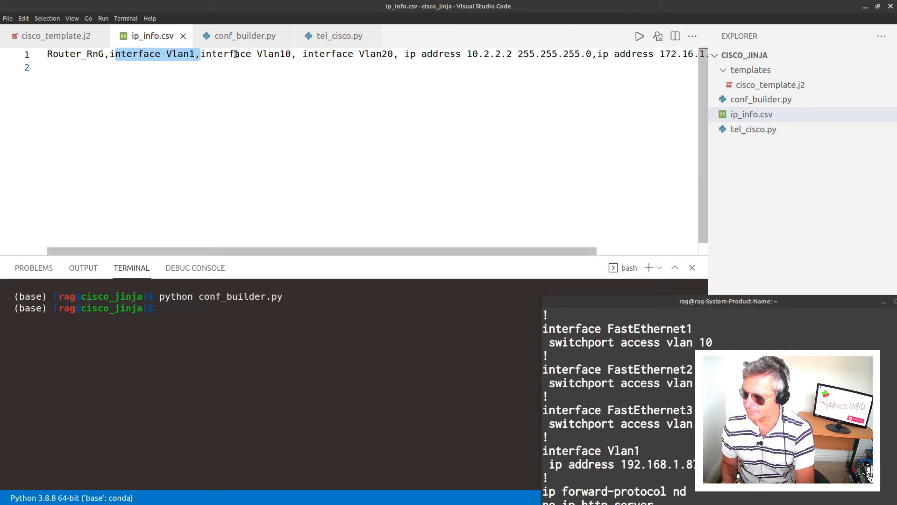
After checking the template, delete 'interface Vlan1,' from the ip_info.csv row, save and close it
{"action": "left_click", "coordinate": [55, 36]}
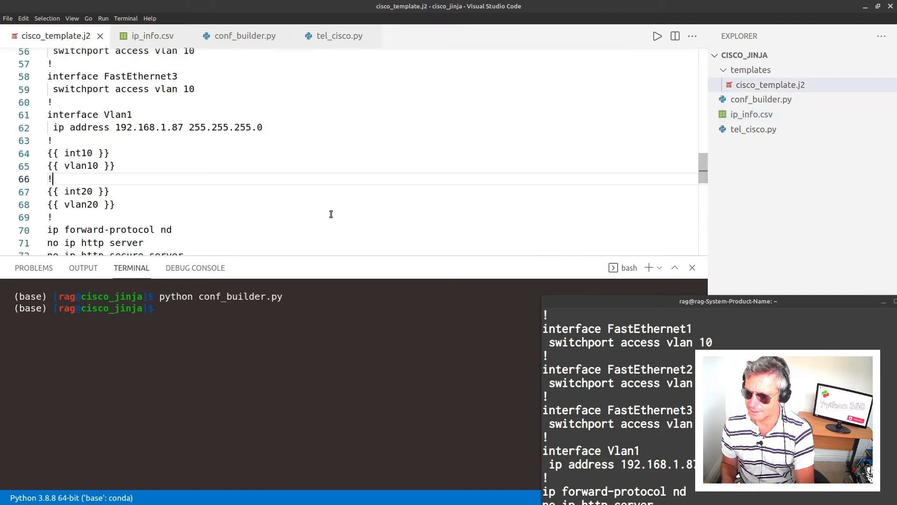
{"action": "mouse_move", "coordinate": [84, 159]}
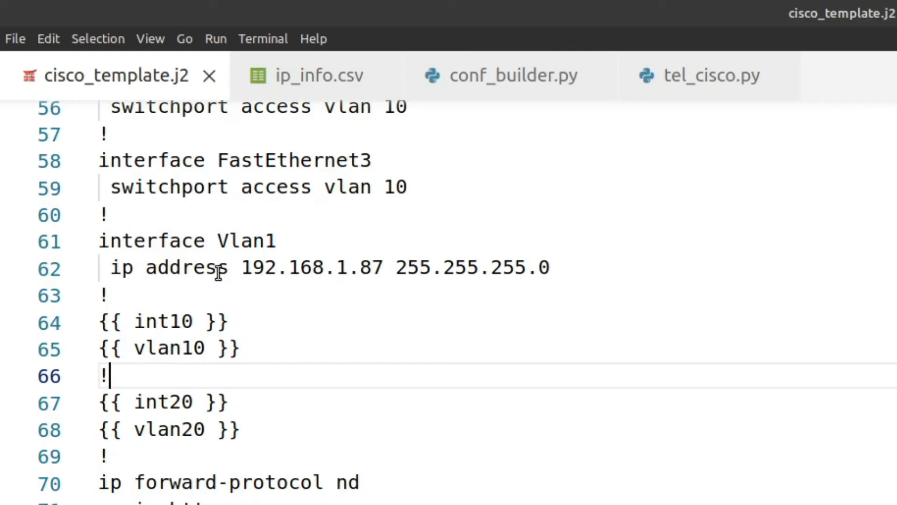
{"action": "left_click", "coordinate": [319, 75]}
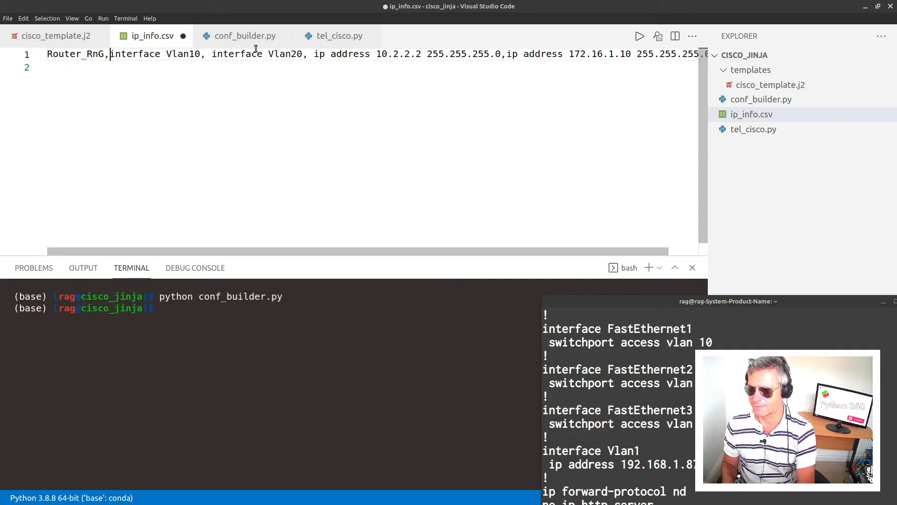
{"action": "double_click", "coordinate": [319, 54]}
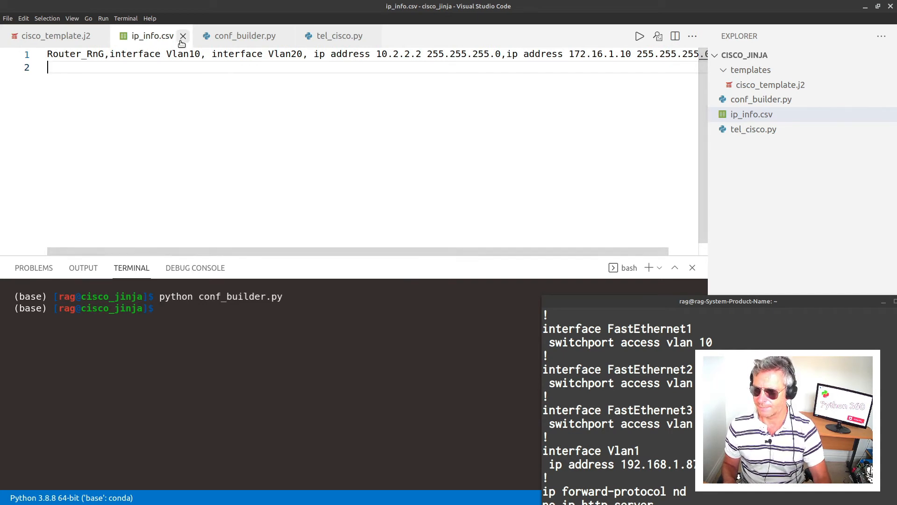
{"action": "left_click", "coordinate": [183, 35]}
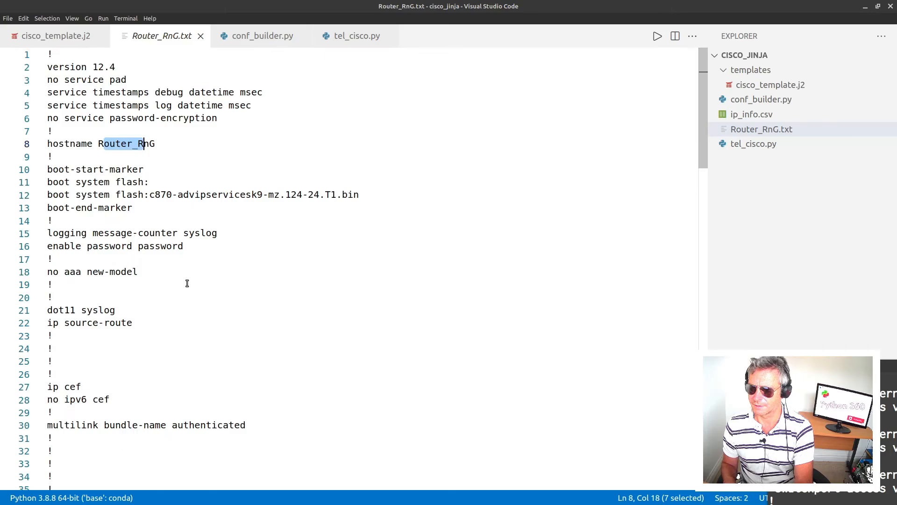
Scroll Router_RnG.txt to the interface Vlan10 (10.2.2.2) and Vlan20 (172.16.1.10) blocks
{"action": "scroll", "scroll_direction": "down", "scroll_amount": 3}
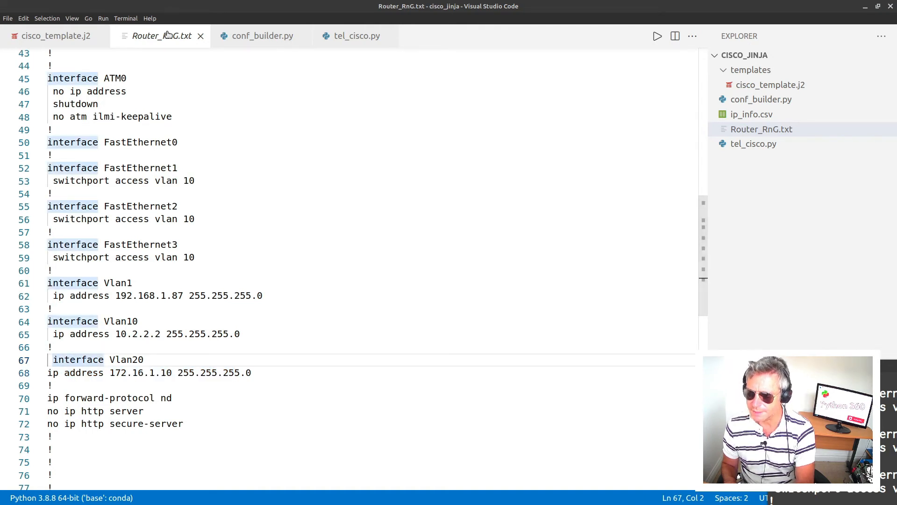
{"action": "mouse_move", "coordinate": [200, 36]}
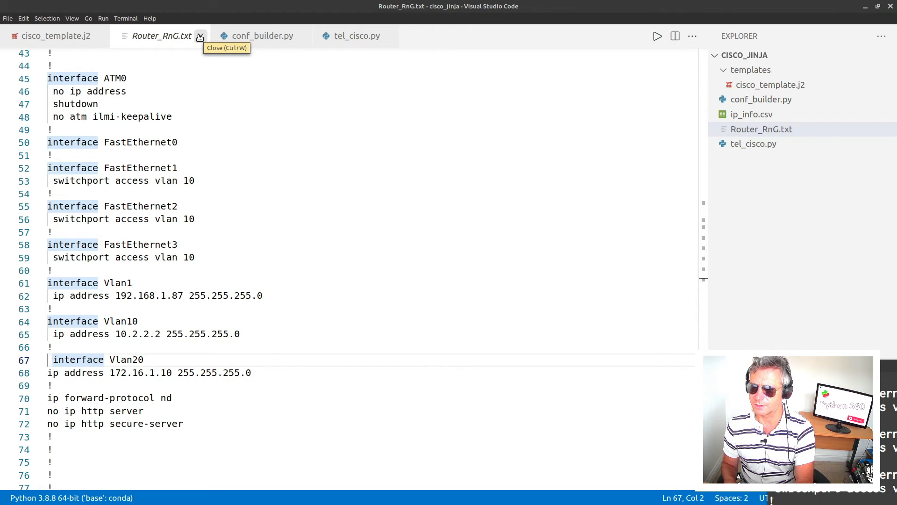
{"action": "mouse_move", "coordinate": [236, 162]}
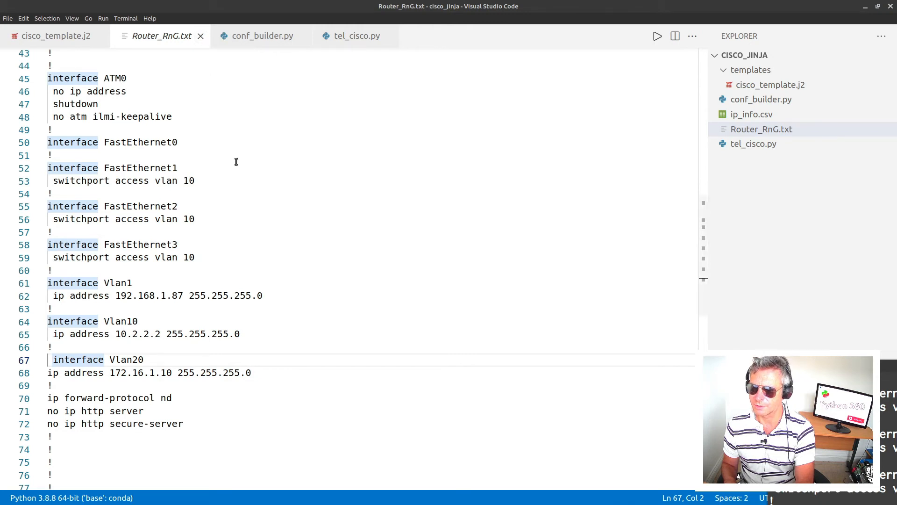
{"action": "left_click", "coordinate": [56, 35]}
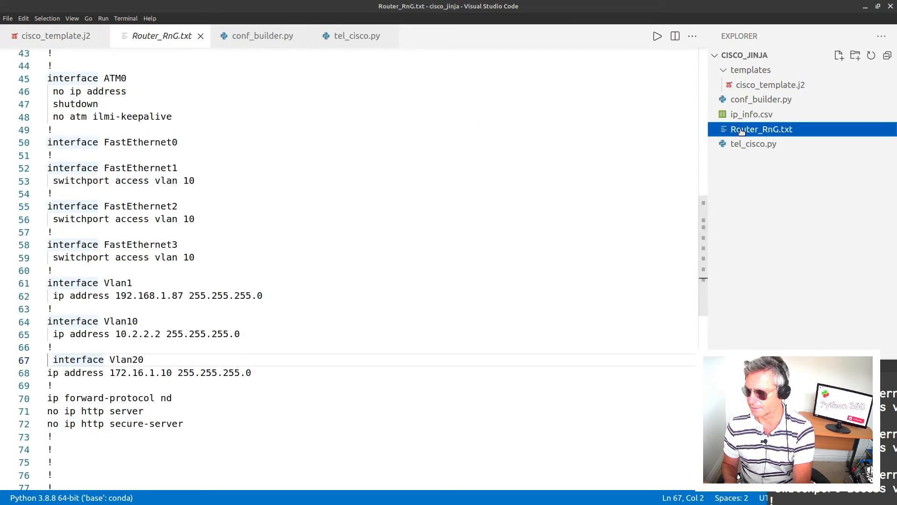
Delete Router_RnG.txt, fix the comma spacing in ip_info.csv, save, and return to cisco_template.j2
{"action": "left_click", "coordinate": [770, 84]}
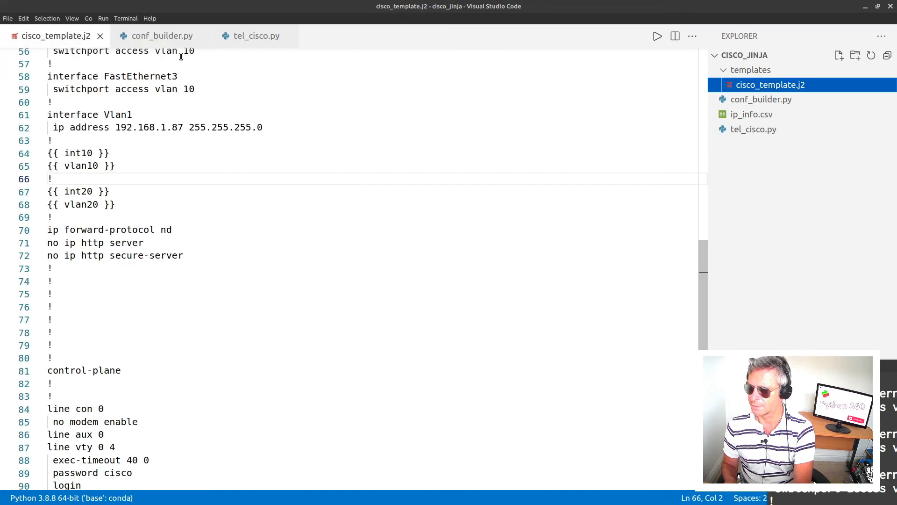
{"action": "left_click", "coordinate": [751, 114]}
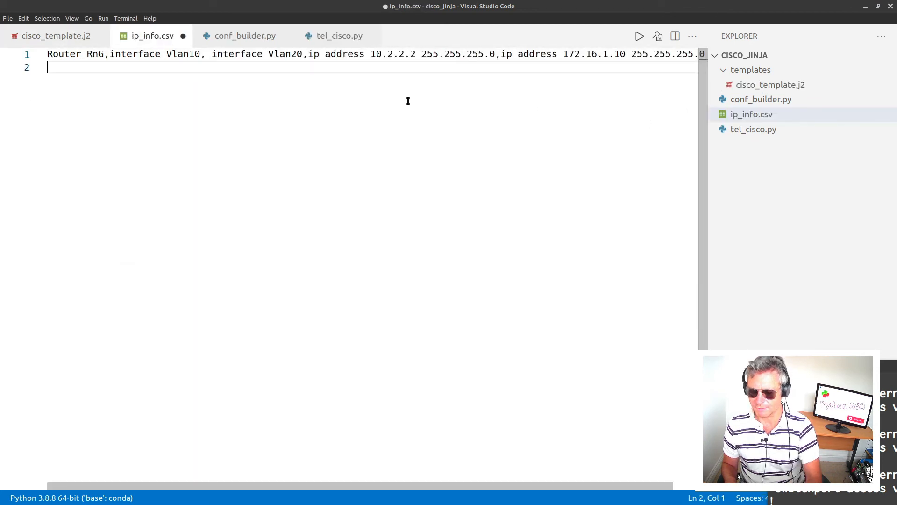
{"action": "key", "text": "Ctrl+s"}
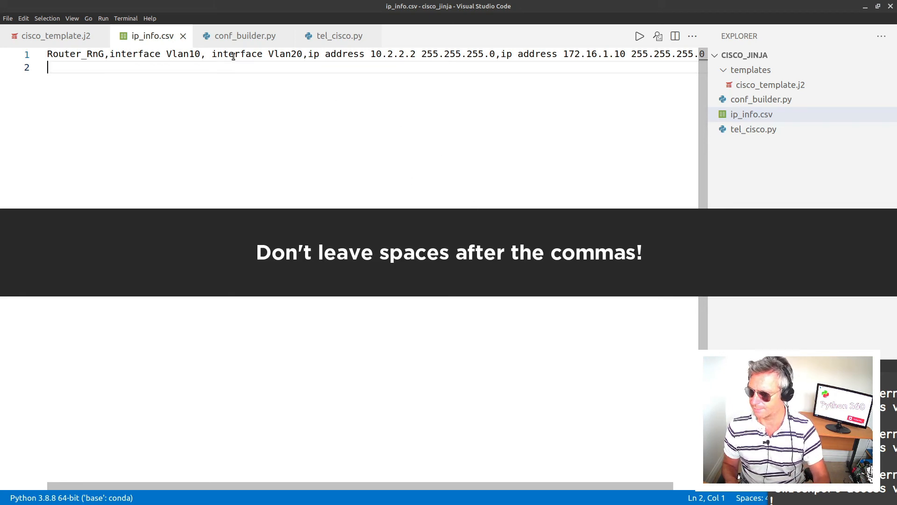
{"action": "left_click", "coordinate": [56, 36]}
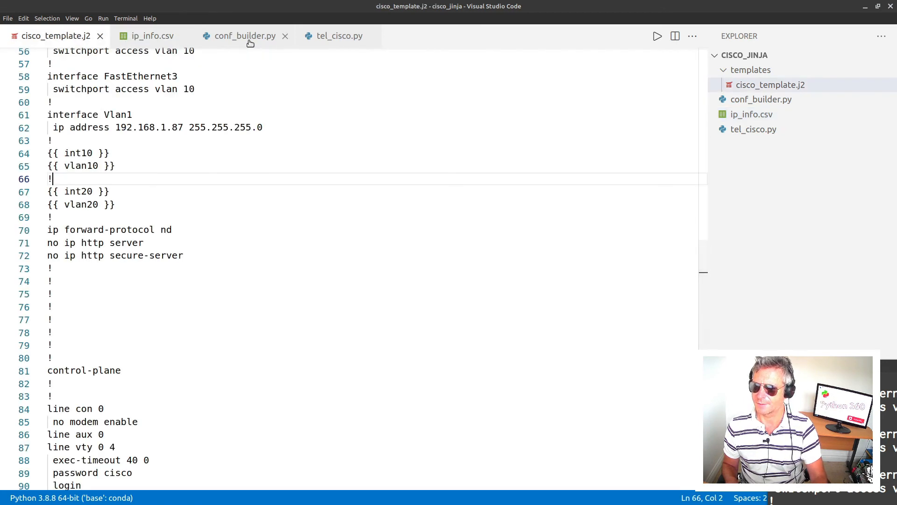
{"action": "mouse_move", "coordinate": [121, 210]}
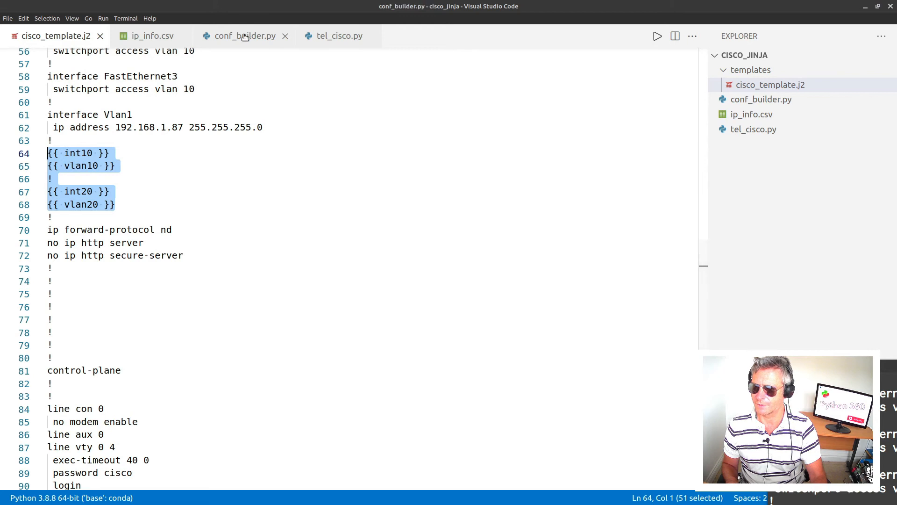
Rerun conf_builder.py to regenerate Router_RnG.txt and scroll through the resulting config
{"action": "left_click", "coordinate": [245, 35]}
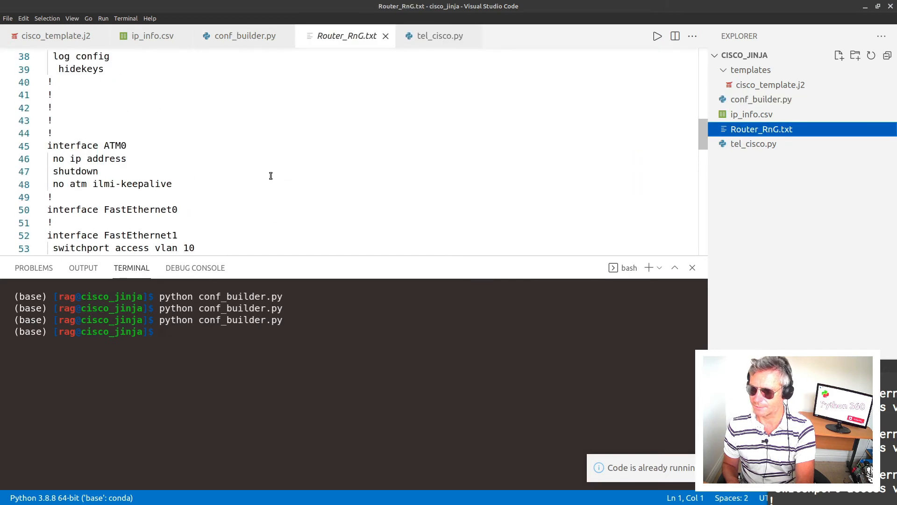
{"action": "scroll", "scroll_direction": "down", "scroll_amount": 3}
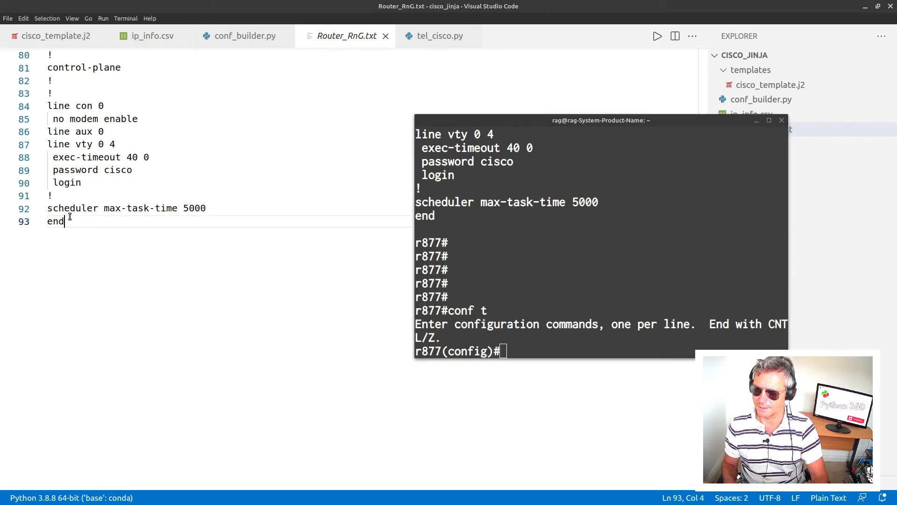
Paste the whole Router_RnG config into the router, check 'sh ip int br' for Vlan10 and Vlan20, then close the terminal
{"action": "key", "text": "ctrl+a"}
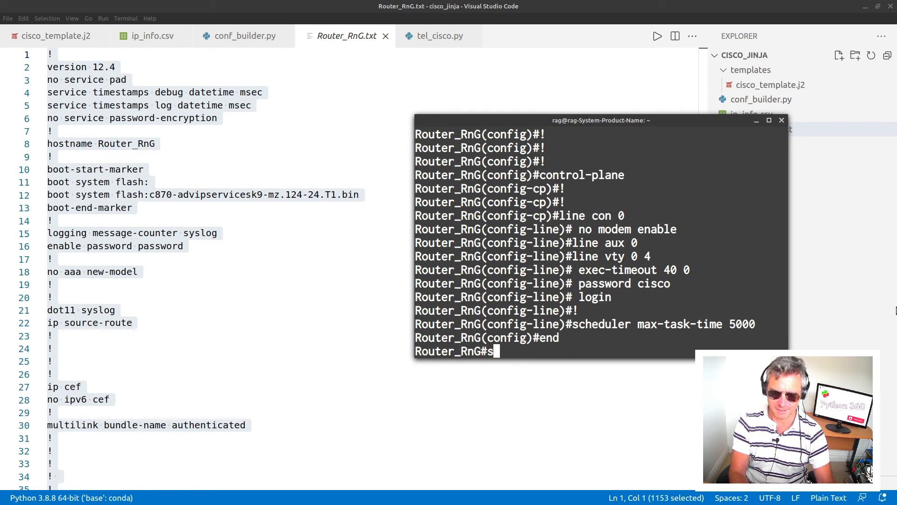
{"action": "type", "text": "h ip int br"}
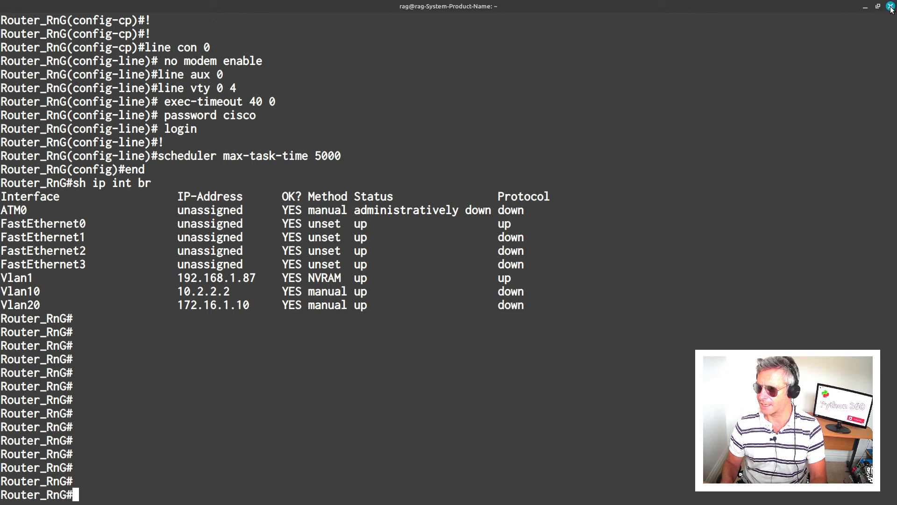
{"action": "left_click", "coordinate": [889, 7]}
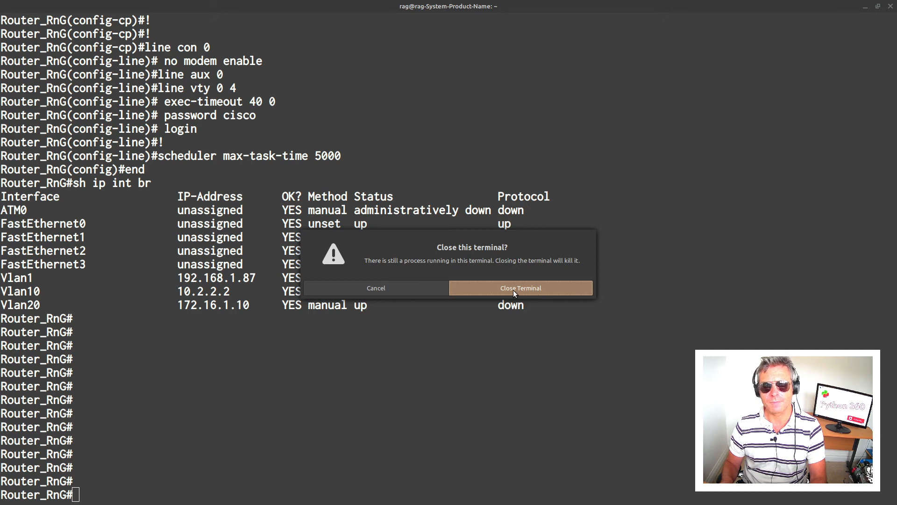
Confirm closing the router terminal, switch to tel_cisco.py and bring up the integrated terminal
{"action": "left_click", "coordinate": [521, 287]}
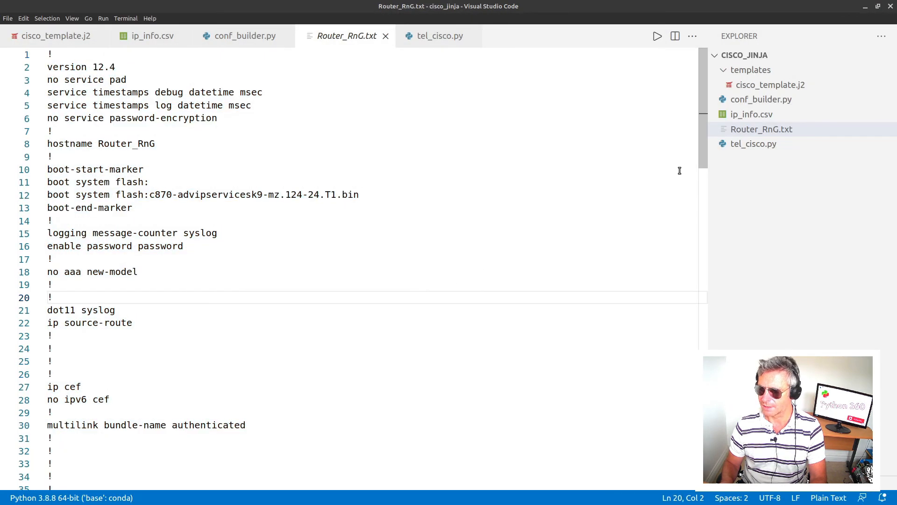
{"action": "mouse_move", "coordinate": [622, 154]}
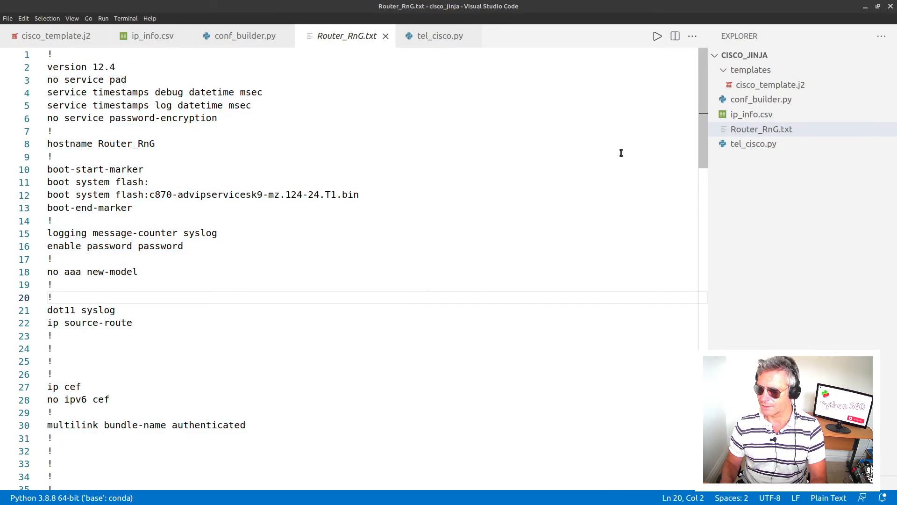
{"action": "left_click", "coordinate": [439, 36]}
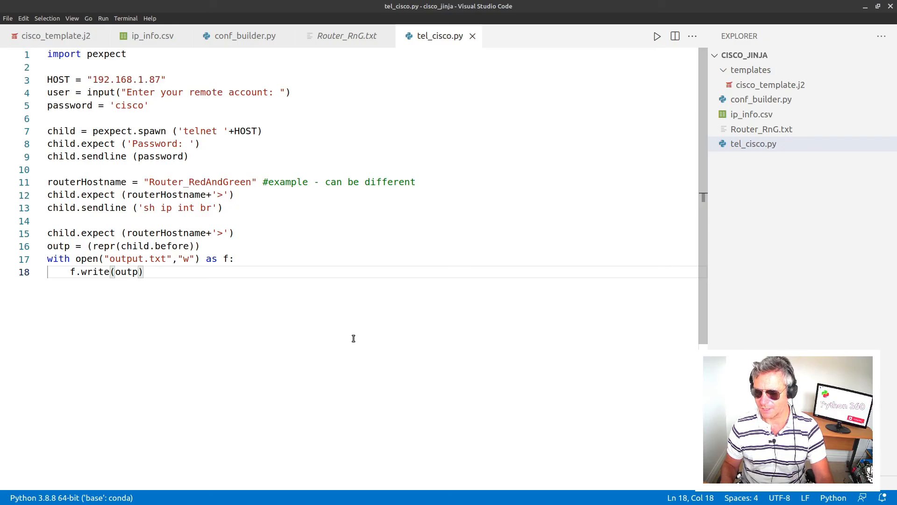
{"action": "key", "text": "Alt+Tab"}
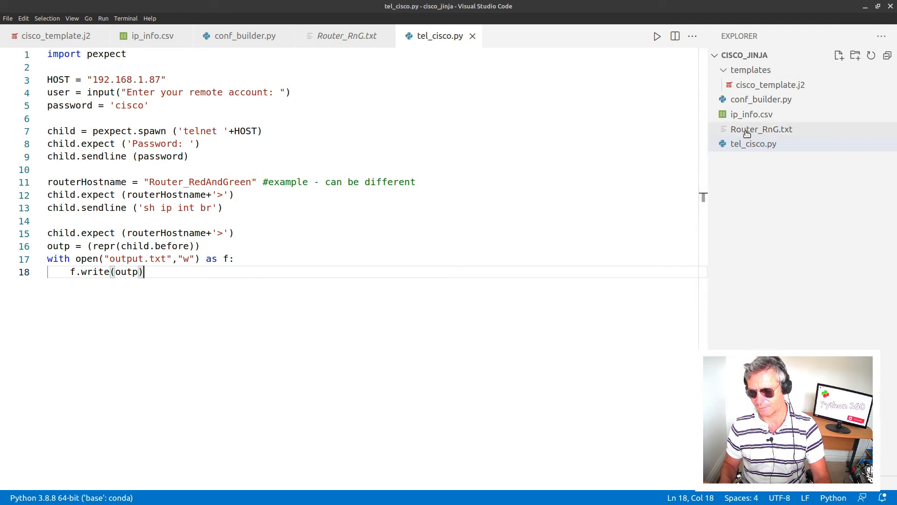
{"action": "mouse_move", "coordinate": [757, 132]}
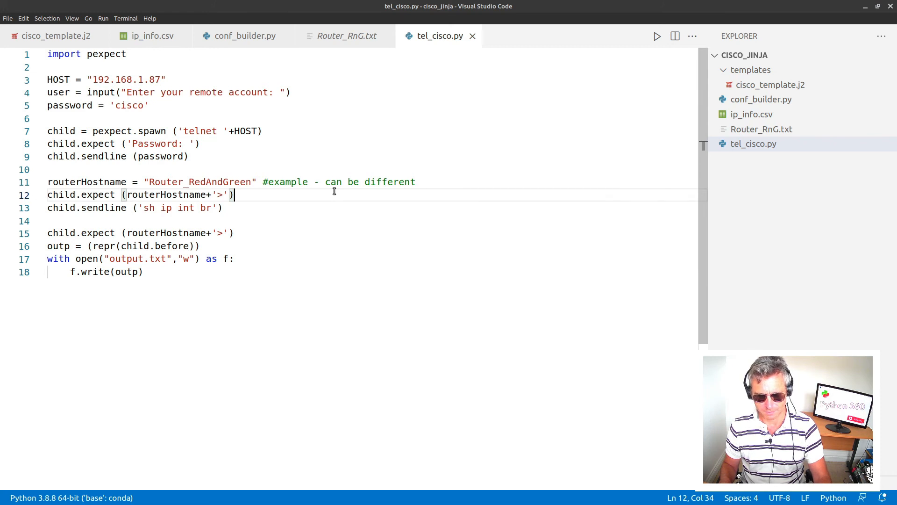
{"action": "key", "text": "ctrl+`"}
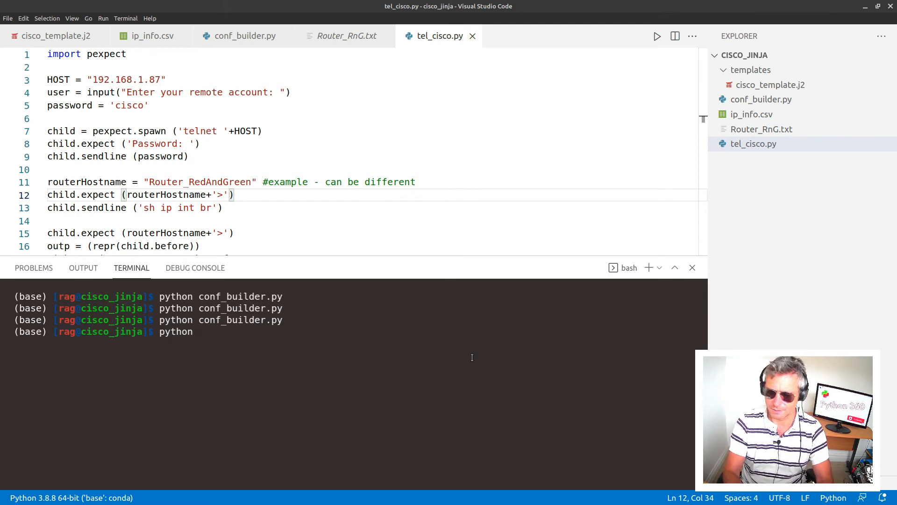
Run 'python tel_cisco.py' and answer its remote account prompt with cisco
{"action": "type", "text": "tel"}
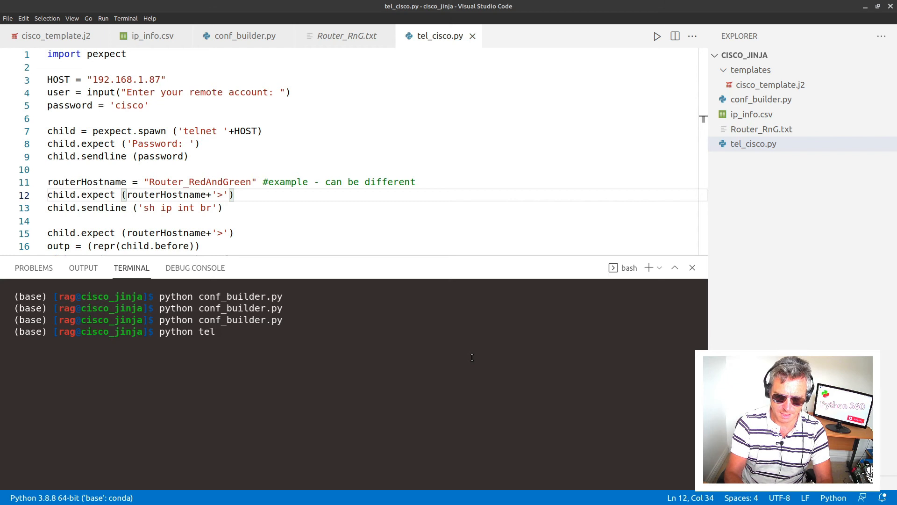
{"action": "type", "text": "_cisco.py"}
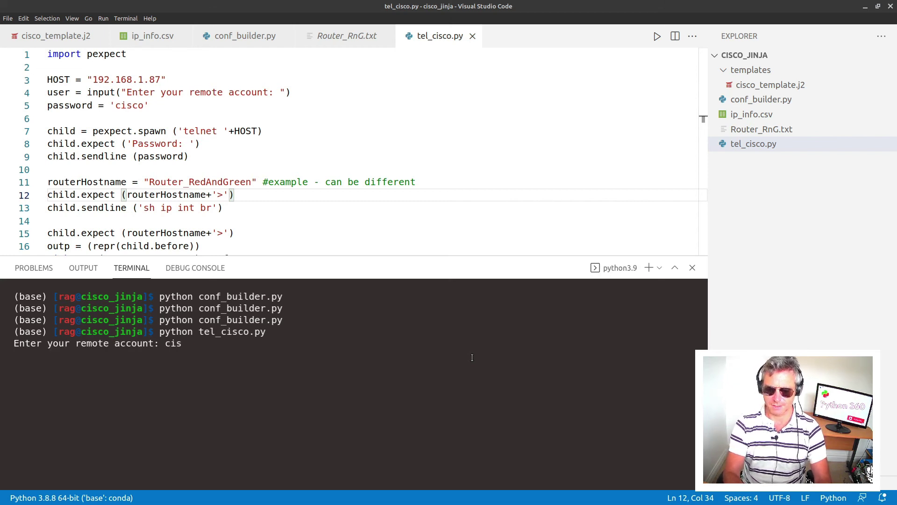
{"action": "type", "text": "co"}
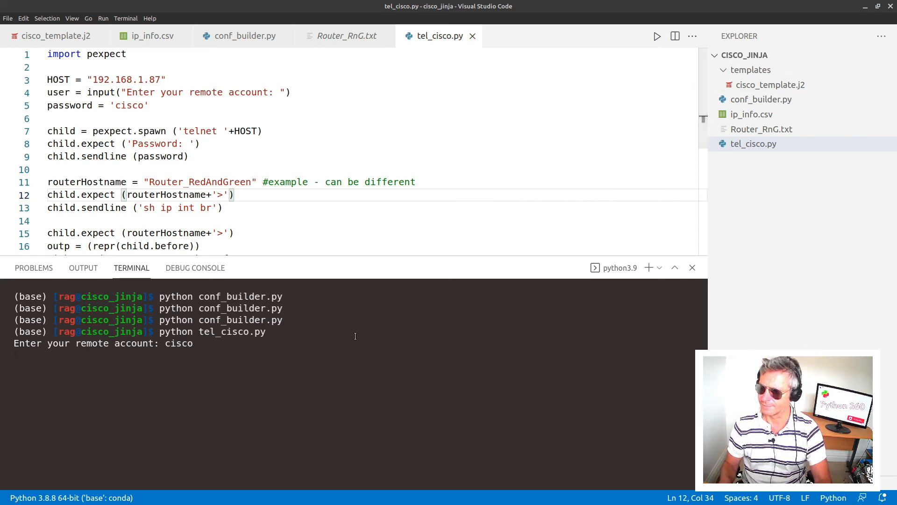
{"action": "mouse_move", "coordinate": [310, 364]}
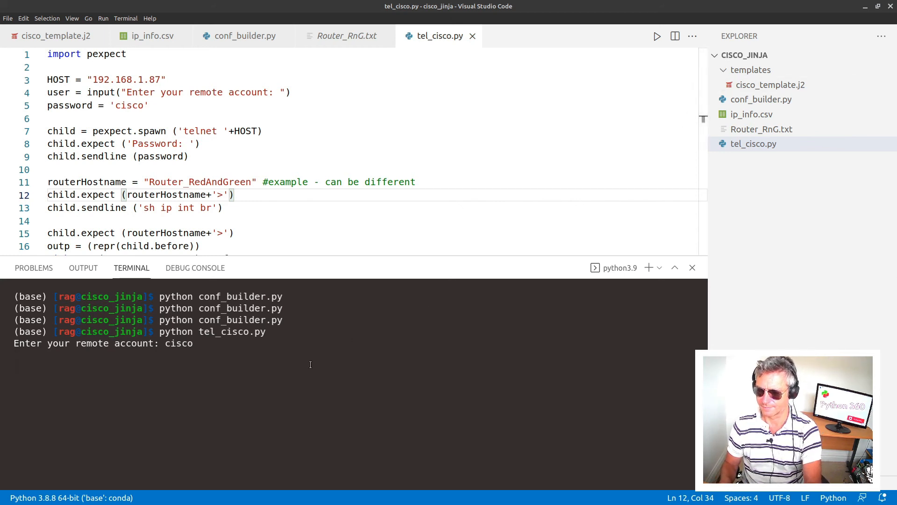
{"action": "mouse_move", "coordinate": [24, 490]}
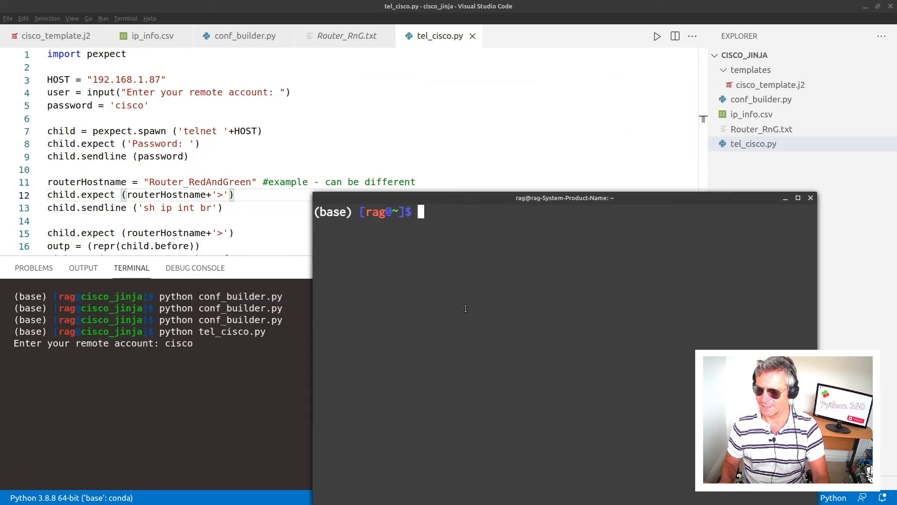
Telnet to 192.168.1.8 from the separate Terminal while the script runs, which then times out
{"action": "type", "text": "telm"}
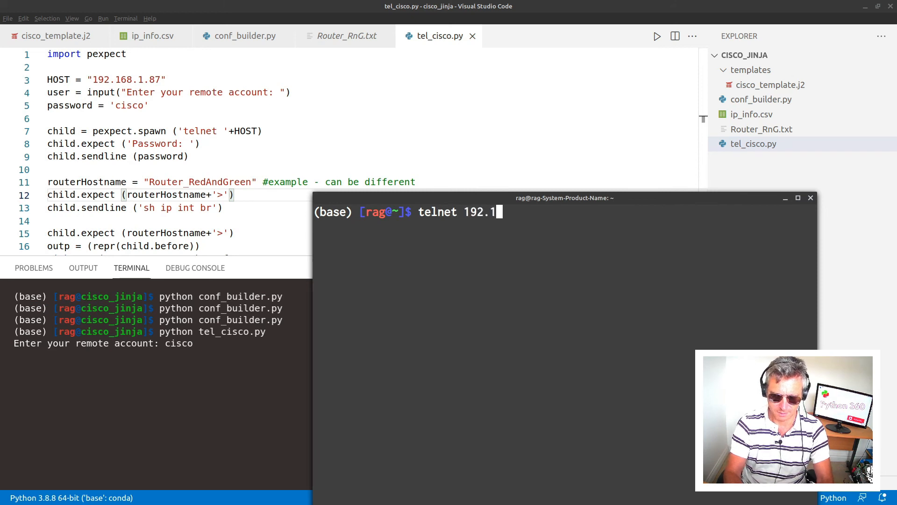
{"action": "type", "text": "68.1.8"}
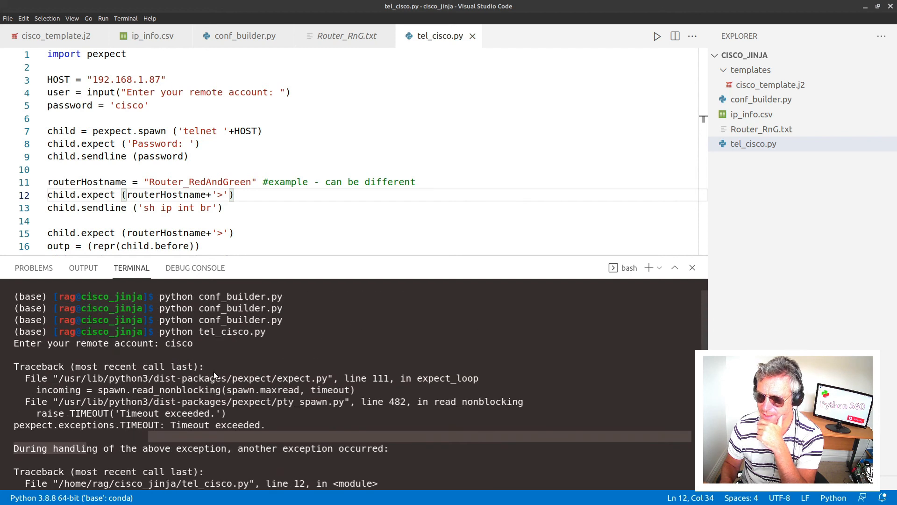
Copy the hostname Router_RnG from the generated config into tel_cisco.py's routerHostname string
{"action": "scroll", "scroll_direction": "down", "scroll_amount": 3}
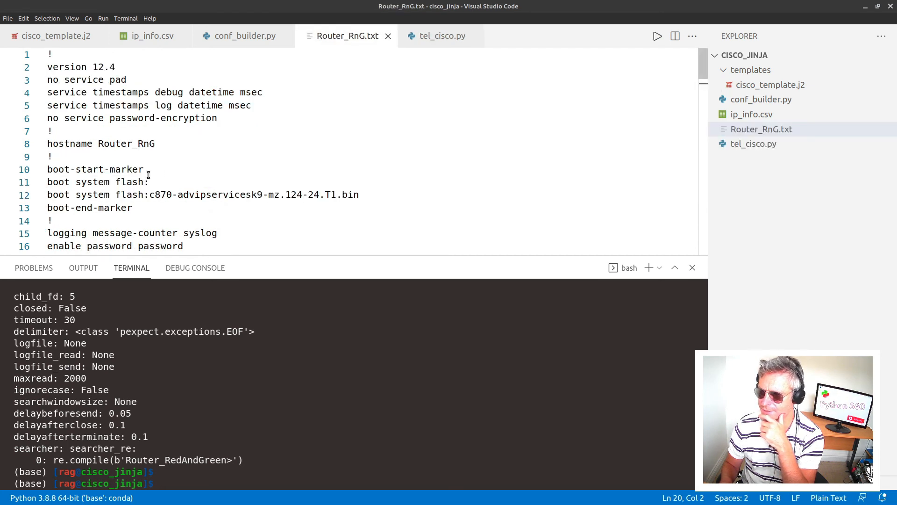
{"action": "double_click", "coordinate": [127, 144]}
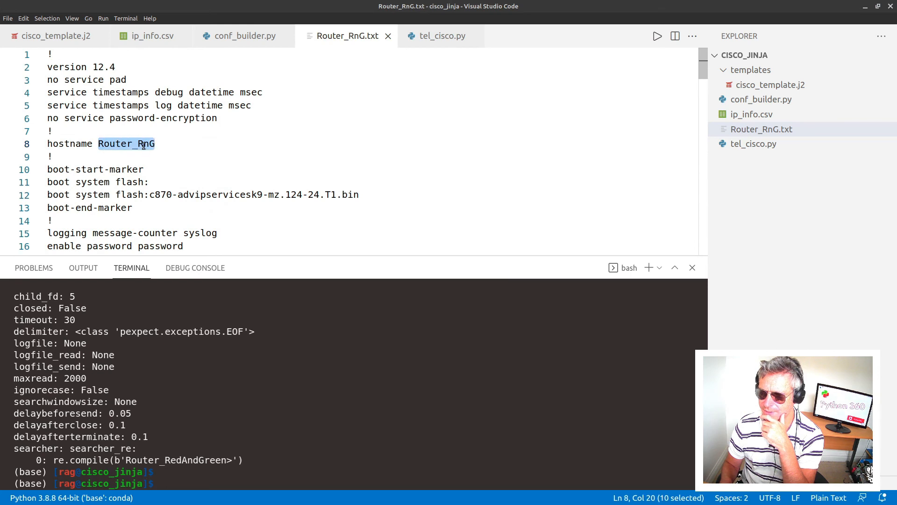
{"action": "left_click", "coordinate": [443, 36]}
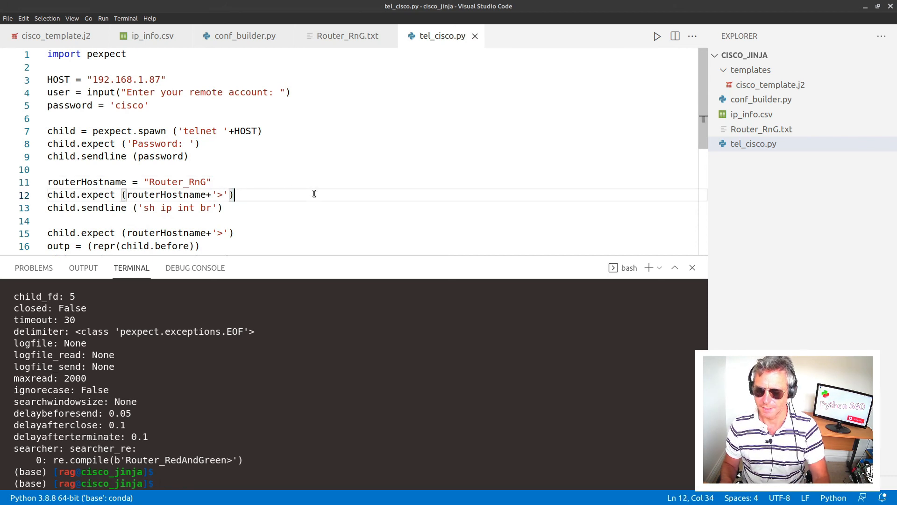
{"action": "mouse_move", "coordinate": [338, 289]}
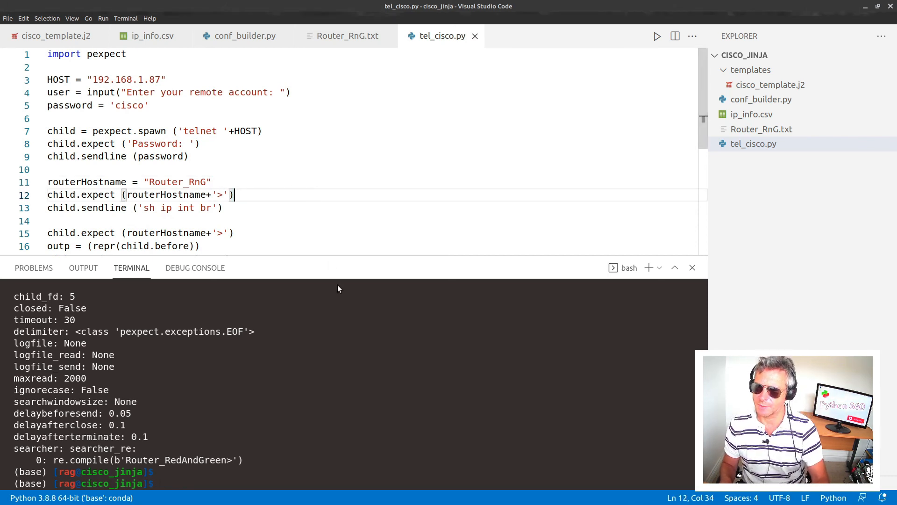
Rerun tel_cisco.py with account cisco, read output.txt through to Vlan20 at 172.16.1.10, then close it
{"action": "type", "text": "python tel_cisco.py"}
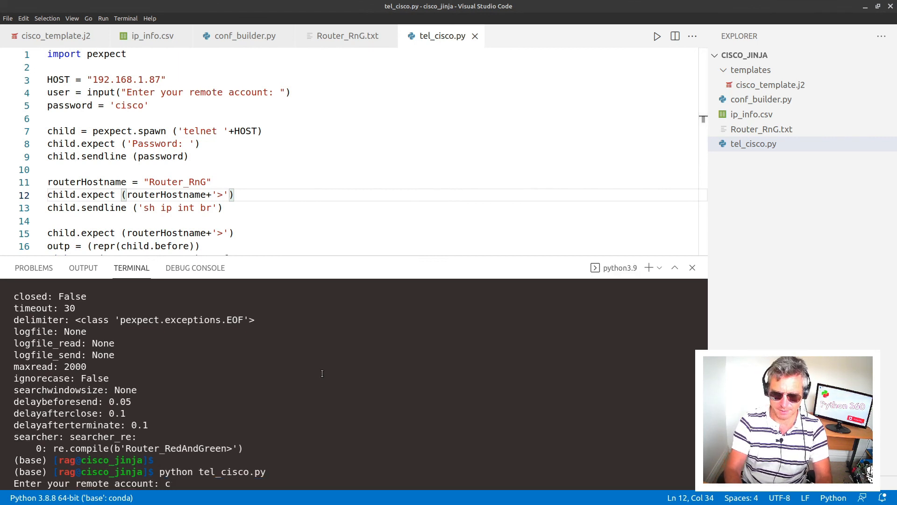
{"action": "type", "text": "isco"}
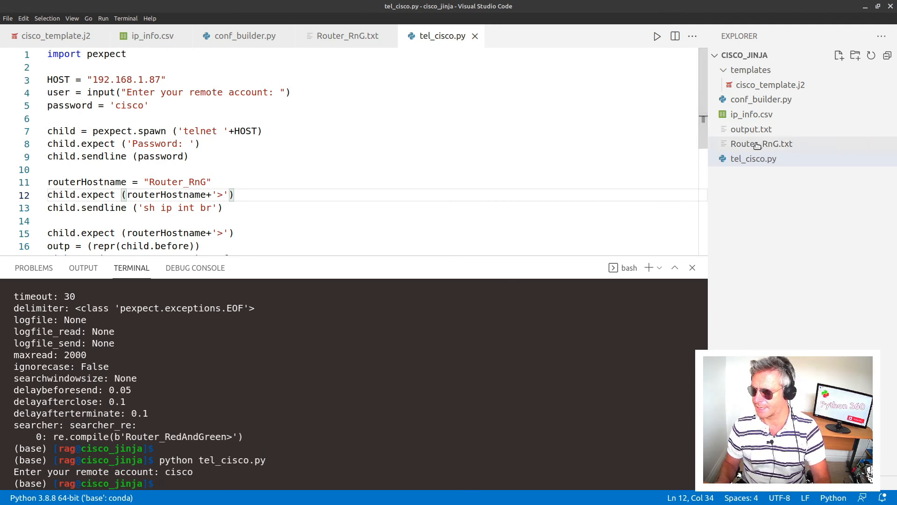
{"action": "left_click", "coordinate": [751, 129]}
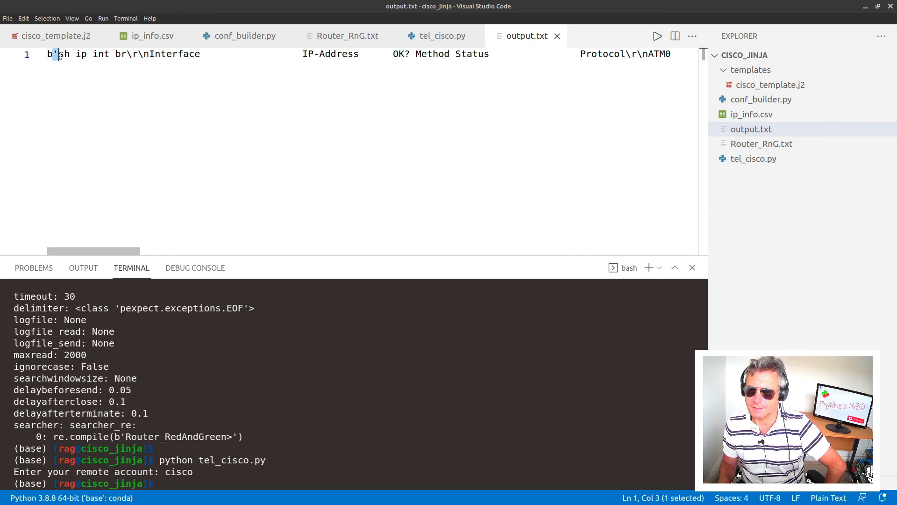
{"action": "left_click_drag", "start_coordinate": [57, 54], "coordinate": [127, 55]}
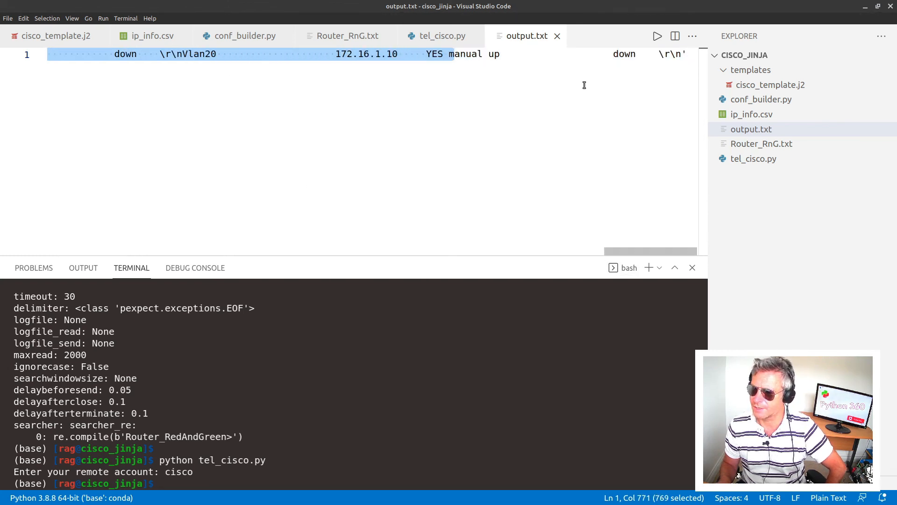
{"action": "mouse_move", "coordinate": [604, 274]}
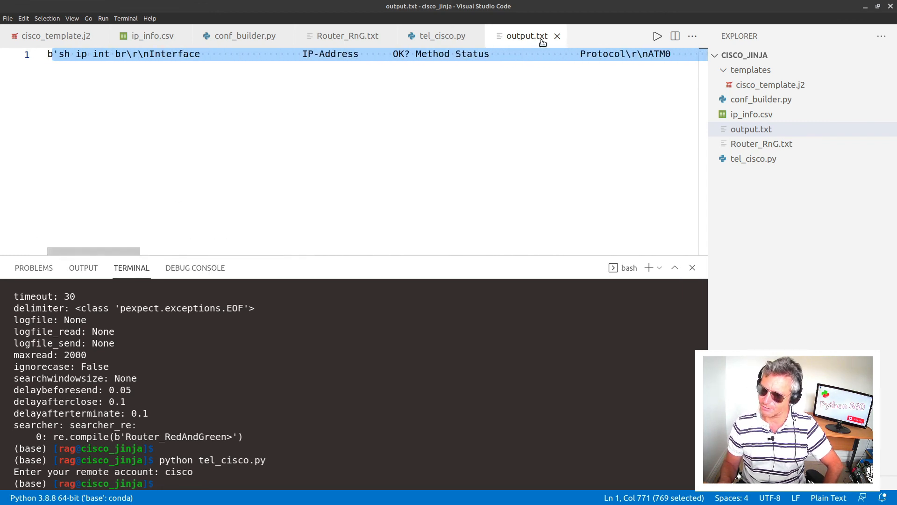
{"action": "left_click", "coordinate": [443, 35]}
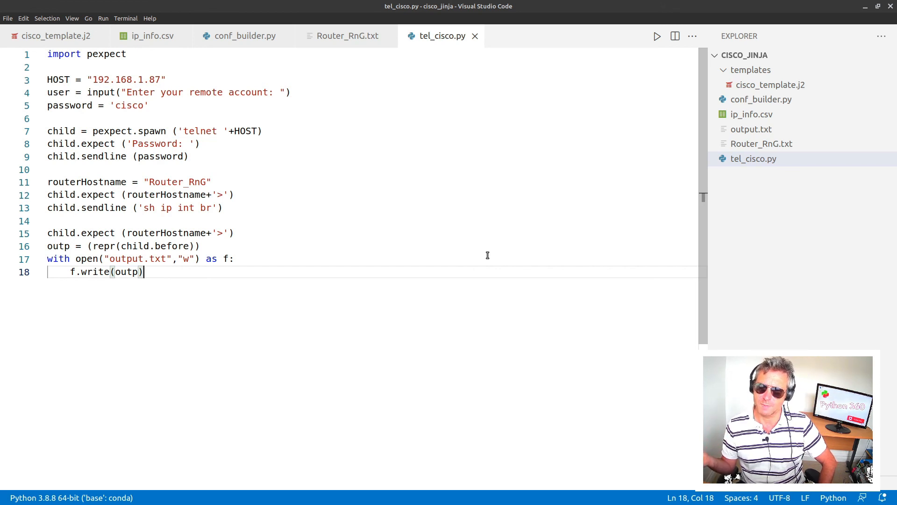
{"action": "mouse_move", "coordinate": [301, 222]}
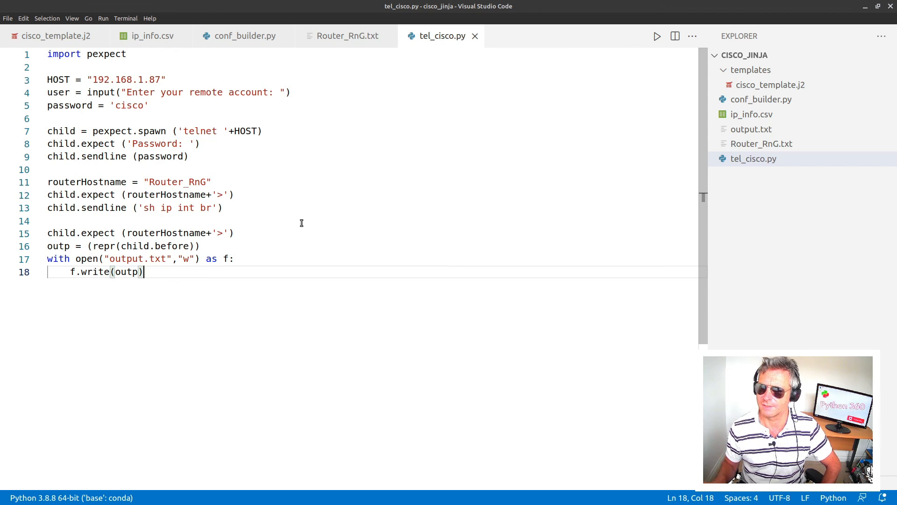
{"action": "left_click", "coordinate": [348, 35]}
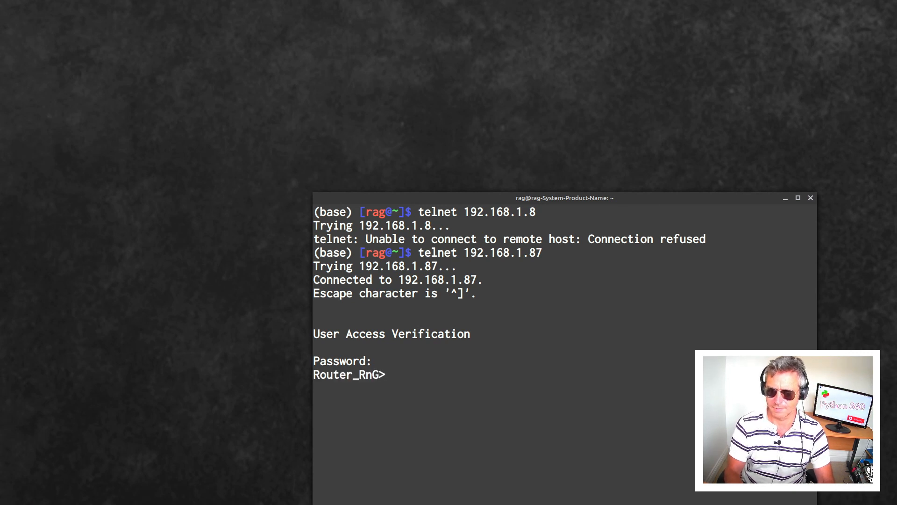
Run 'sh ip int' at Router_RnG> and page through the listing to find Vlan10 at 10.2.2.2/24
{"action": "type", "text": "sh"}
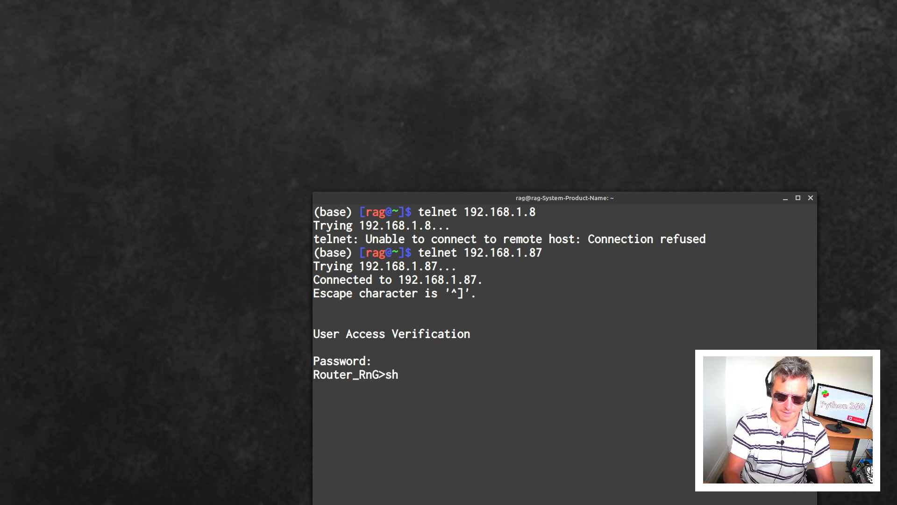
{"action": "left_click_drag", "start_coordinate": [563, 198], "coordinate": [304, 71]}
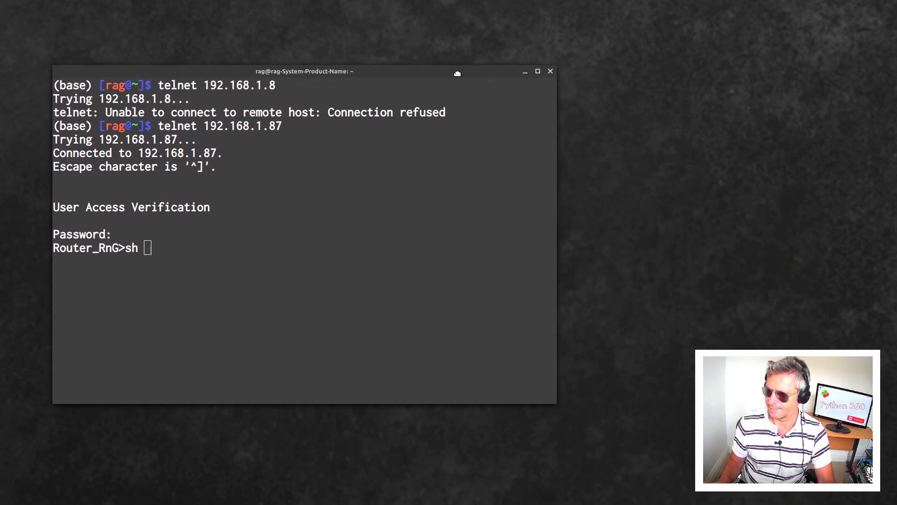
{"action": "type", "text": "ip"}
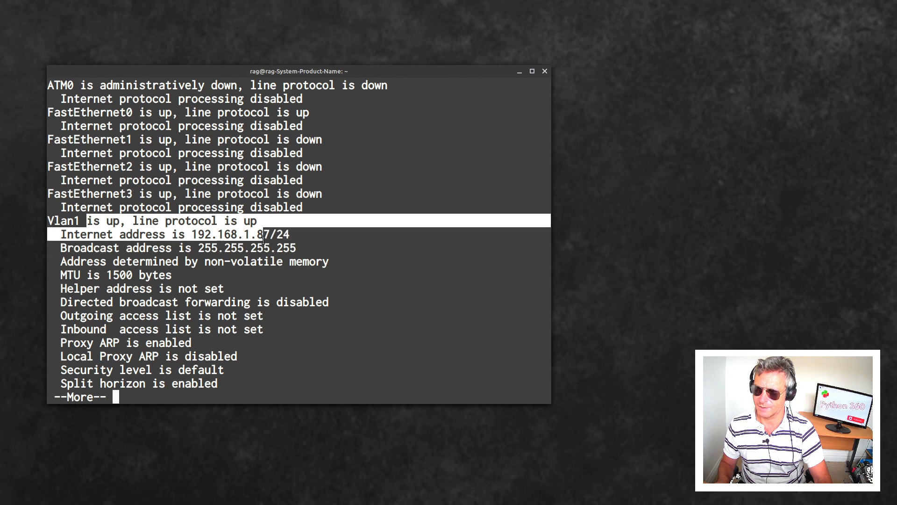
{"action": "key", "text": "space"}
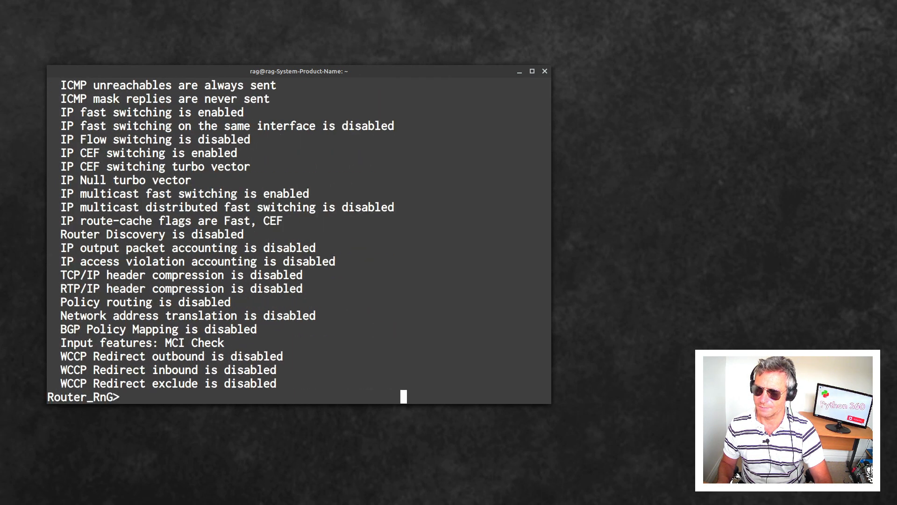
{"action": "type", "text": "$"}
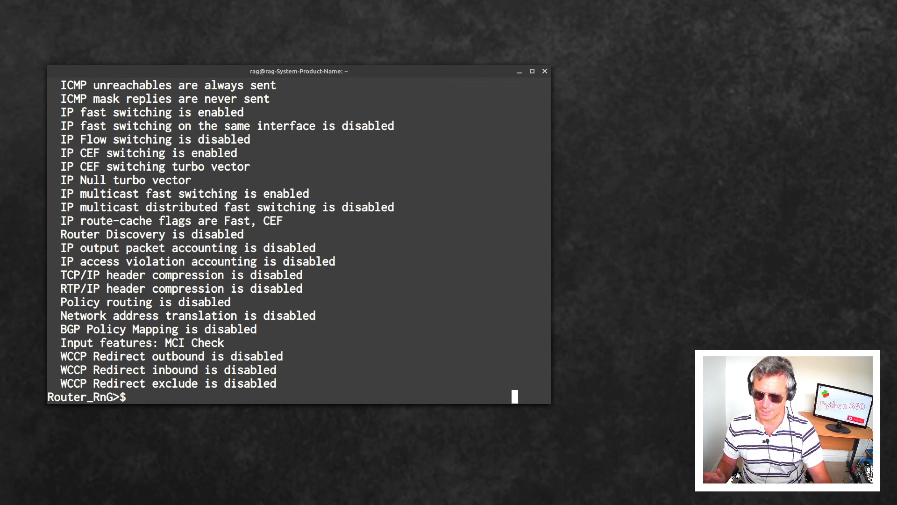
{"action": "scroll", "scroll_direction": "down", "scroll_amount": 3}
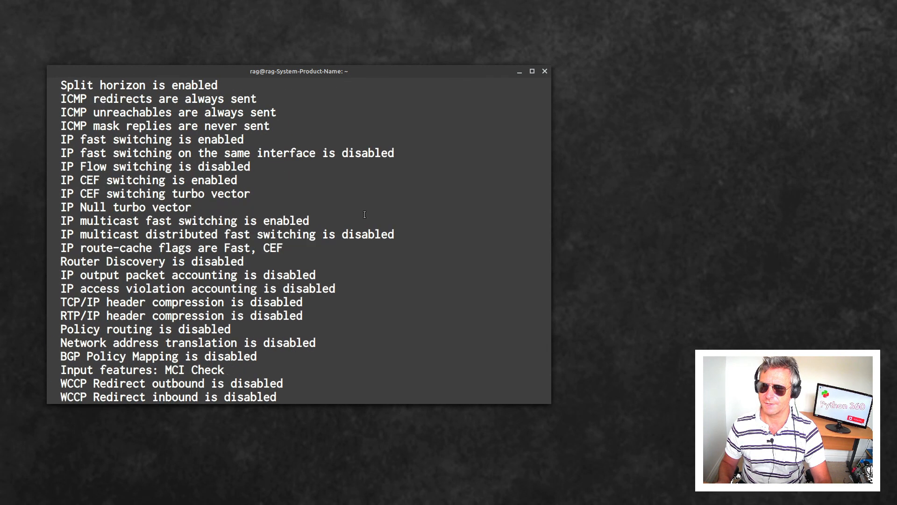
{"action": "scroll", "scroll_direction": "down", "scroll_amount": 3}
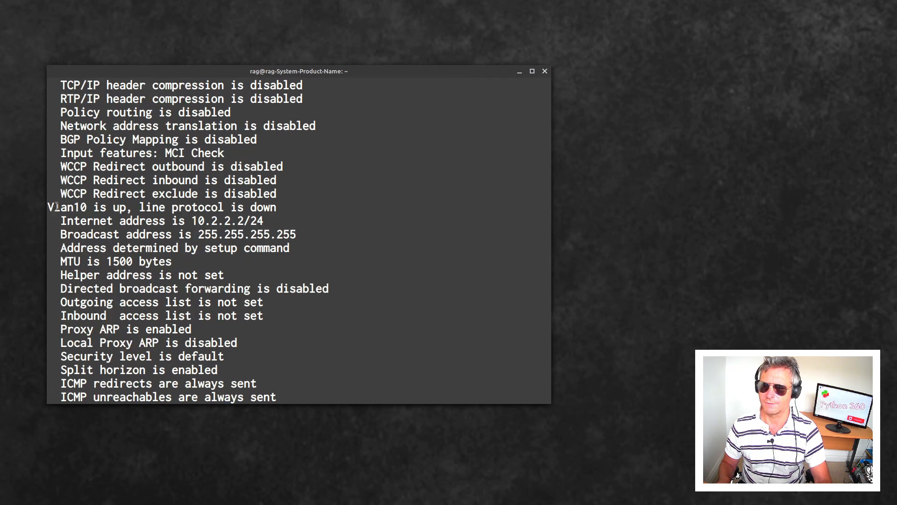